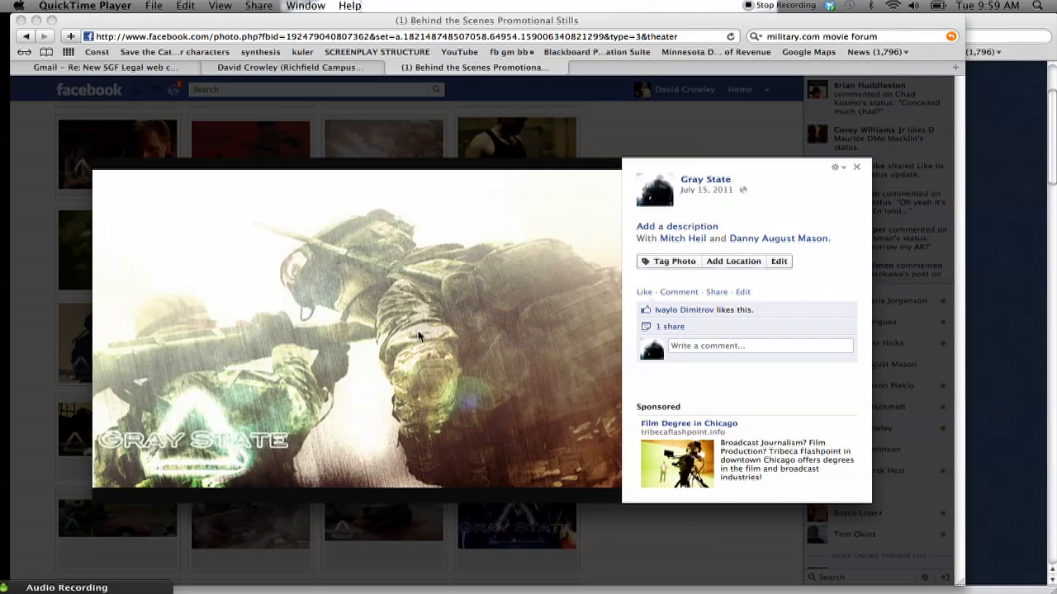
pyautogui.moveTo(611, 340)
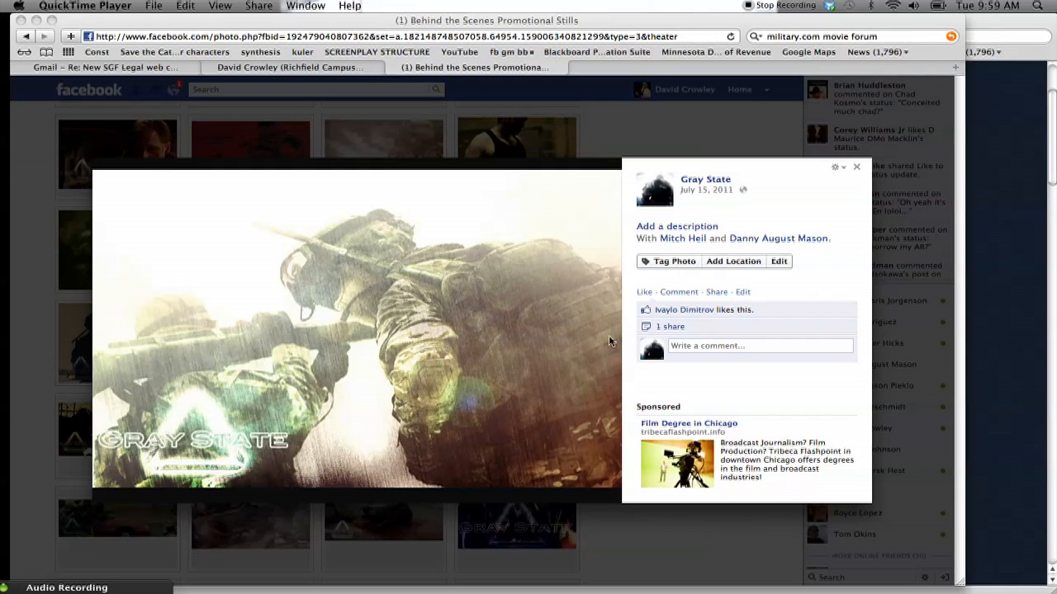
pyautogui.moveTo(548, 320)
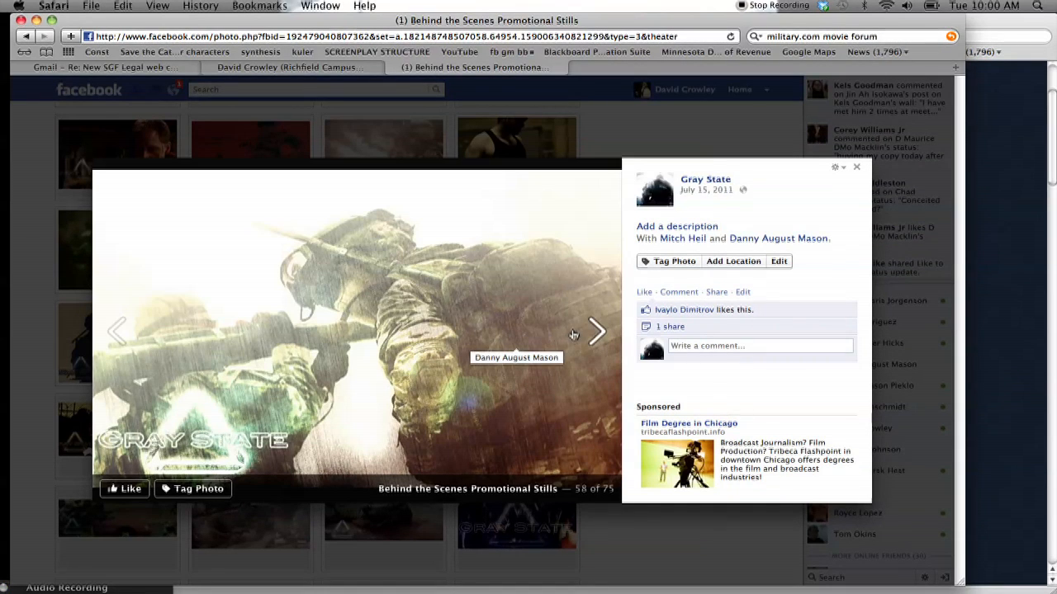
# - Advance through the Gray State promotional stills album photo by photo
pyautogui.click(596, 332)
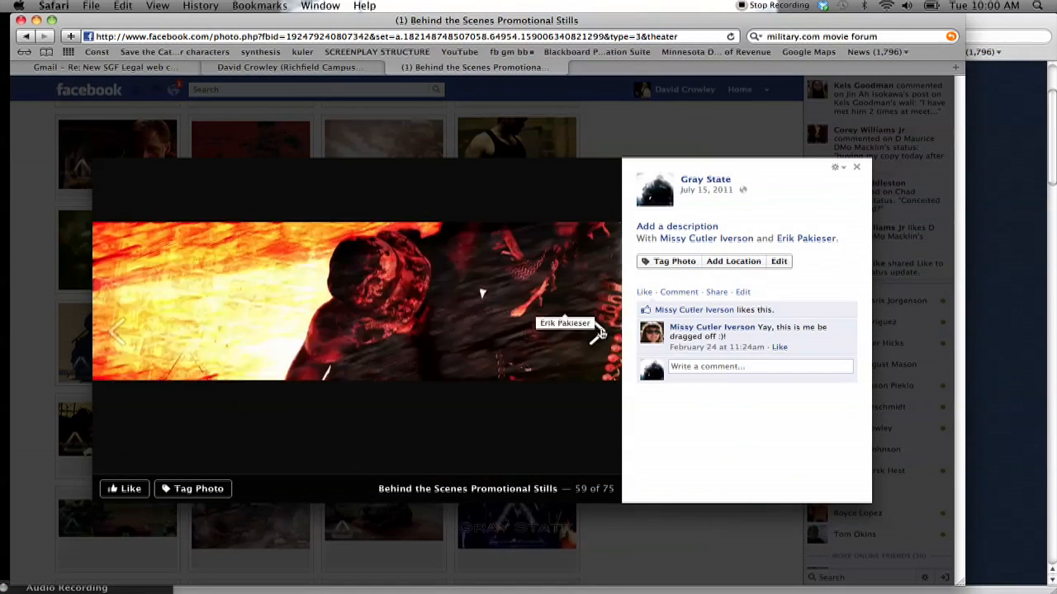
pyautogui.click(598, 330)
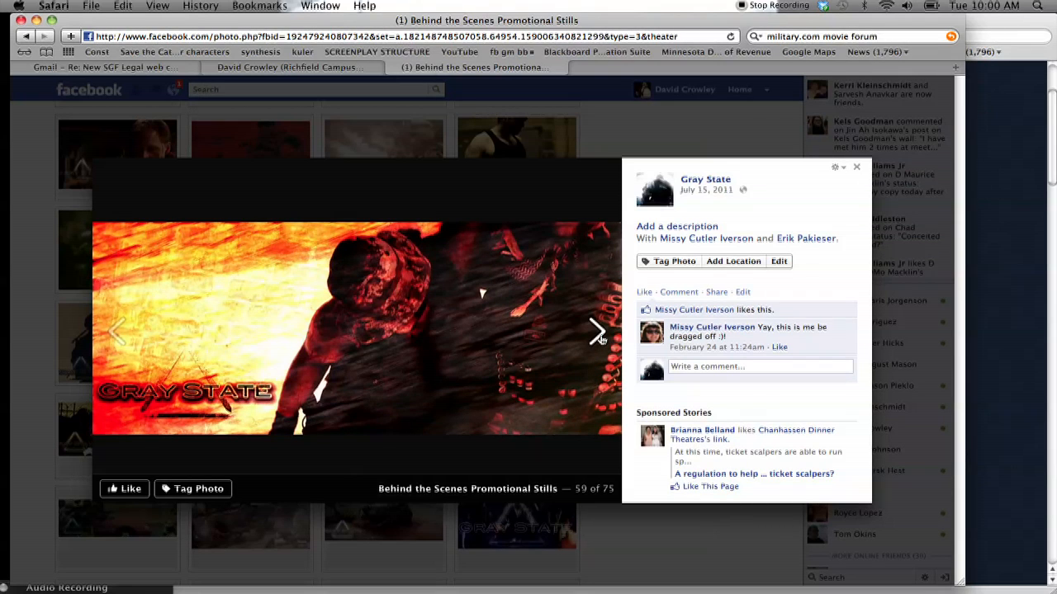
pyautogui.click(596, 330)
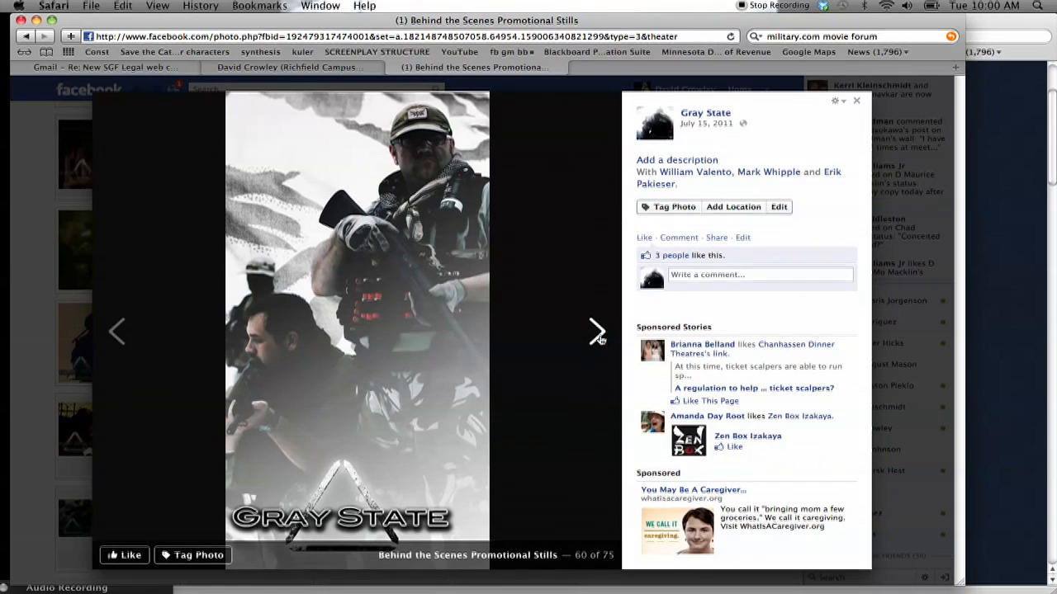
pyautogui.click(596, 330)
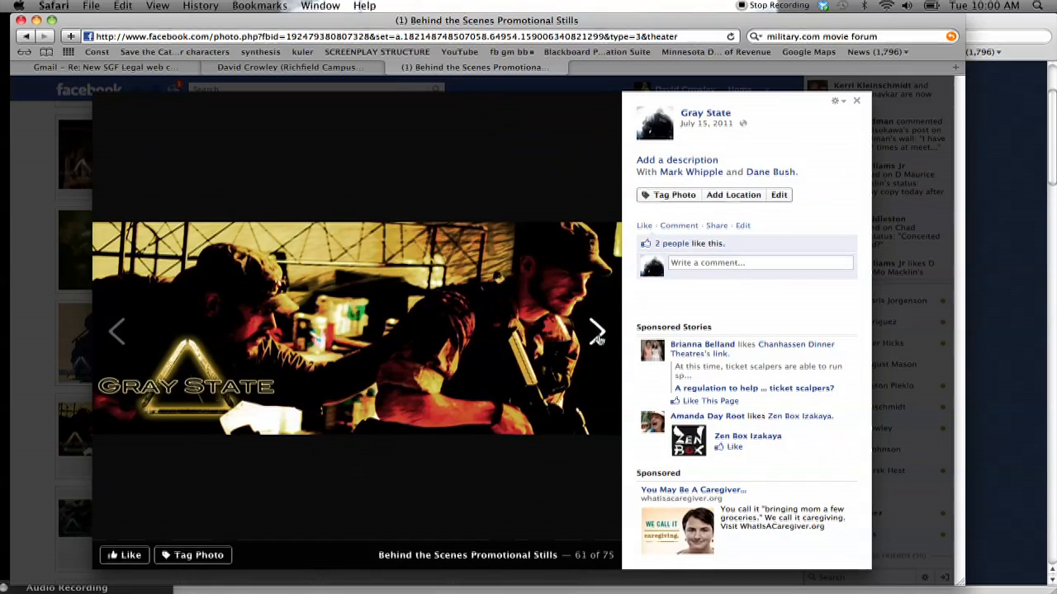
pyautogui.click(596, 330)
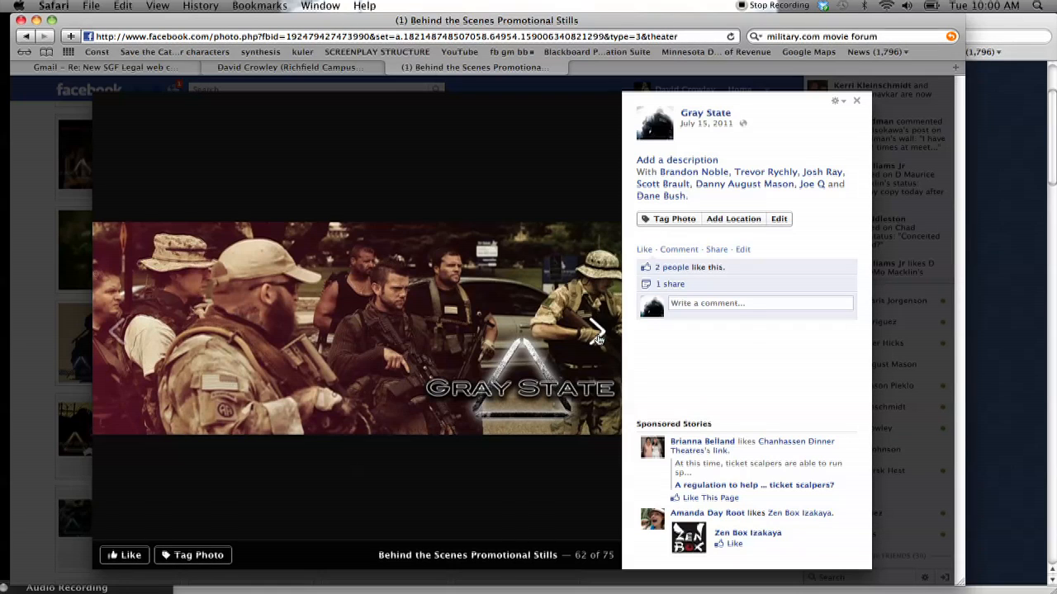
pyautogui.click(598, 332)
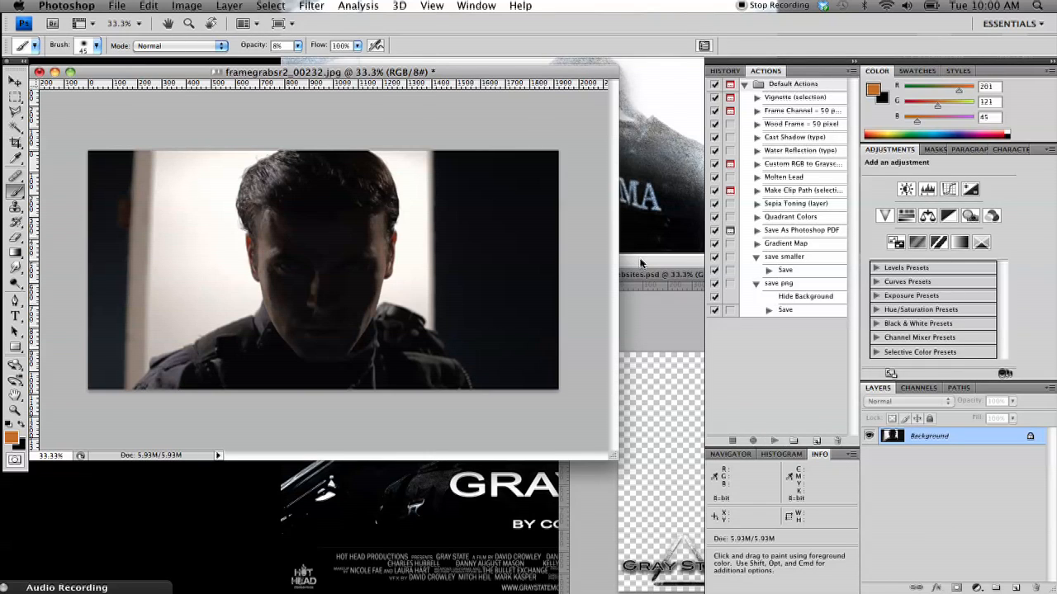
pyautogui.moveTo(404, 86)
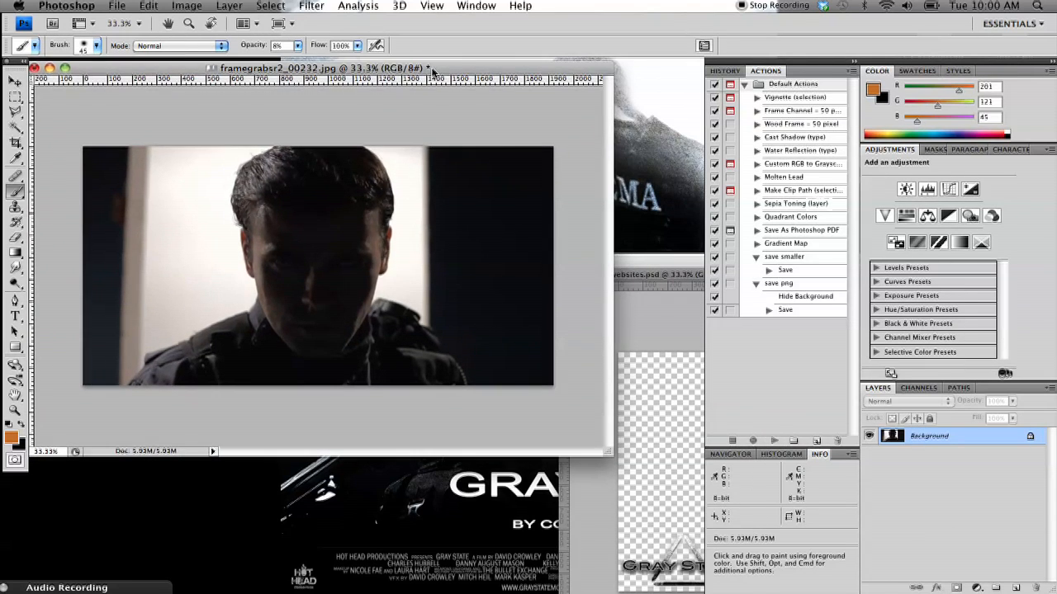
pyautogui.moveTo(395, 245)
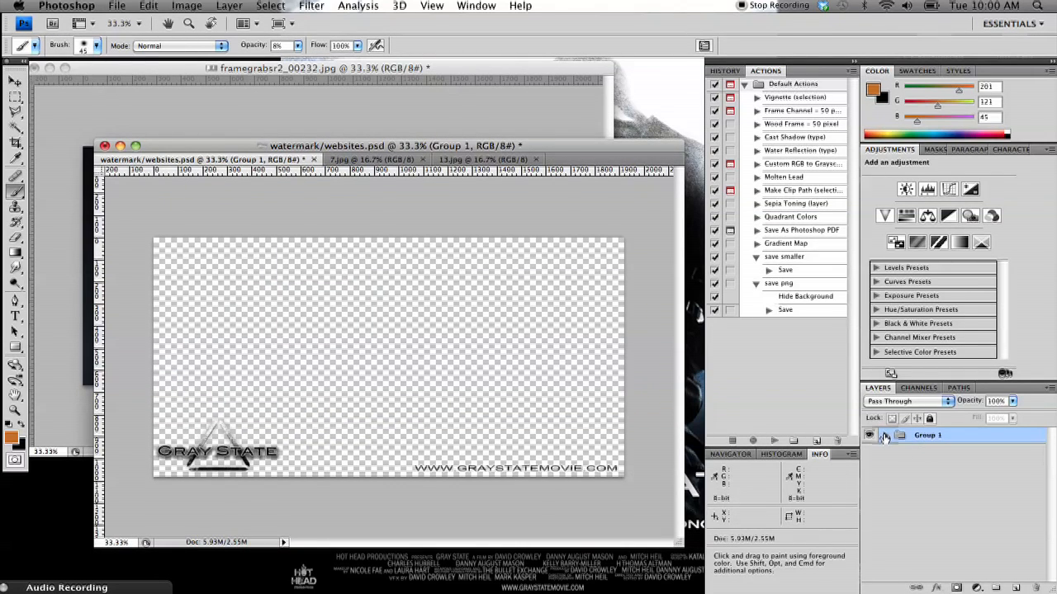
# - Expand the watermark's Group 1 and select the logo layer inside it
pyautogui.click(886, 436)
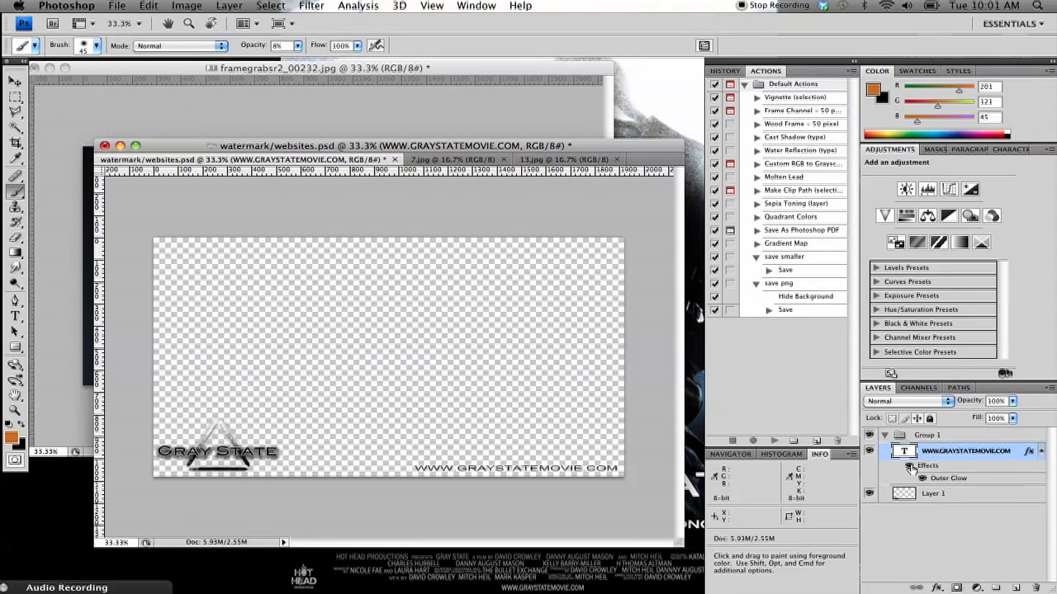
pyautogui.click(933, 492)
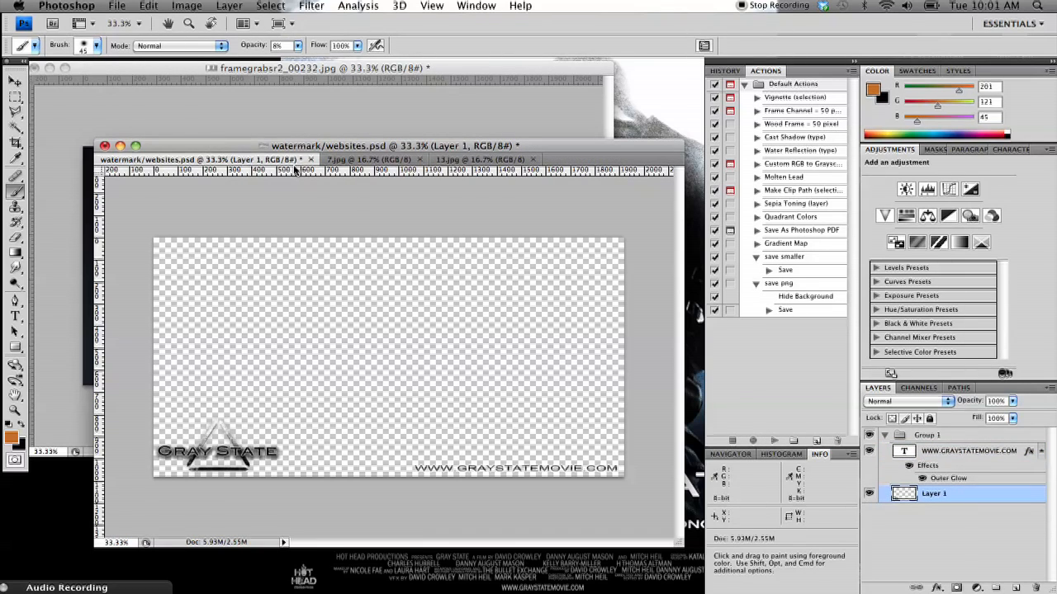
pyautogui.moveTo(330, 170)
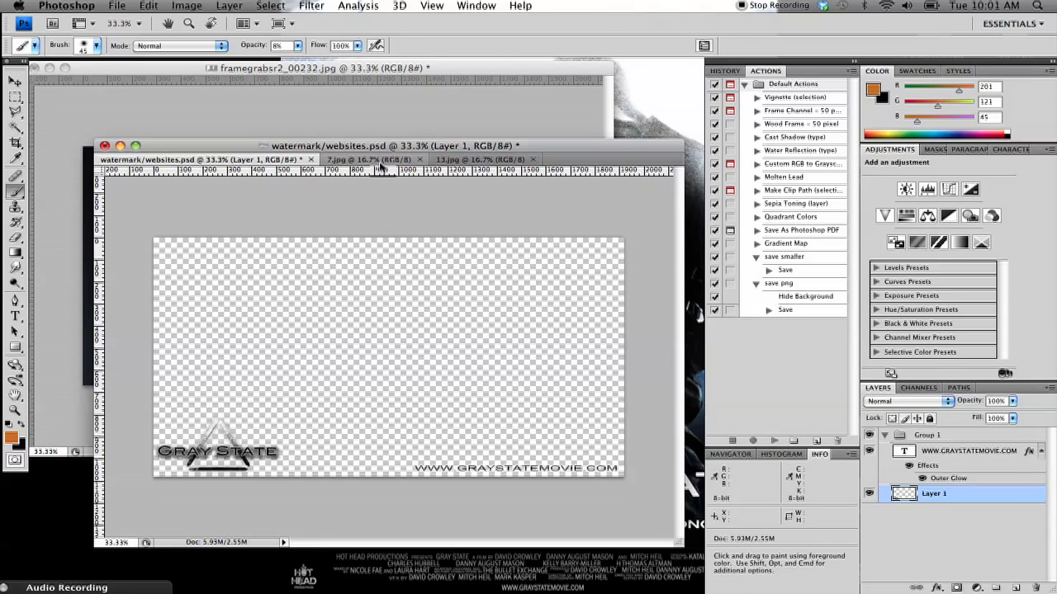
pyautogui.click(479, 158)
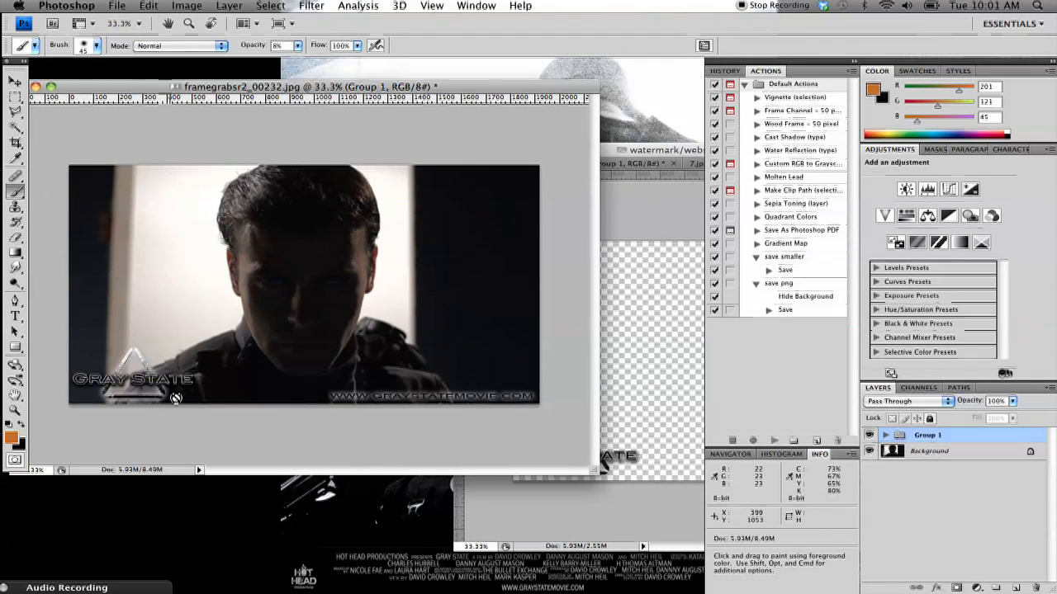
pyautogui.moveTo(476, 396)
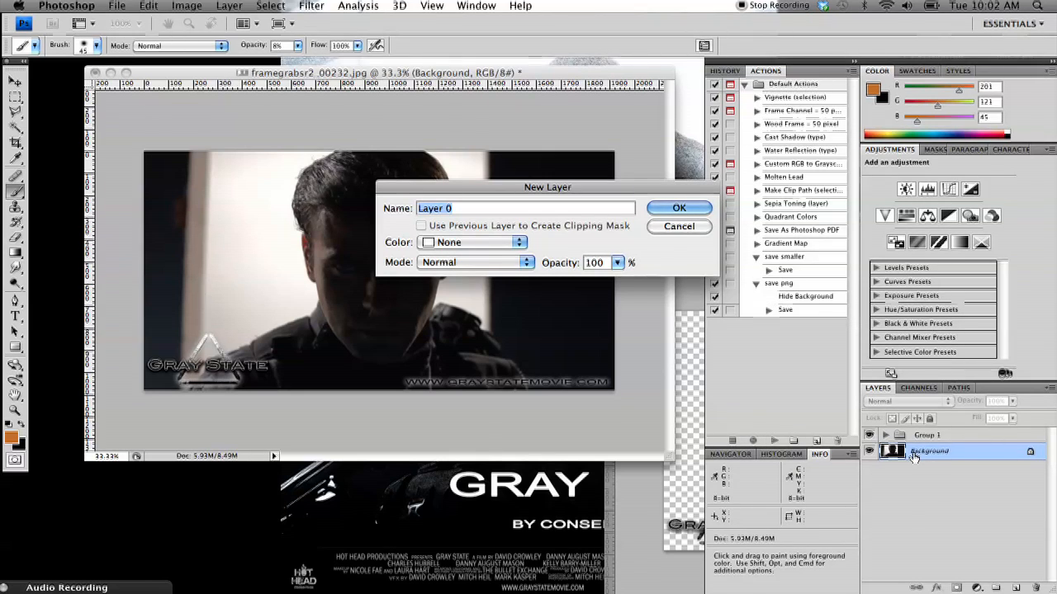
# - Convert the background into Layer 0 and toggle the original layer's visibility to compare with its copy
pyautogui.click(678, 208)
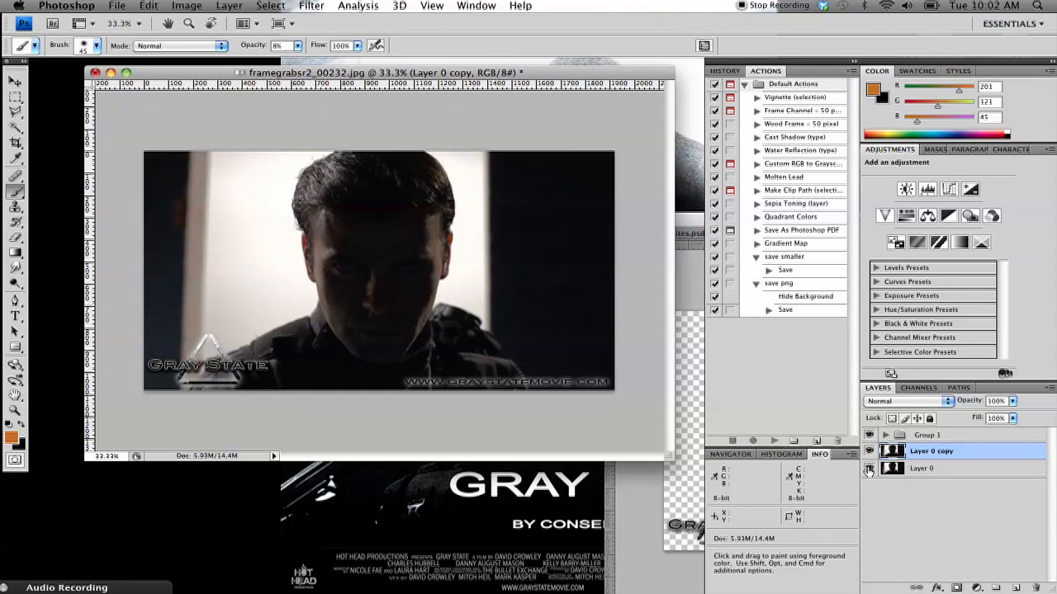
pyautogui.moveTo(869, 469)
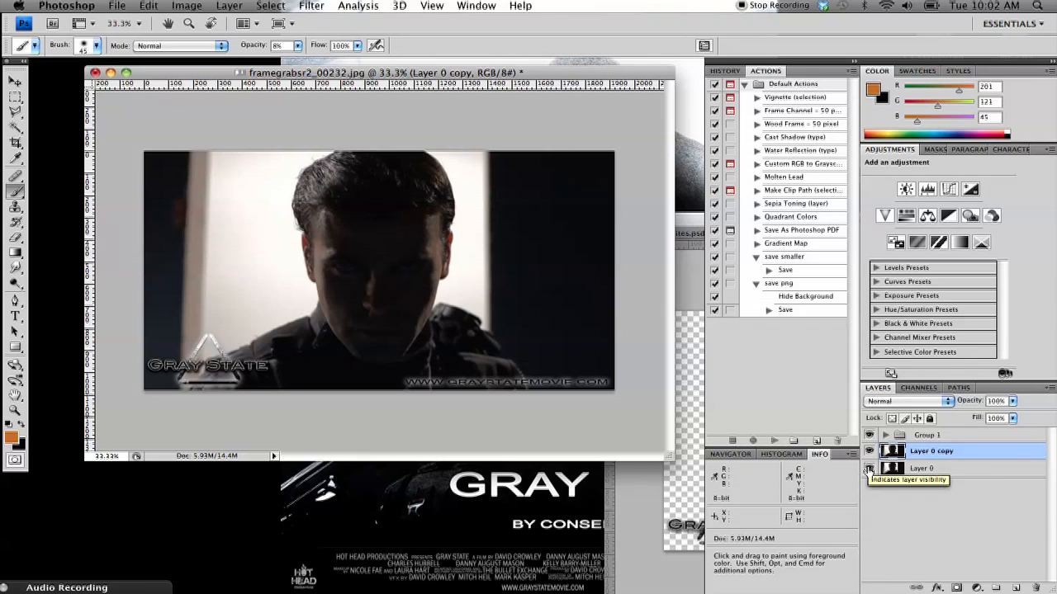
pyautogui.click(869, 469)
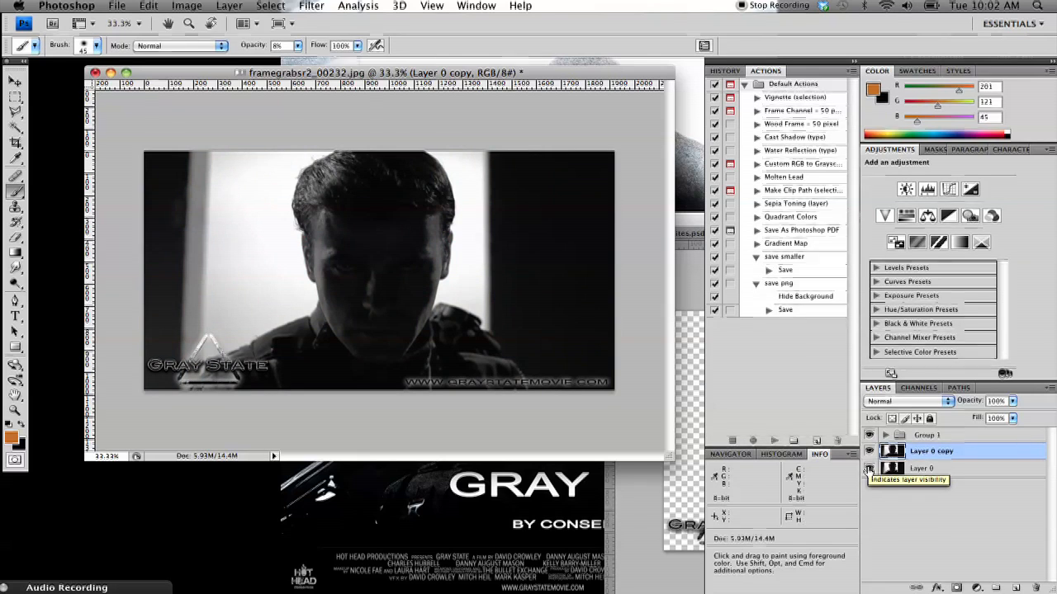
pyautogui.click(868, 469)
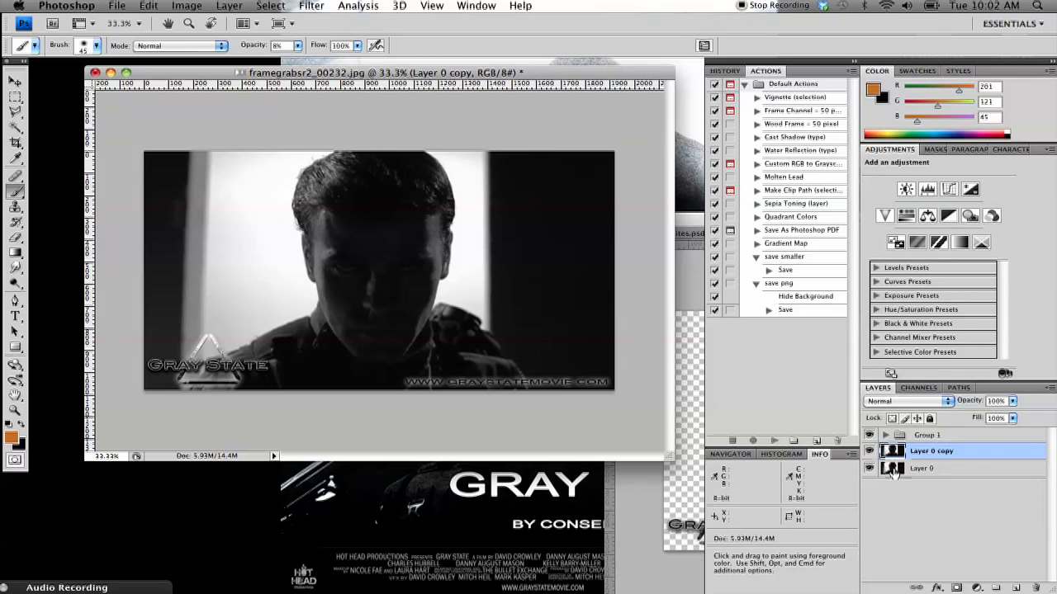
pyautogui.moveTo(893, 469)
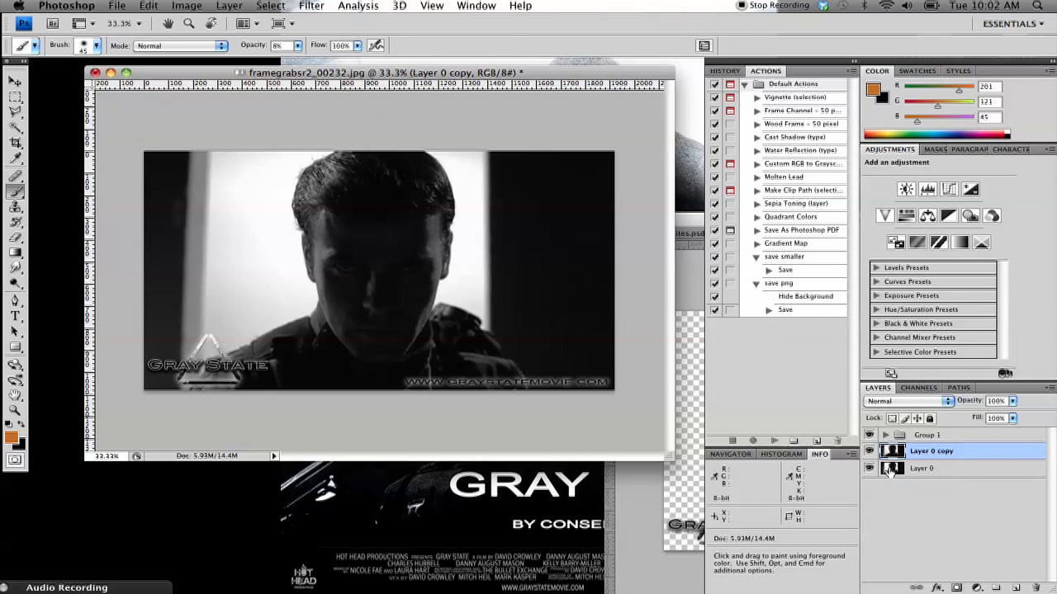
# - Try Multiply, Darken and Color Dodge blend modes on Layer 0 copy with the Move tool active
pyautogui.click(15, 81)
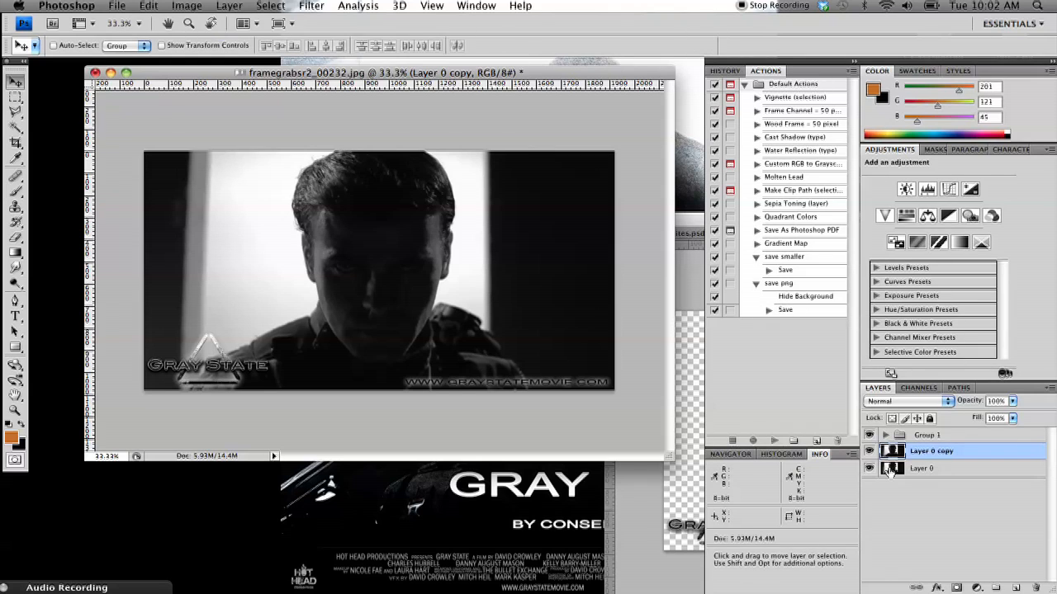
pyautogui.click(906, 401)
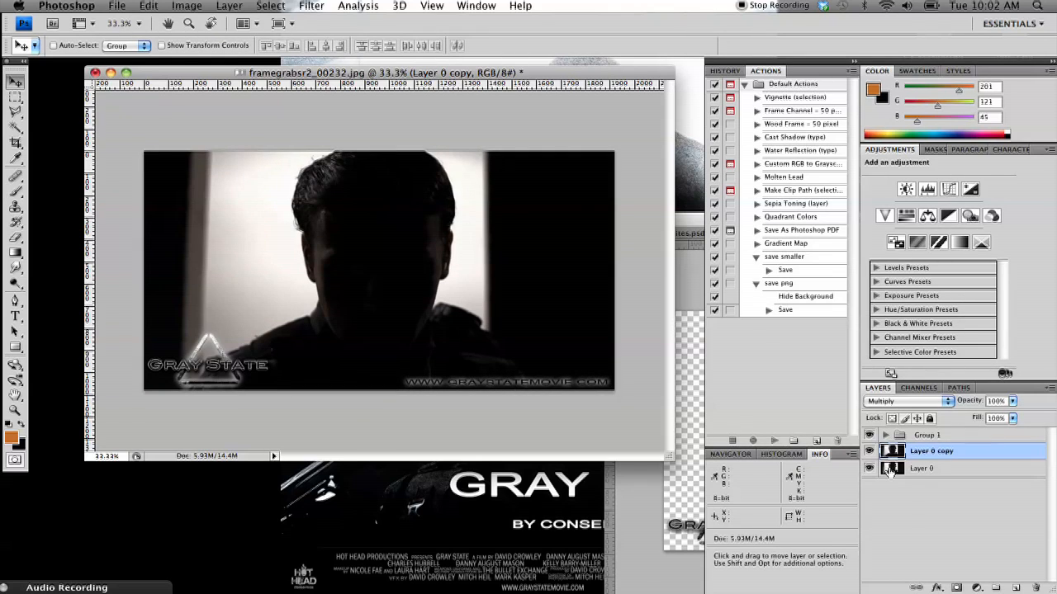
pyautogui.click(908, 401)
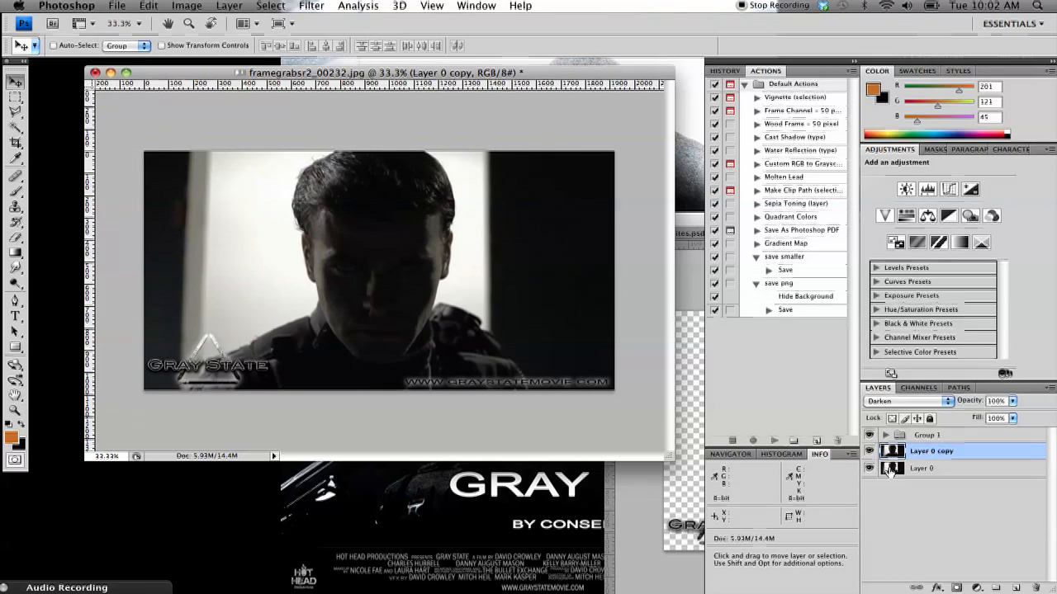
pyautogui.click(908, 401)
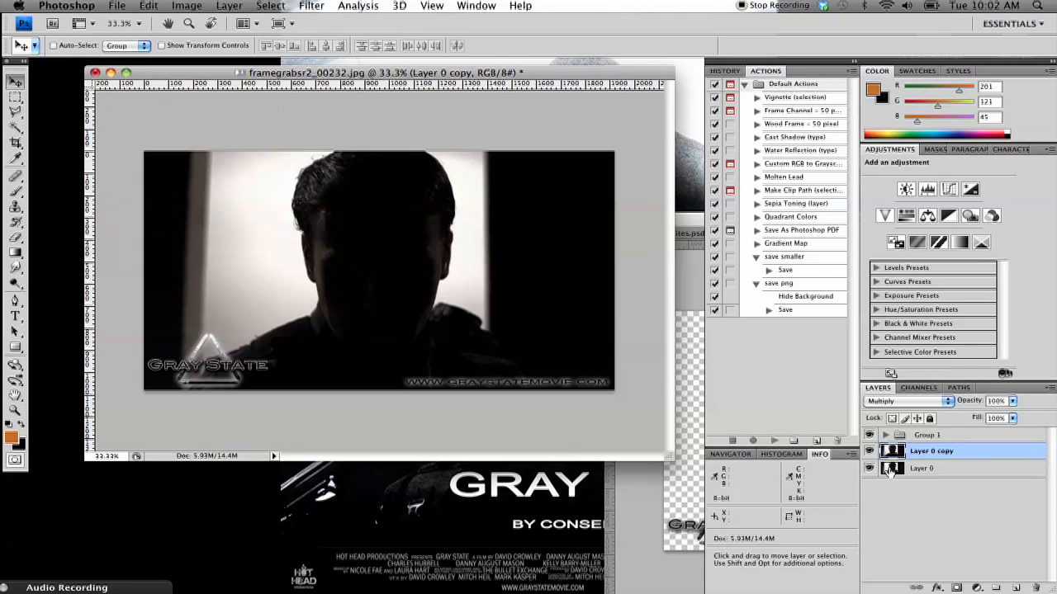
pyautogui.click(906, 401)
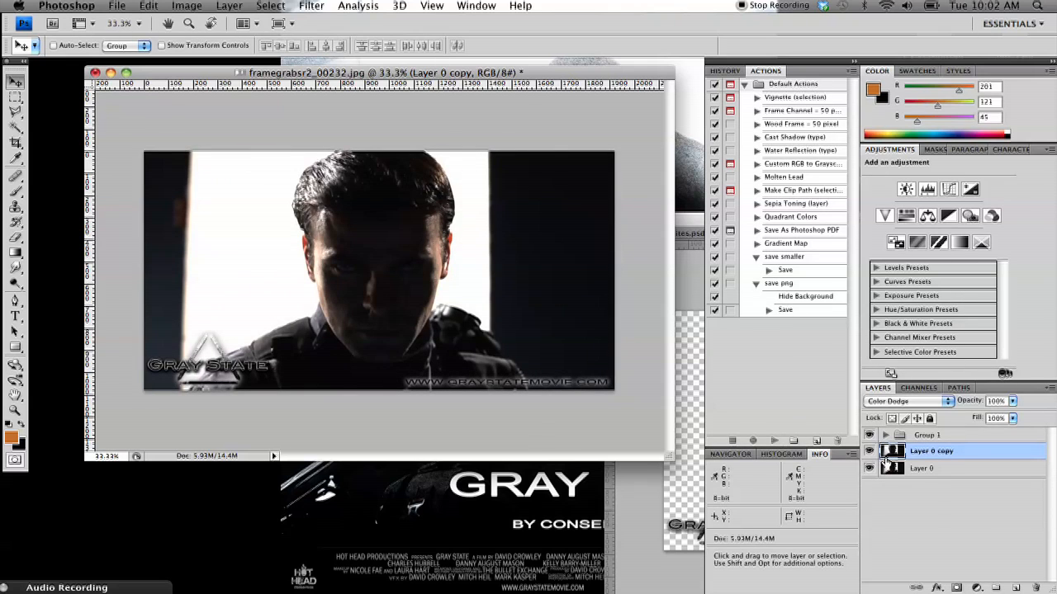
pyautogui.click(908, 401)
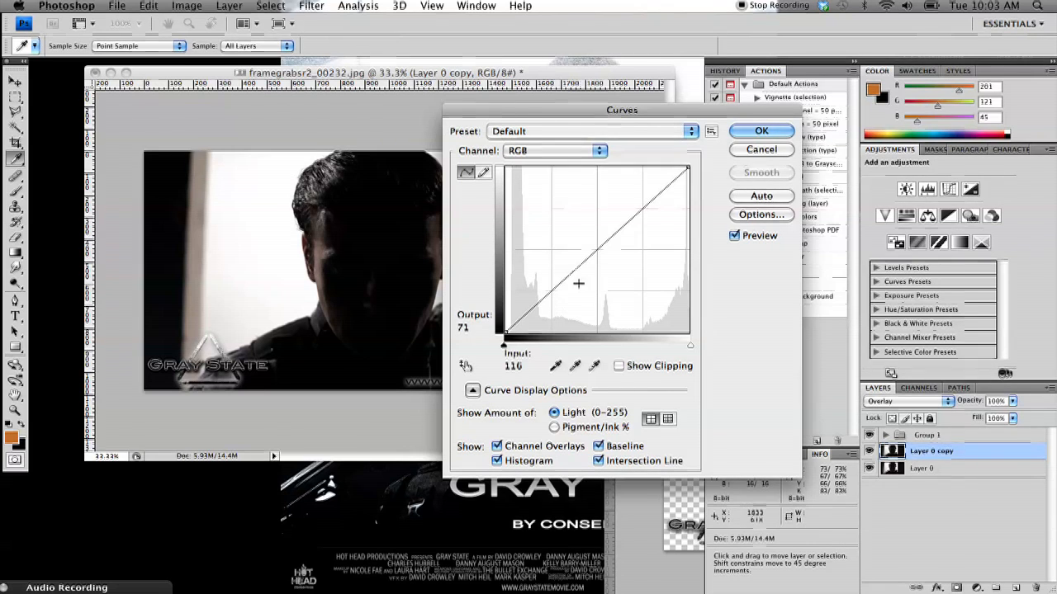
# - Reshape the RGB curve upward at shadow, midtone and highlight points to brighten Layer 0 copy
pyautogui.moveTo(578, 284); pyautogui.dragTo(538, 274)
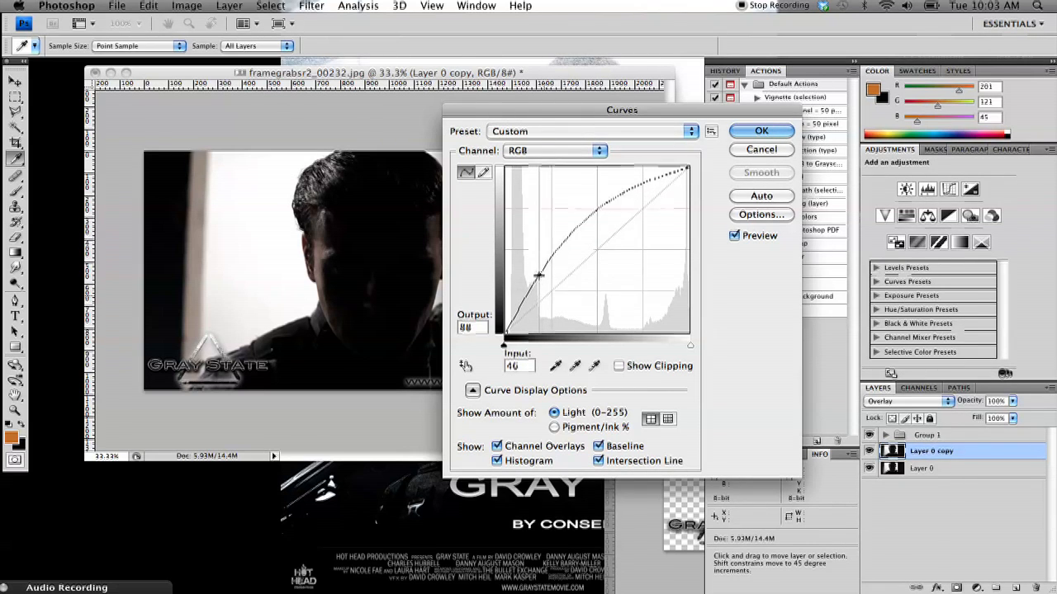
pyautogui.moveTo(536, 276); pyautogui.dragTo(532, 263)
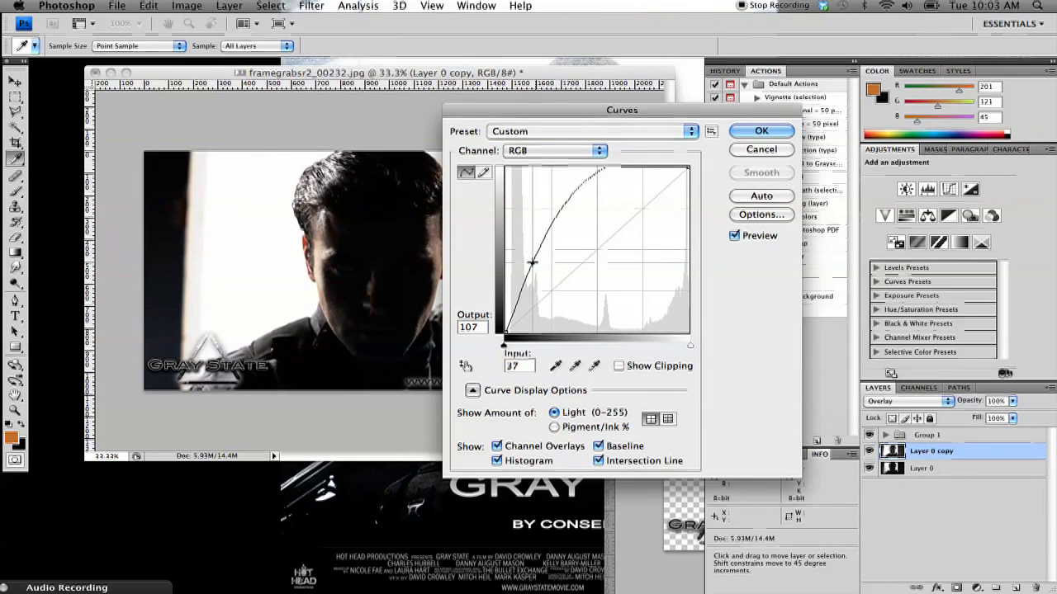
pyautogui.moveTo(531, 263); pyautogui.dragTo(604, 191)
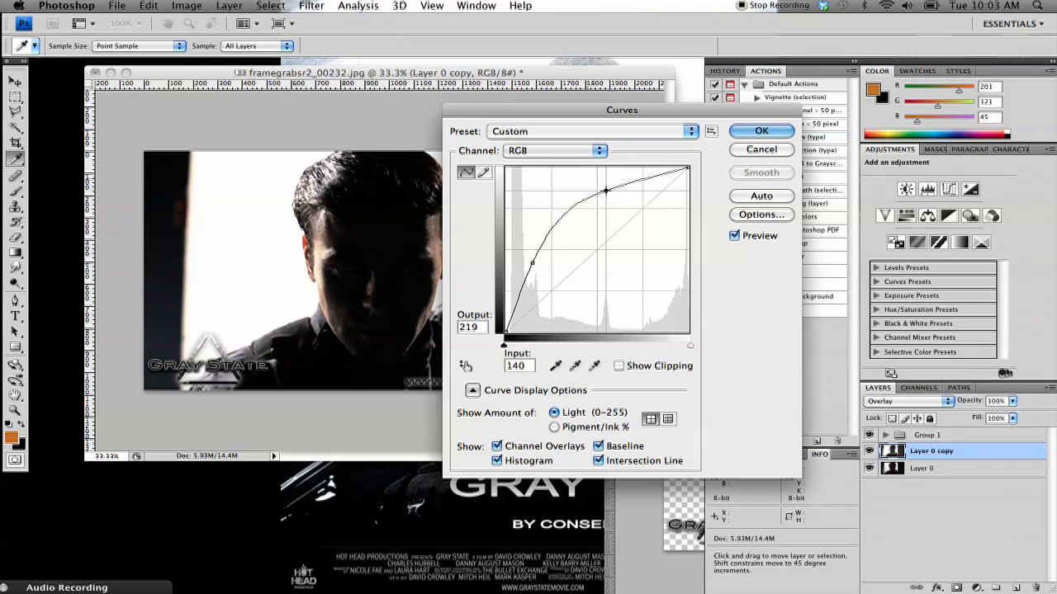
pyautogui.moveTo(605, 190); pyautogui.dragTo(614, 196)
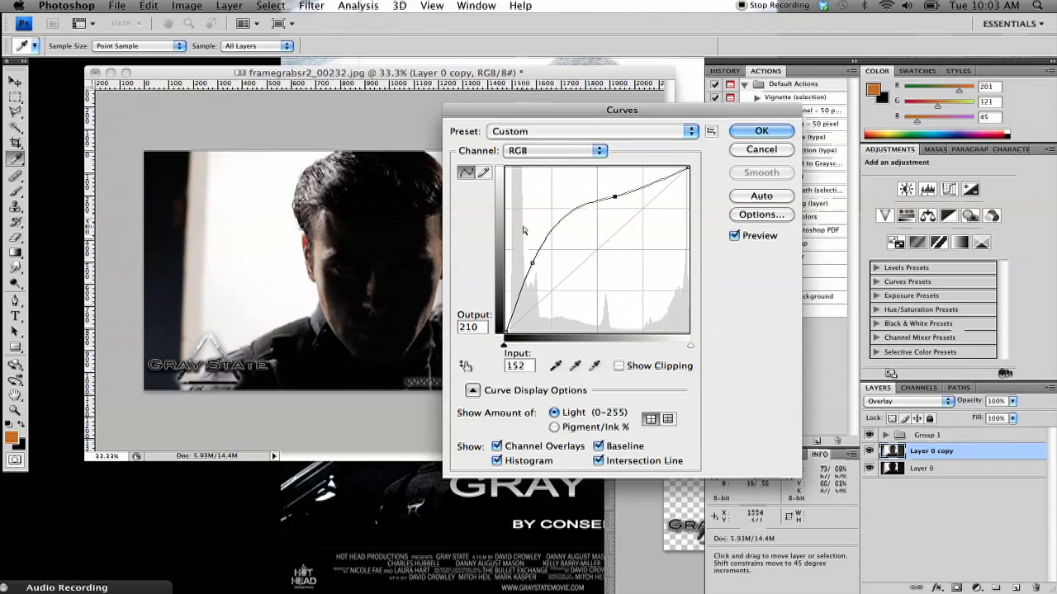
pyautogui.moveTo(532, 264); pyautogui.dragTo(532, 278)
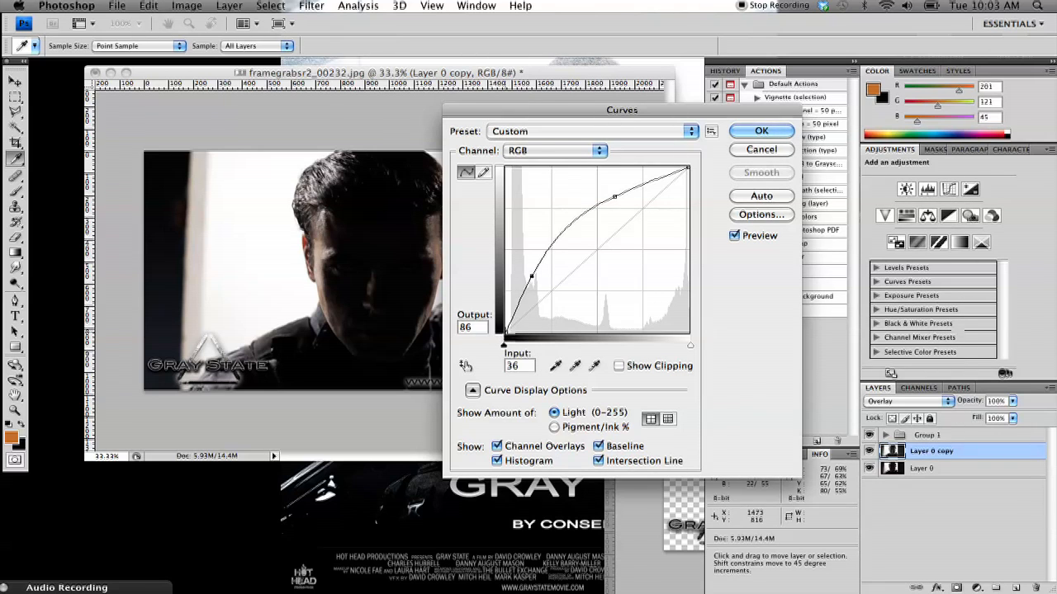
pyautogui.moveTo(531, 277); pyautogui.dragTo(503, 330)
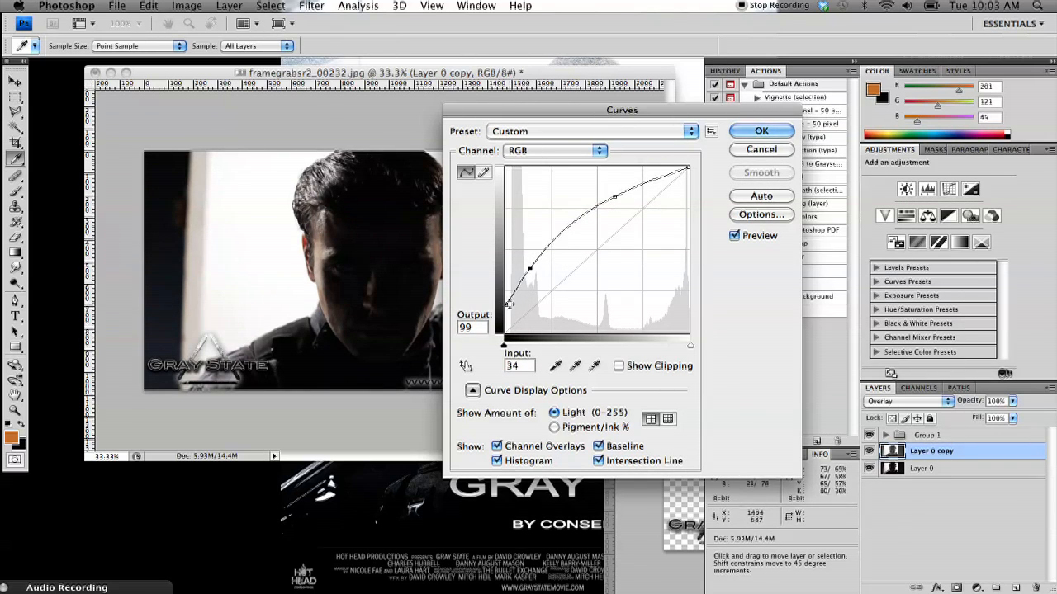
pyautogui.moveTo(509, 303); pyautogui.dragTo(529, 266)
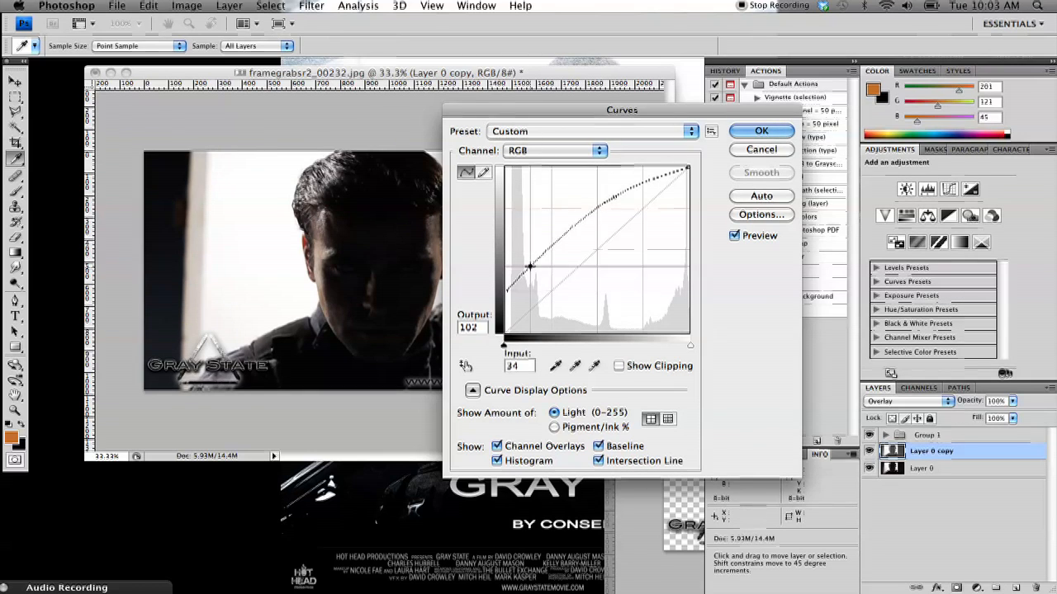
pyautogui.moveTo(530, 266); pyautogui.dragTo(508, 289)
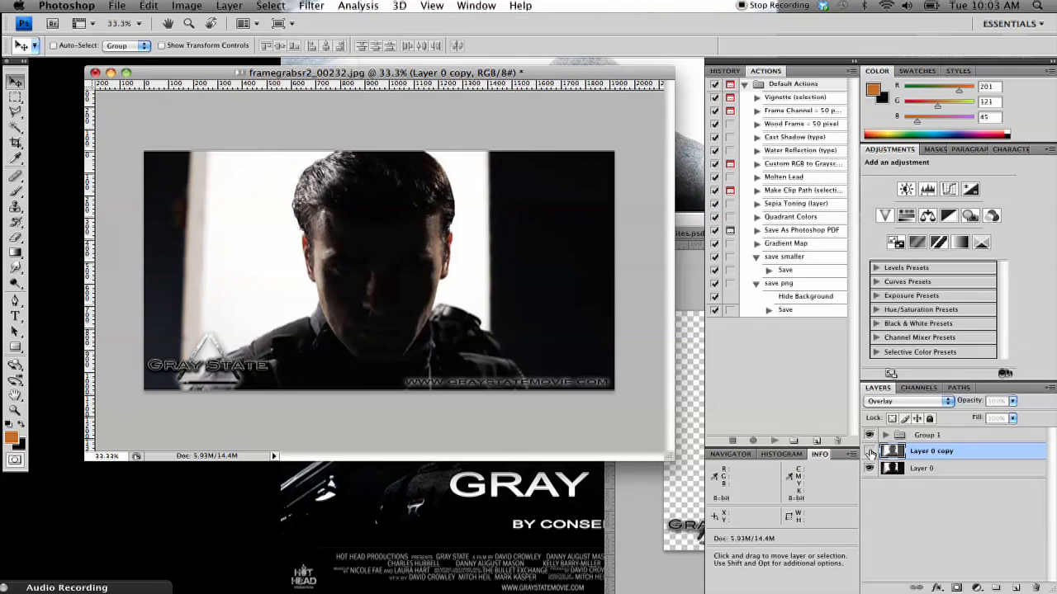
# - Lower Layer 0 copy's opacity with the slider, then target the base Layer 0
pyautogui.click(1014, 401)
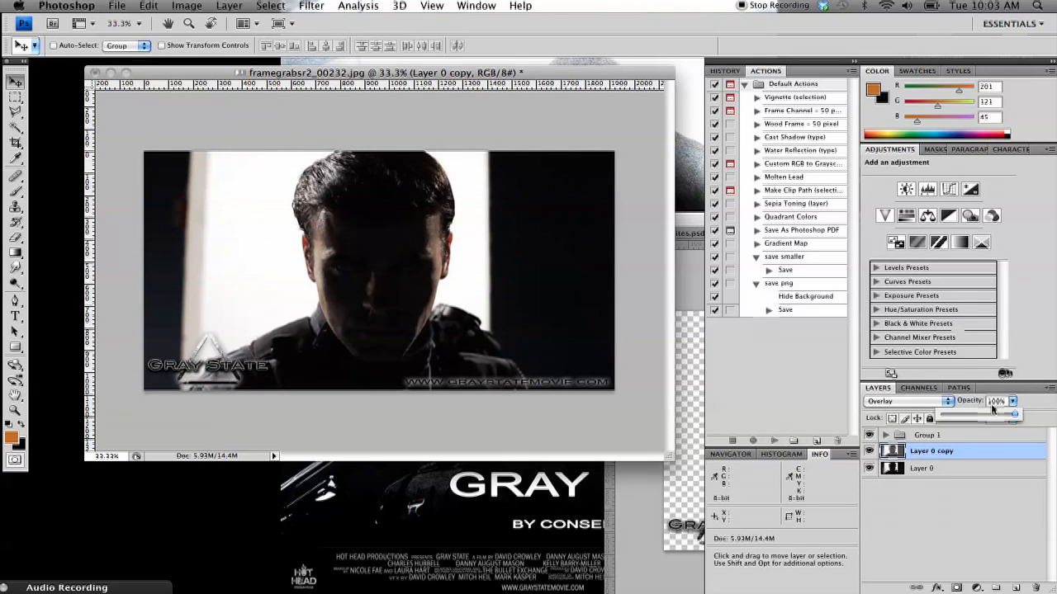
pyautogui.moveTo(1015, 412); pyautogui.dragTo(982, 413)
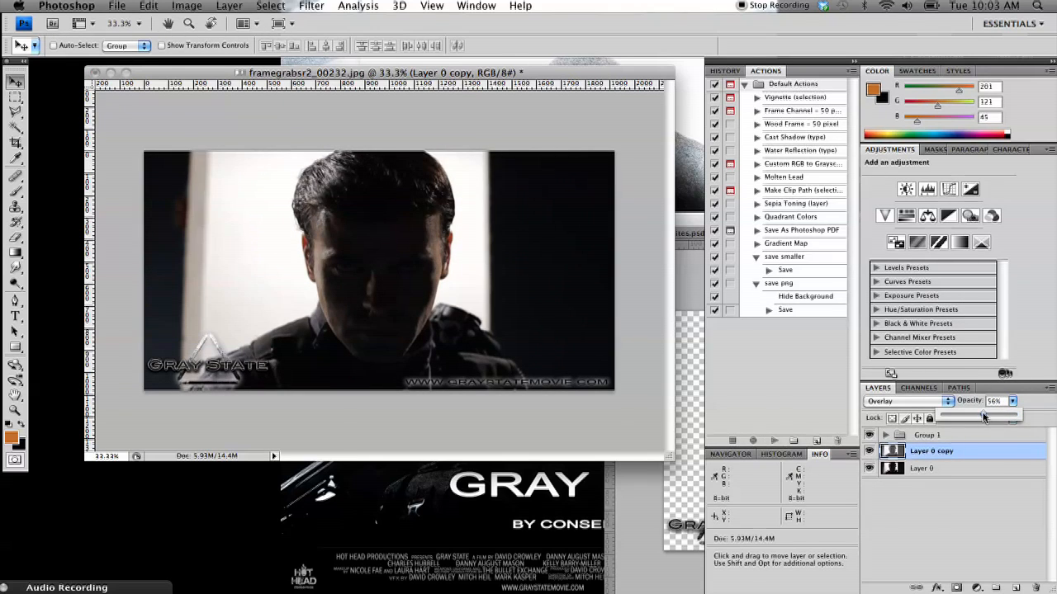
pyautogui.moveTo(1004, 415); pyautogui.dragTo(983, 414)
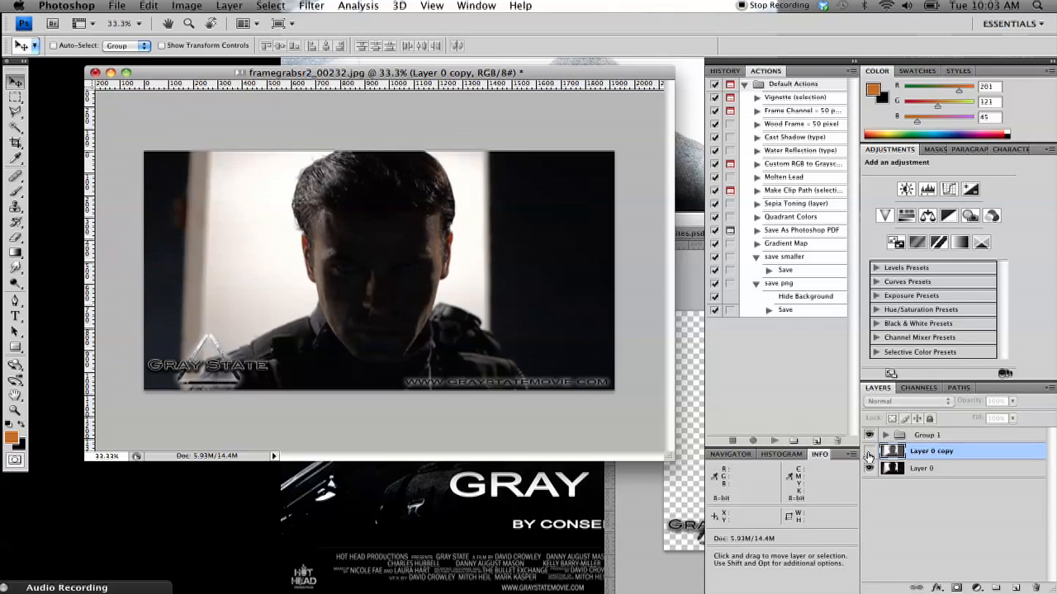
pyautogui.click(921, 468)
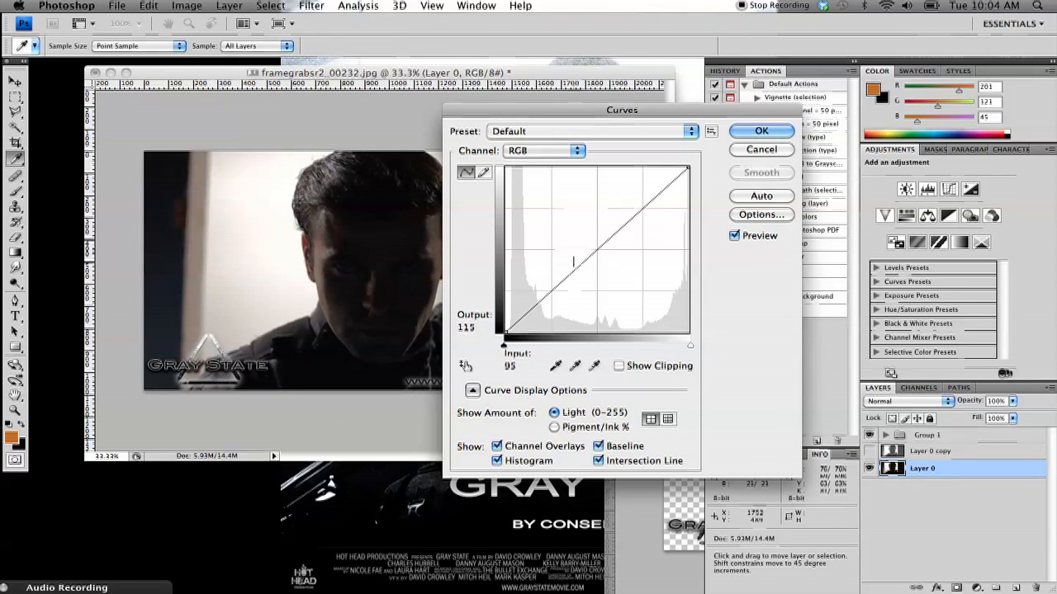
# - Drag Layer 0's RGB curve into a brightening S-shape and apply it
pyautogui.moveTo(575, 262); pyautogui.dragTo(570, 264)
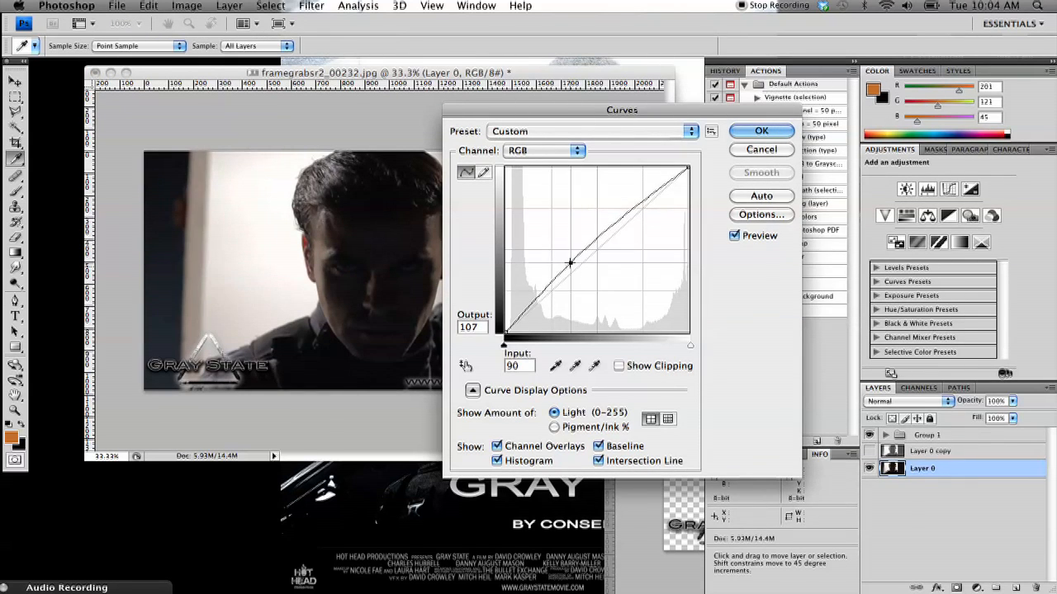
pyautogui.moveTo(570, 263); pyautogui.dragTo(569, 258)
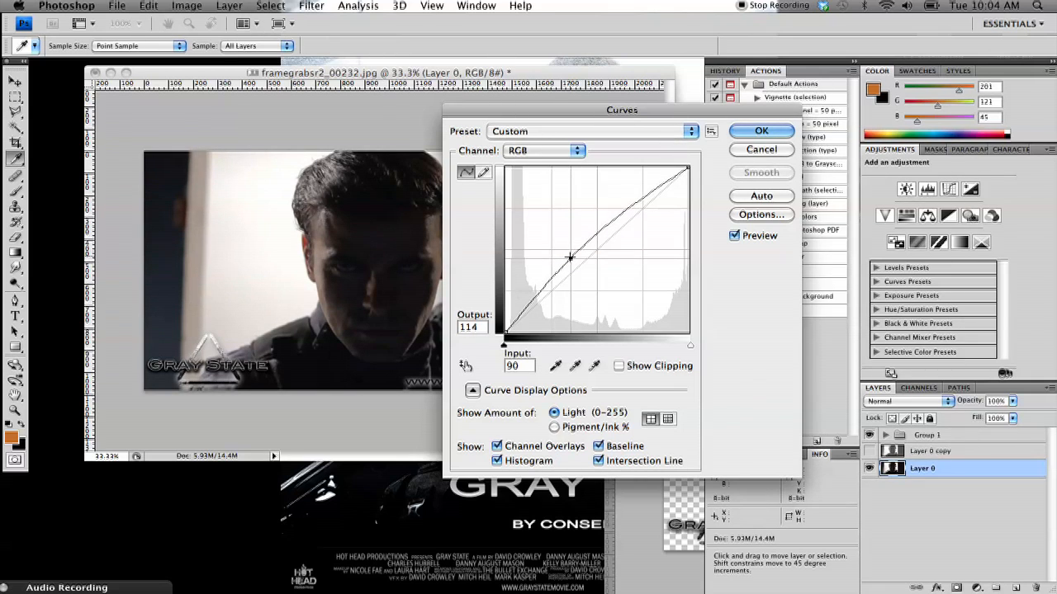
pyautogui.moveTo(570, 258); pyautogui.dragTo(566, 248)
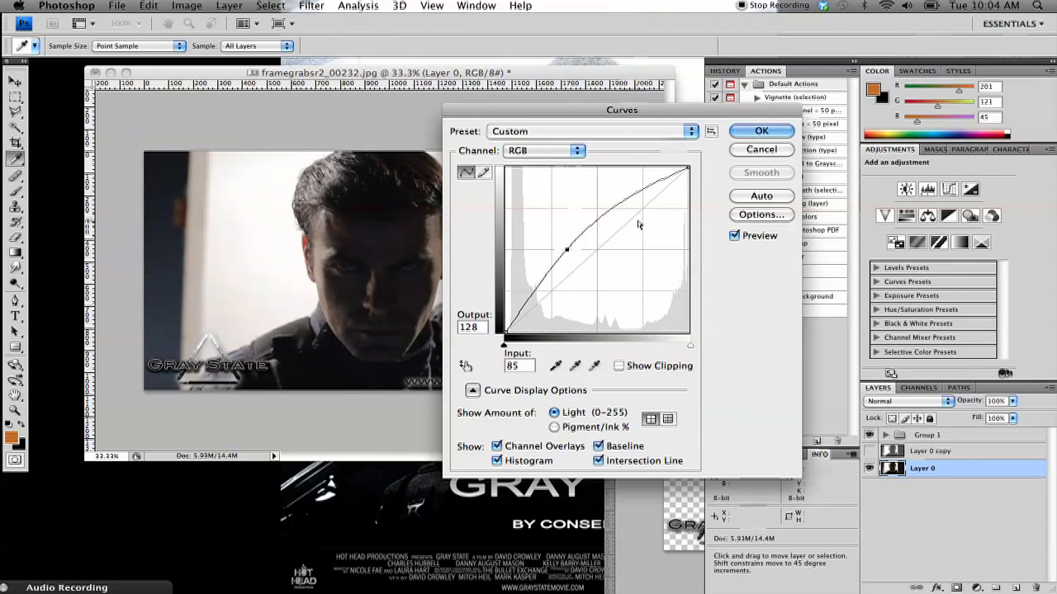
pyautogui.moveTo(568, 250); pyautogui.dragTo(619, 207)
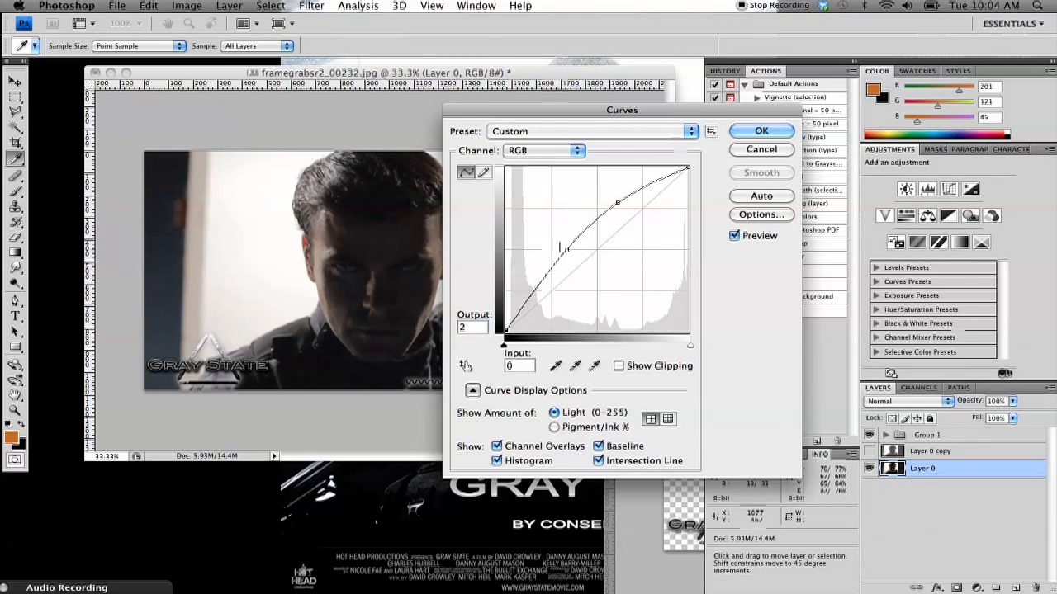
pyautogui.moveTo(564, 248); pyautogui.dragTo(558, 255)
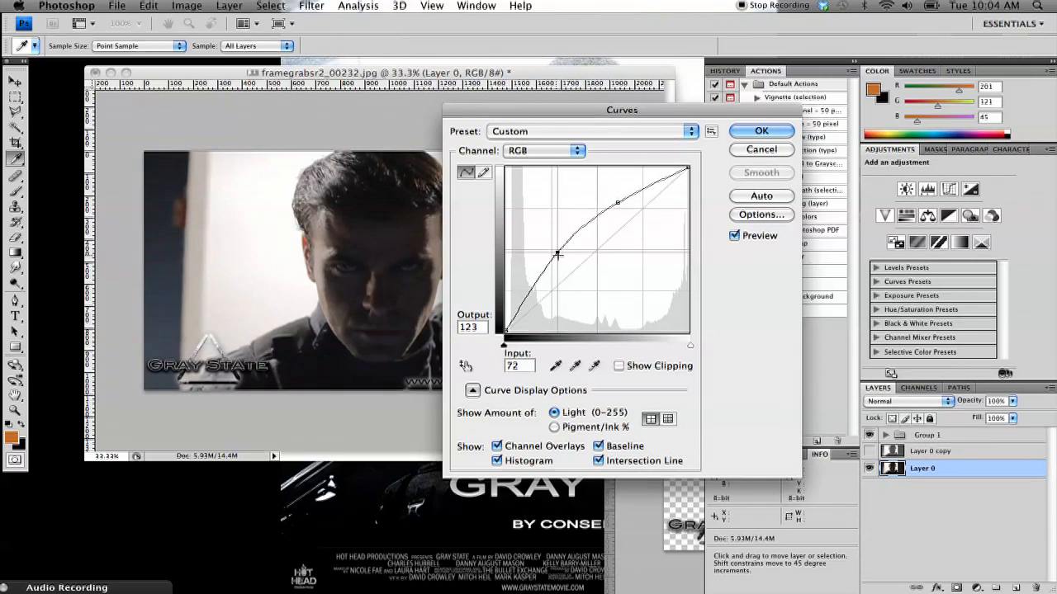
pyautogui.click(760, 132)
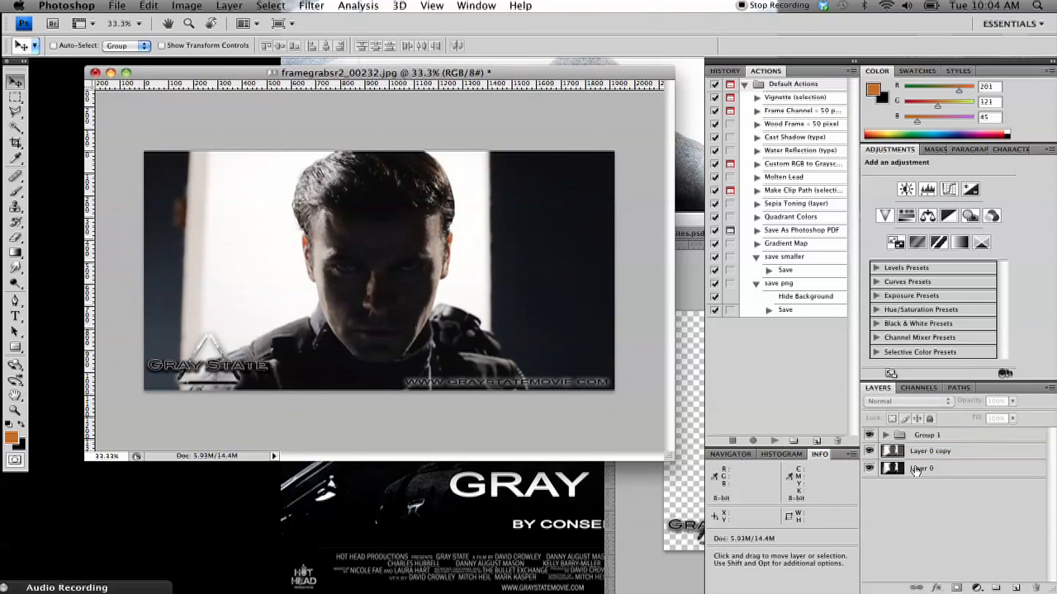
# - Pick the Dodge tool on Layer 0 with its range limited to Midtones
pyautogui.click(921, 469)
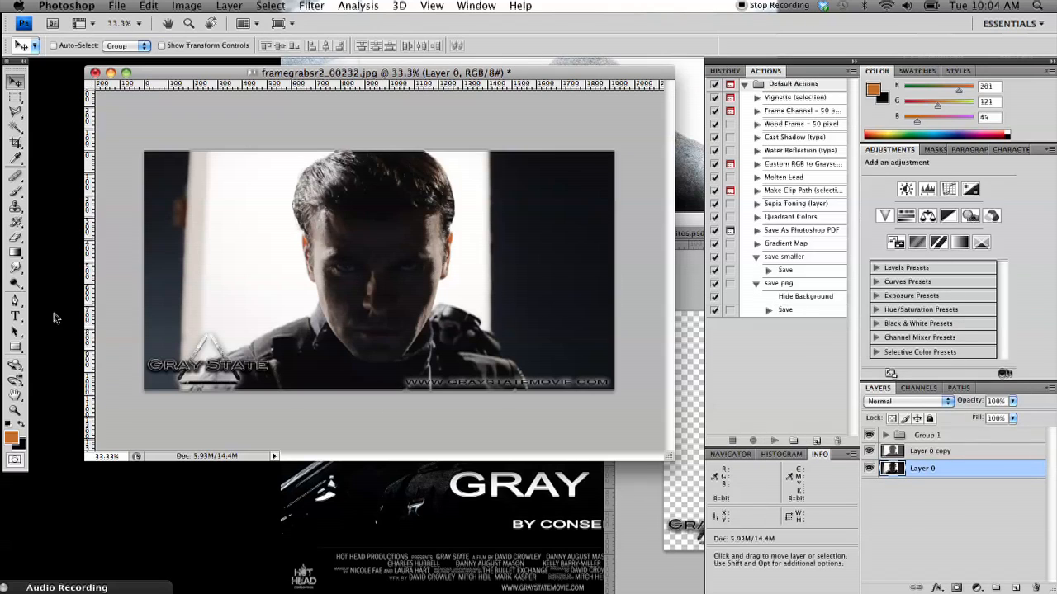
pyautogui.click(15, 281)
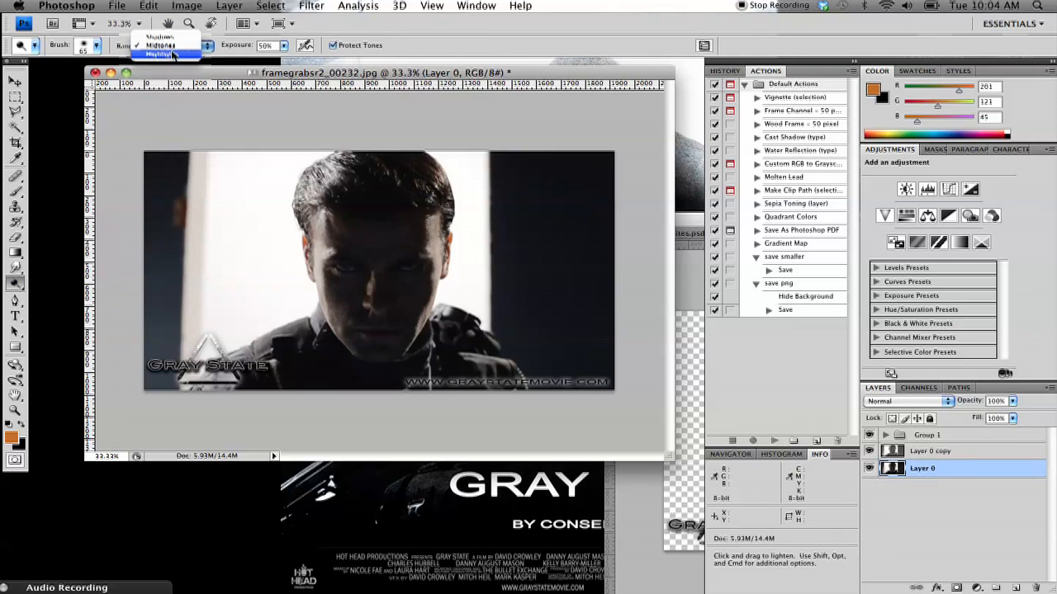
pyautogui.click(160, 44)
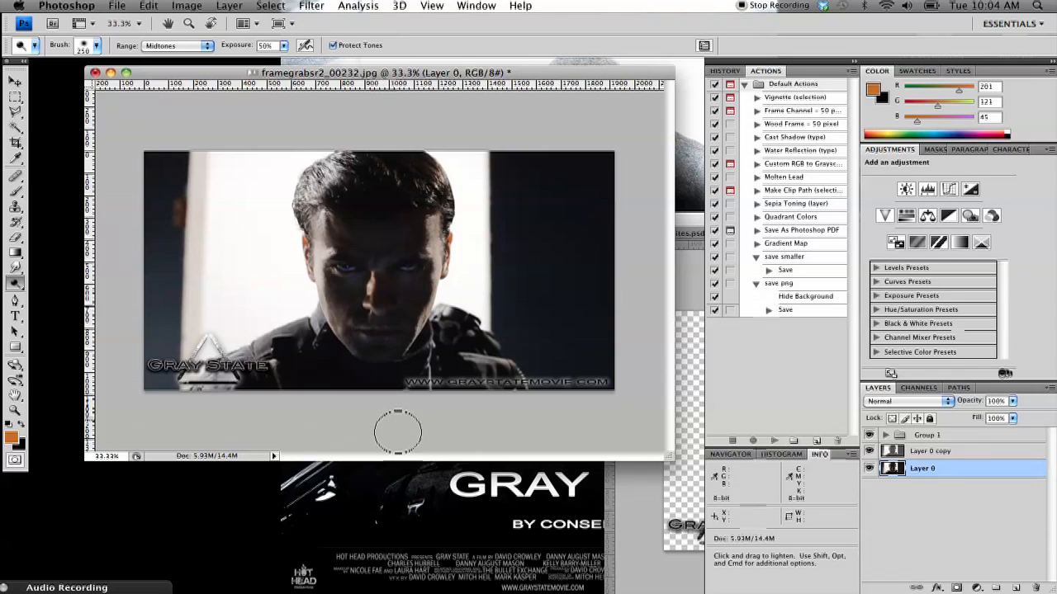
pyautogui.moveTo(405, 436)
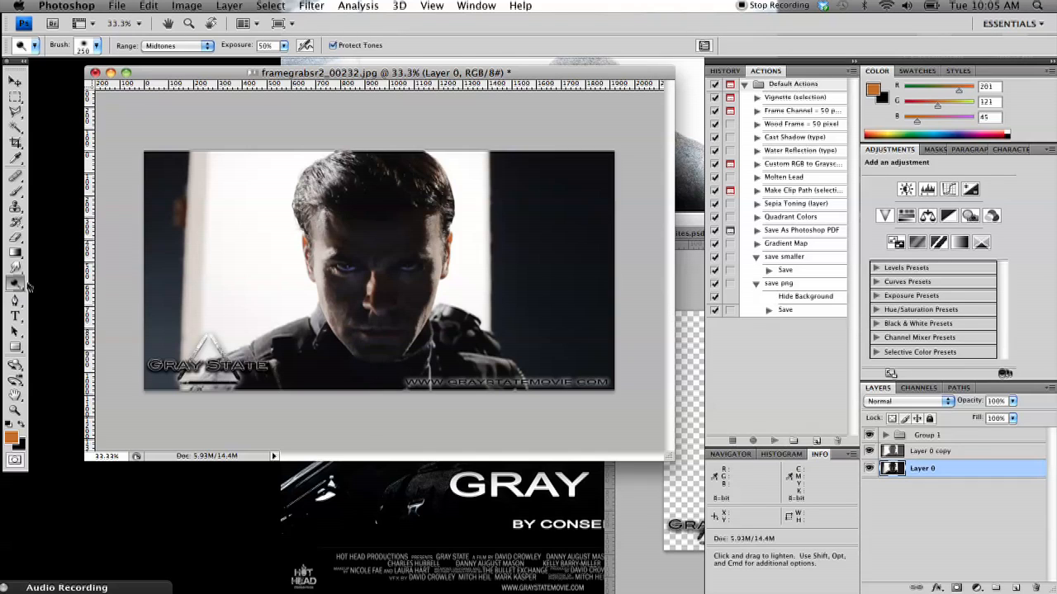
pyautogui.click(15, 284)
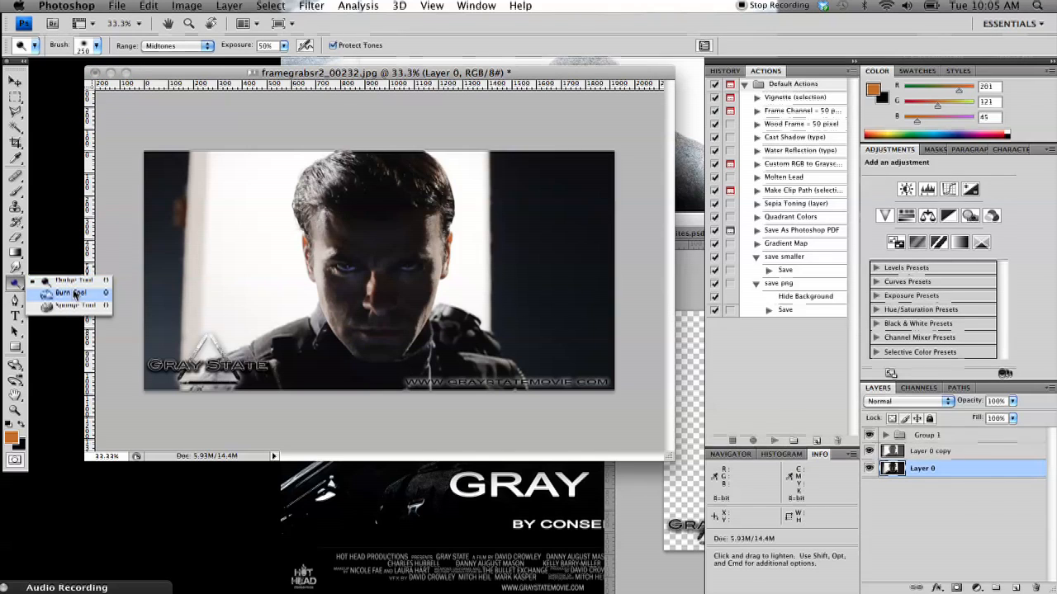
# - Burn the man's face around the nose and the right side of his head with the Midtones Burn tool
pyautogui.click(66, 294)
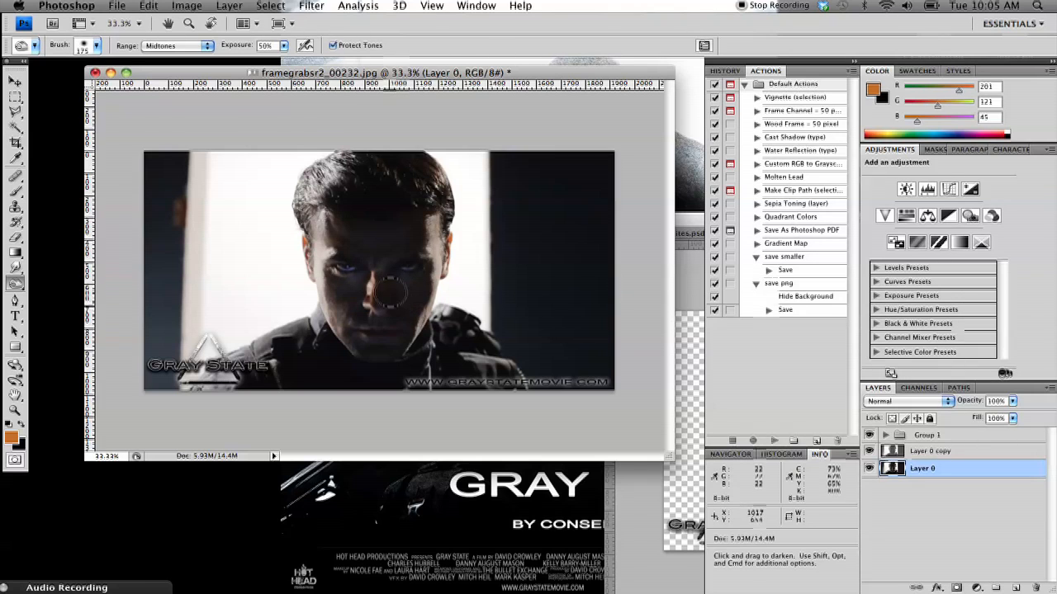
pyautogui.moveTo(392, 294); pyautogui.dragTo(350, 347)
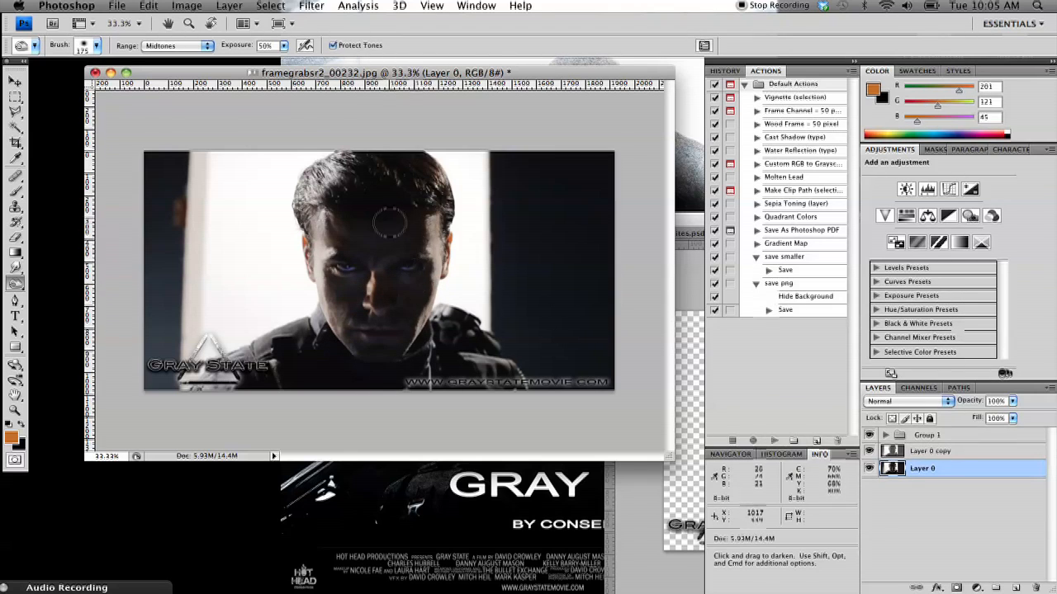
pyautogui.moveTo(366, 205)
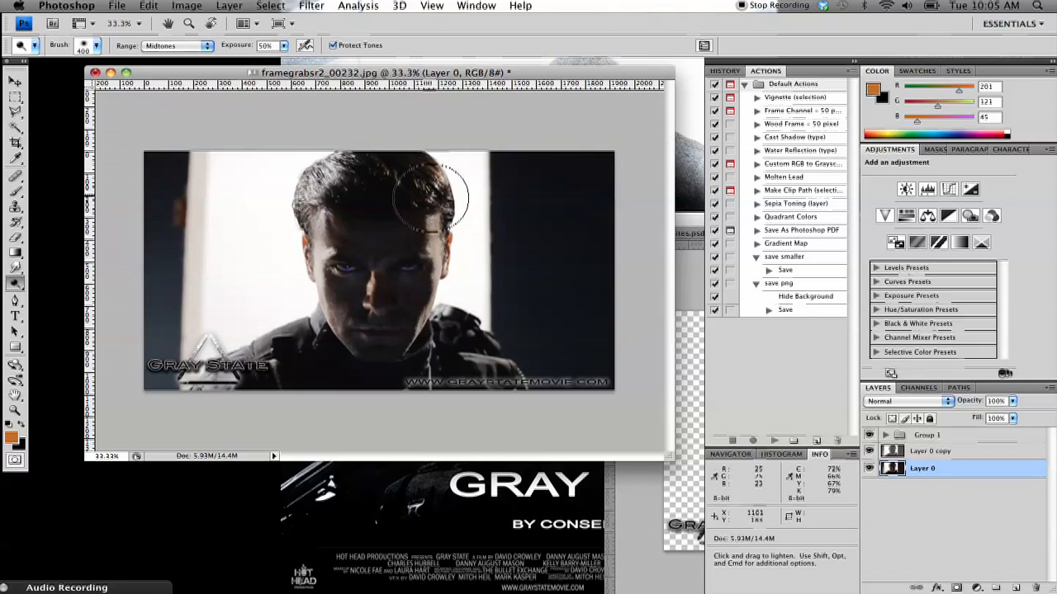
pyautogui.moveTo(430, 198); pyautogui.dragTo(313, 268)
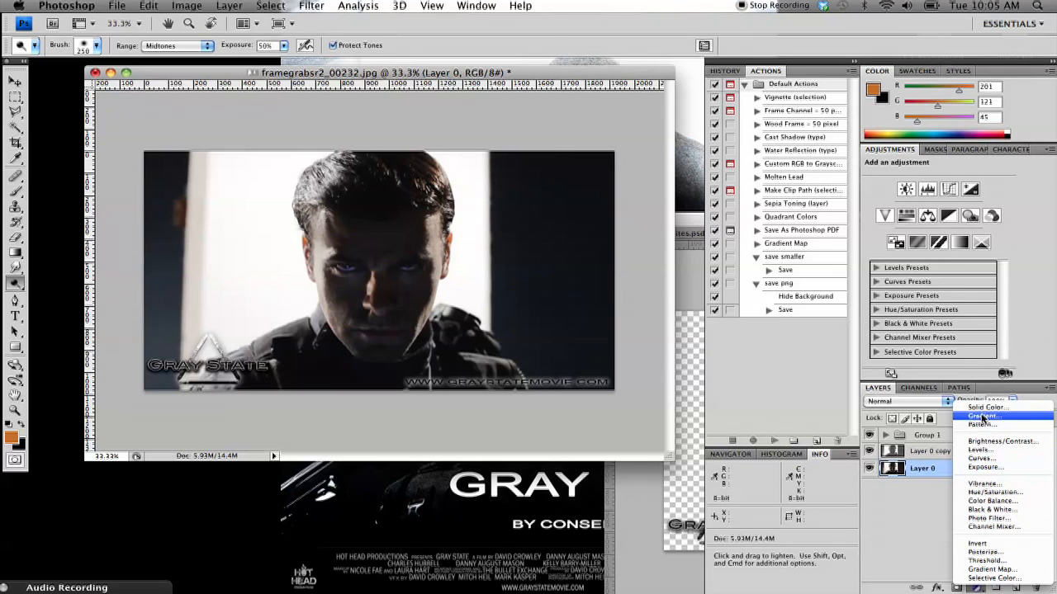
# - Add a dark grey-blue Color Fill layer and blend it in Soft Light mode
pyautogui.click(987, 406)
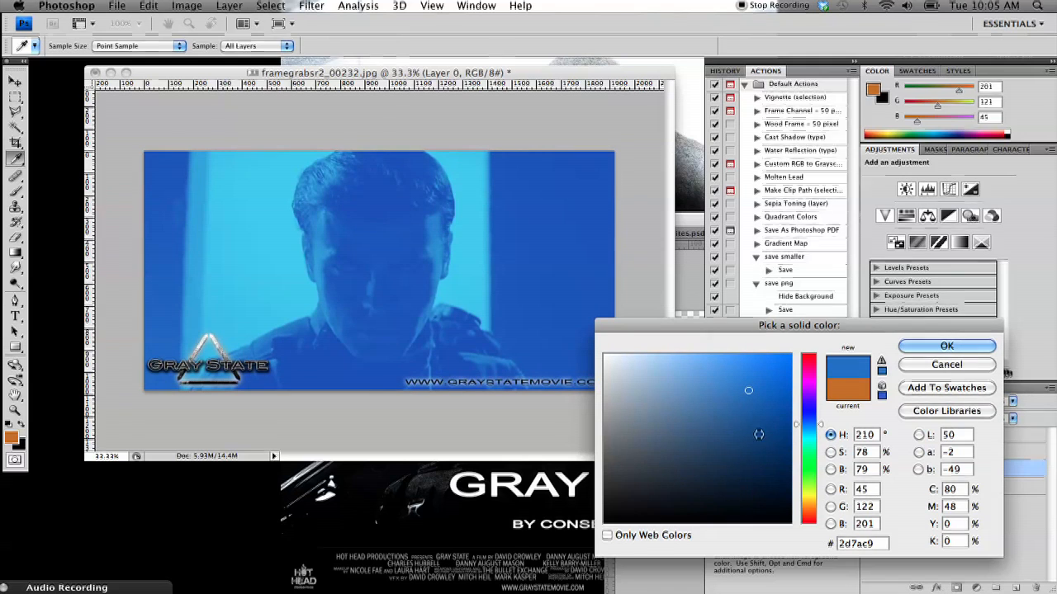
pyautogui.click(657, 469)
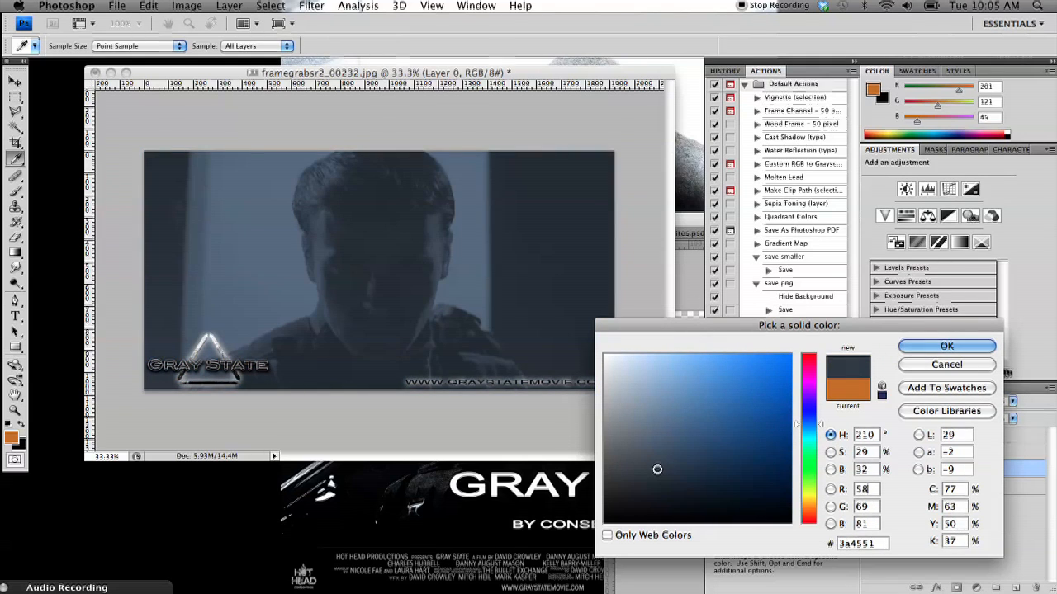
pyautogui.click(946, 346)
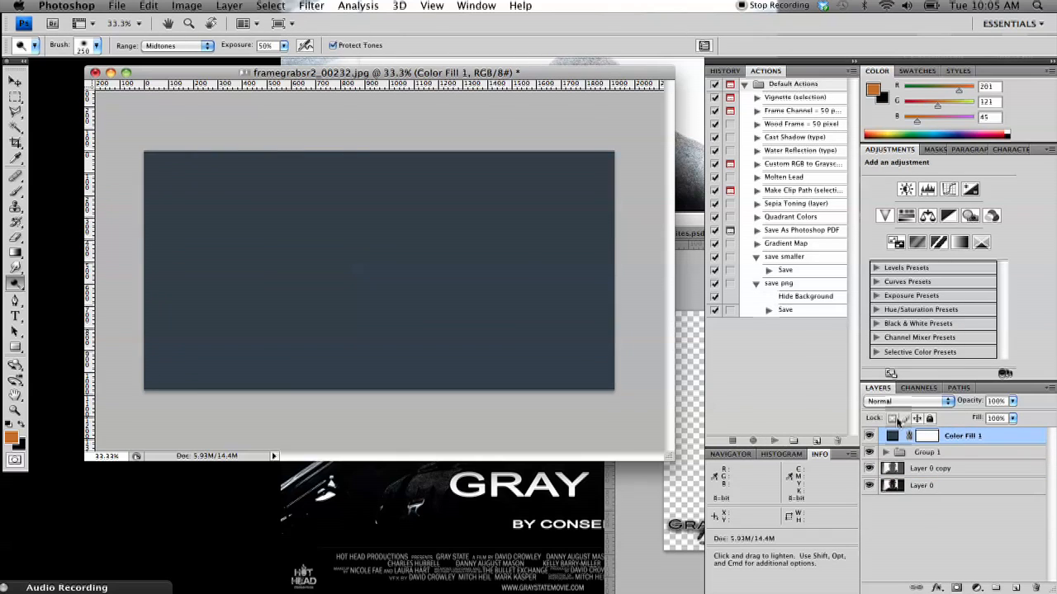
pyautogui.click(905, 402)
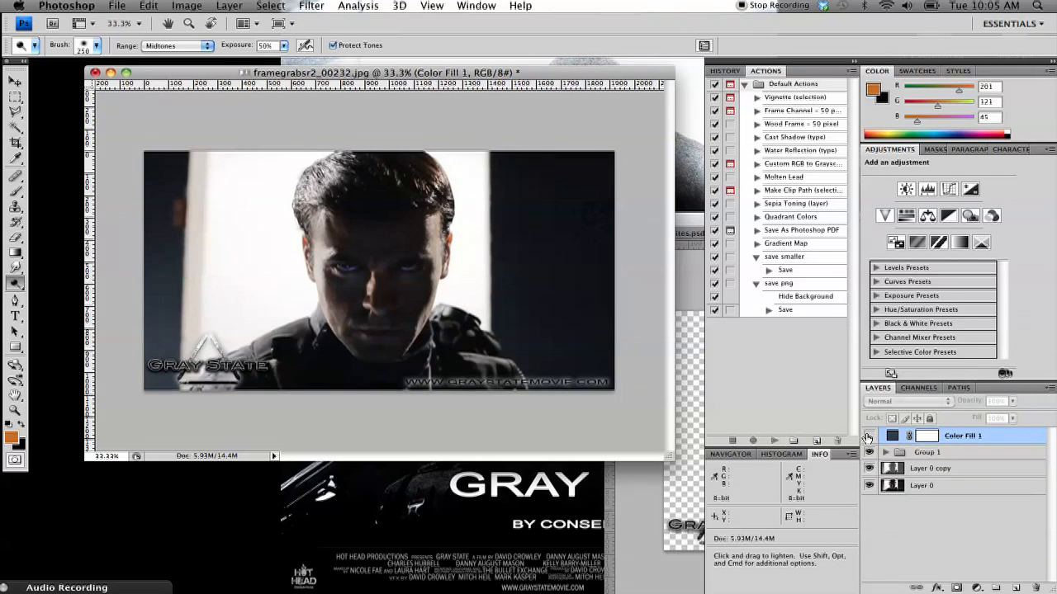
pyautogui.click(905, 401)
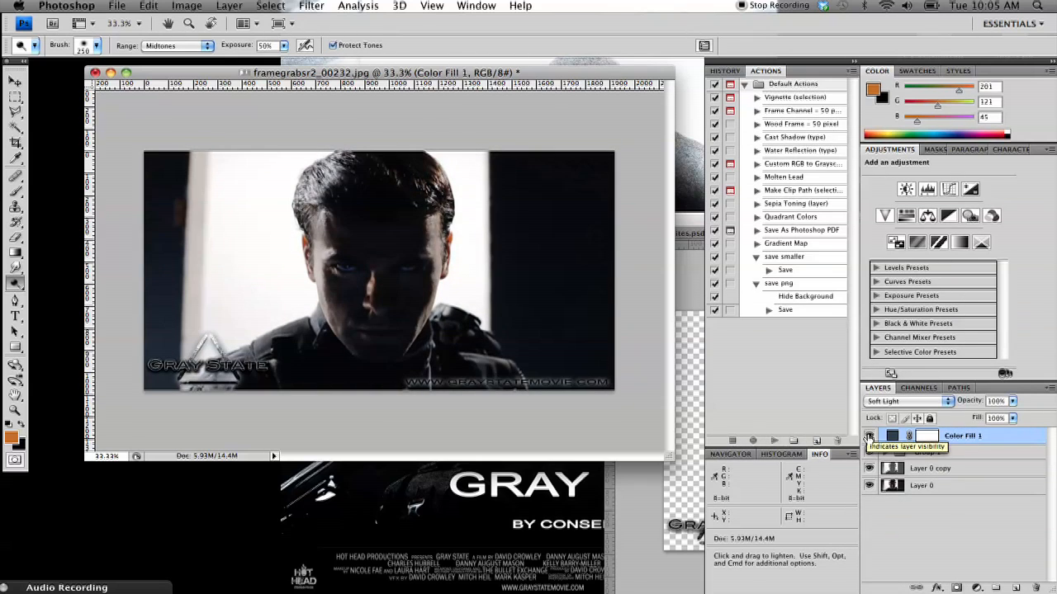
# - Change the fill to slate blue #5e6a76 and toggle the tint's visibility to compare
pyautogui.doubleClick(892, 436)
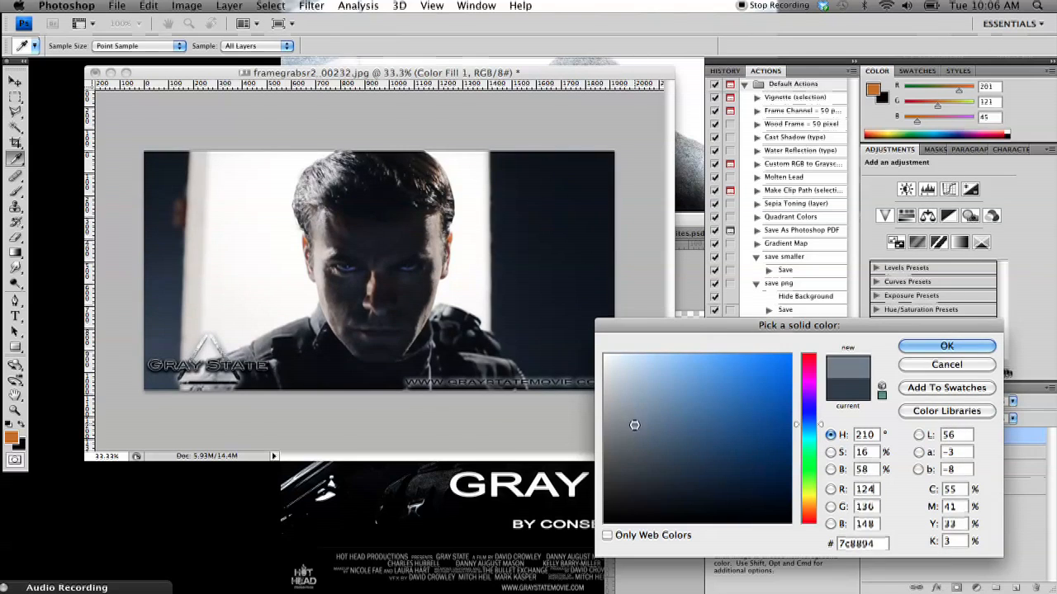
pyautogui.click(642, 453)
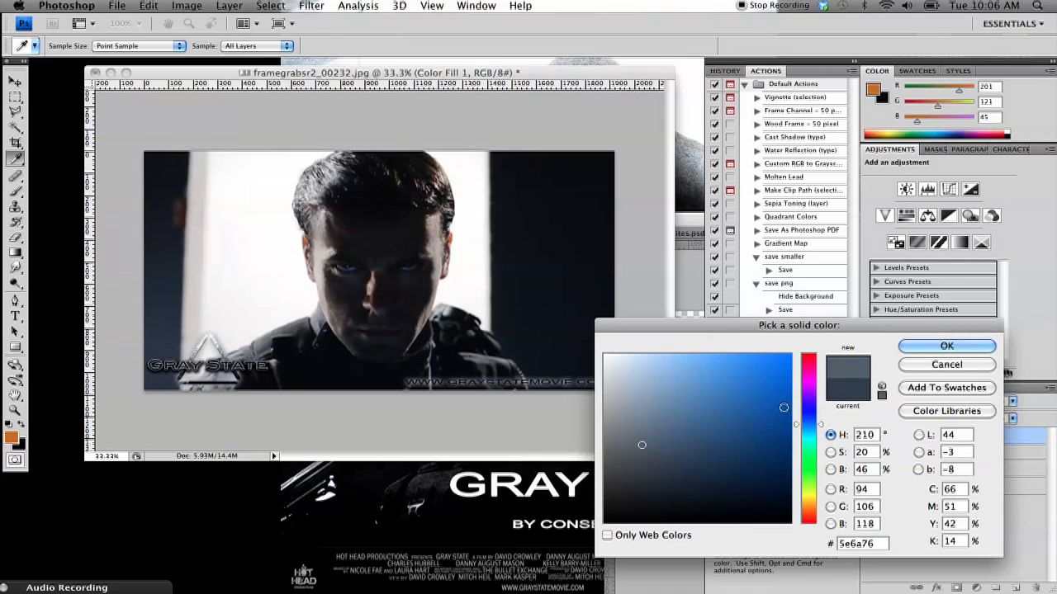
pyautogui.click(946, 347)
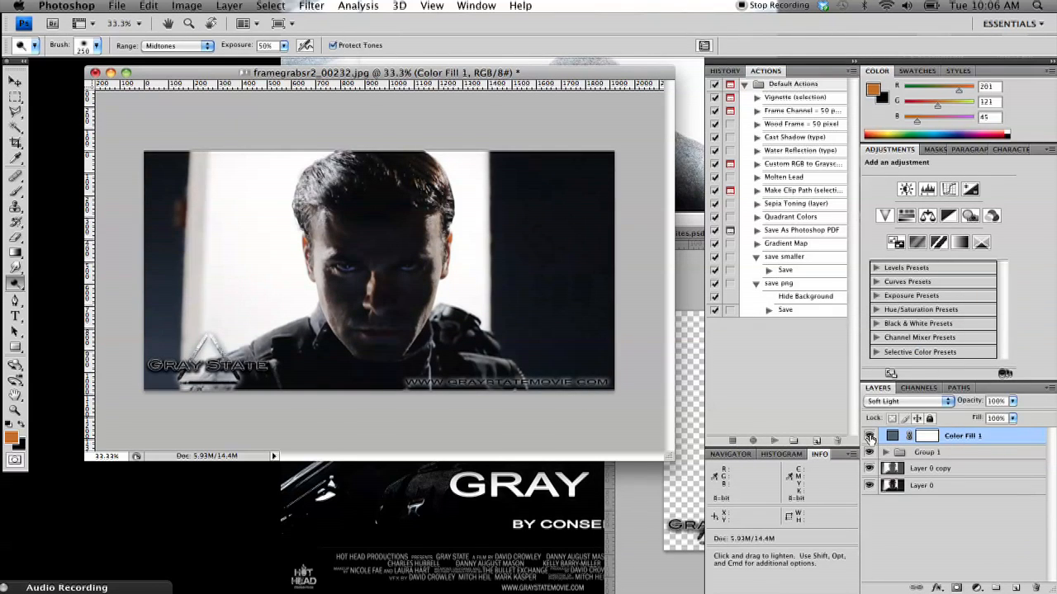
pyautogui.click(868, 435)
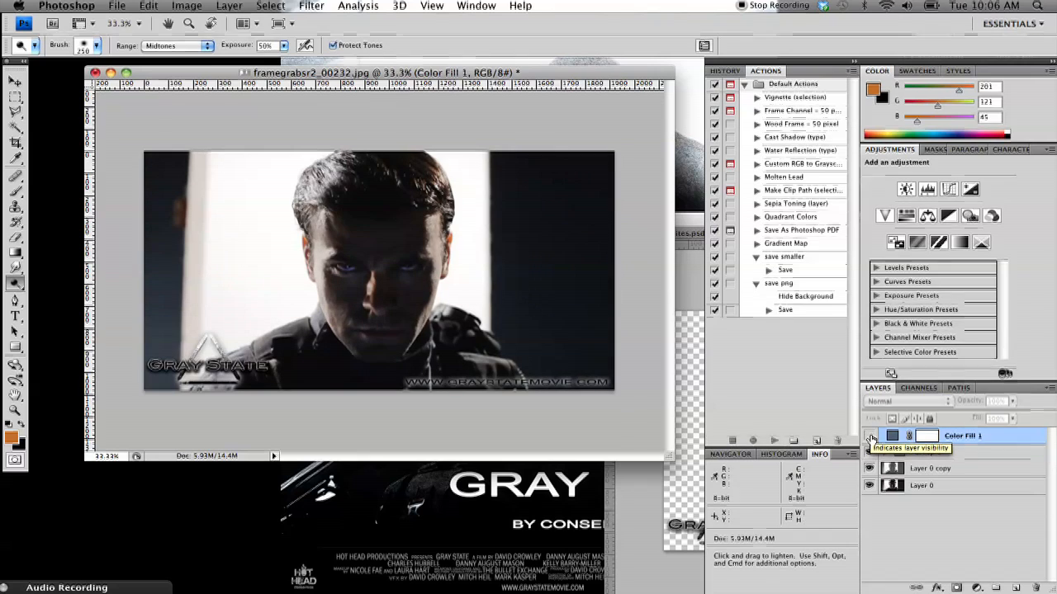
pyautogui.click(905, 401)
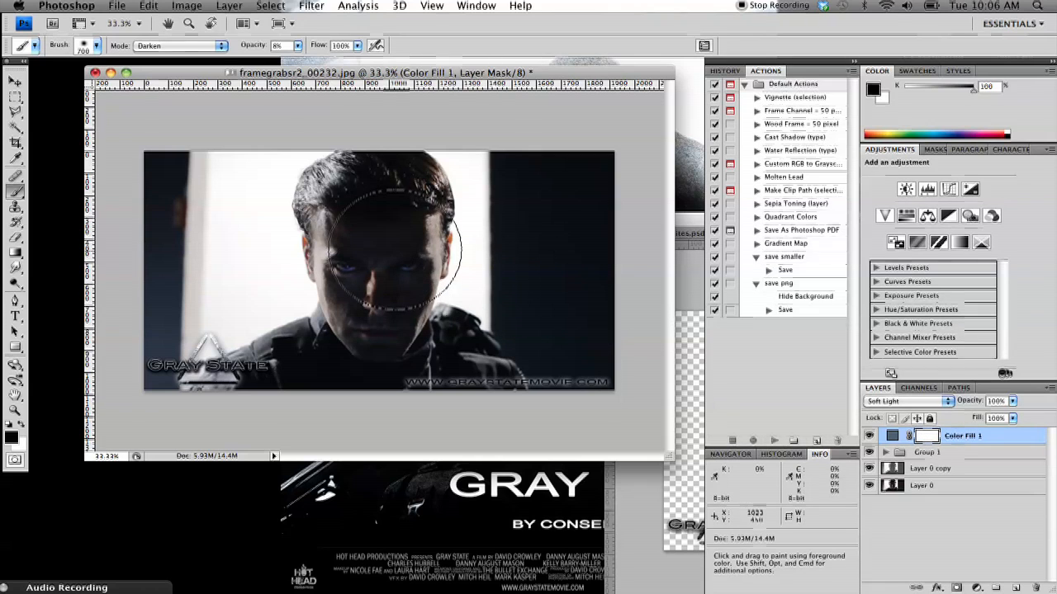
pyautogui.moveTo(660, 388)
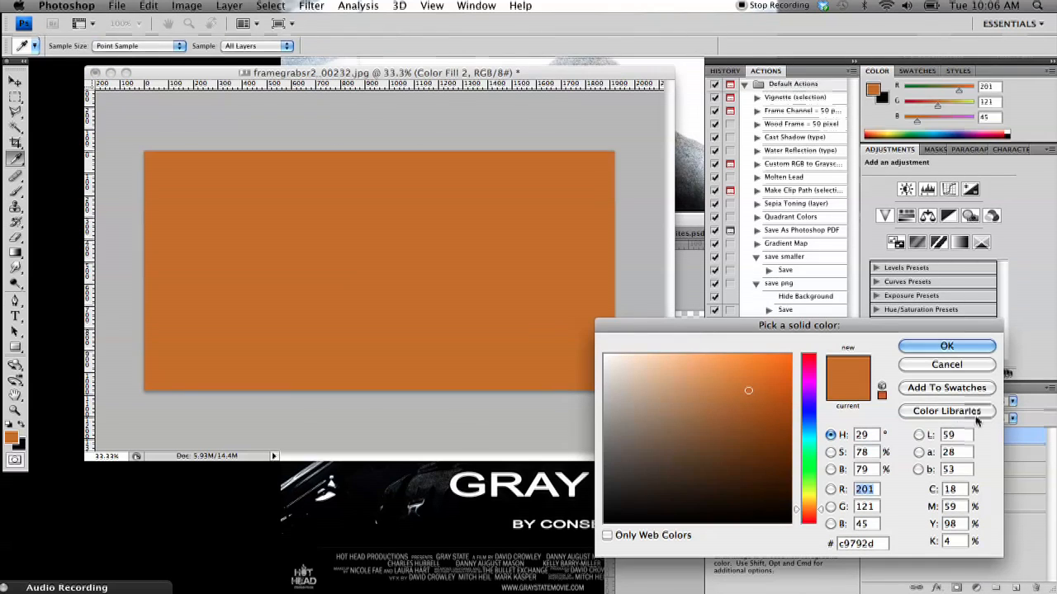
pyautogui.moveTo(812, 426)
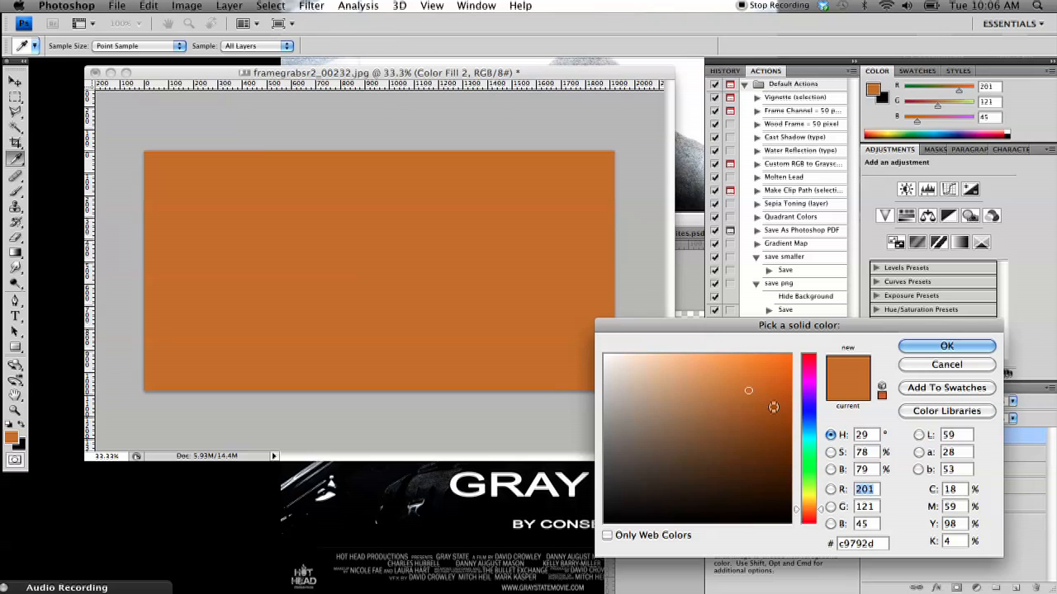
# - Apply the #c9792d orange fill and preview it in Darker Color, Lighten, Overlay, Hard Light and Difference blends
pyautogui.click(948, 347)
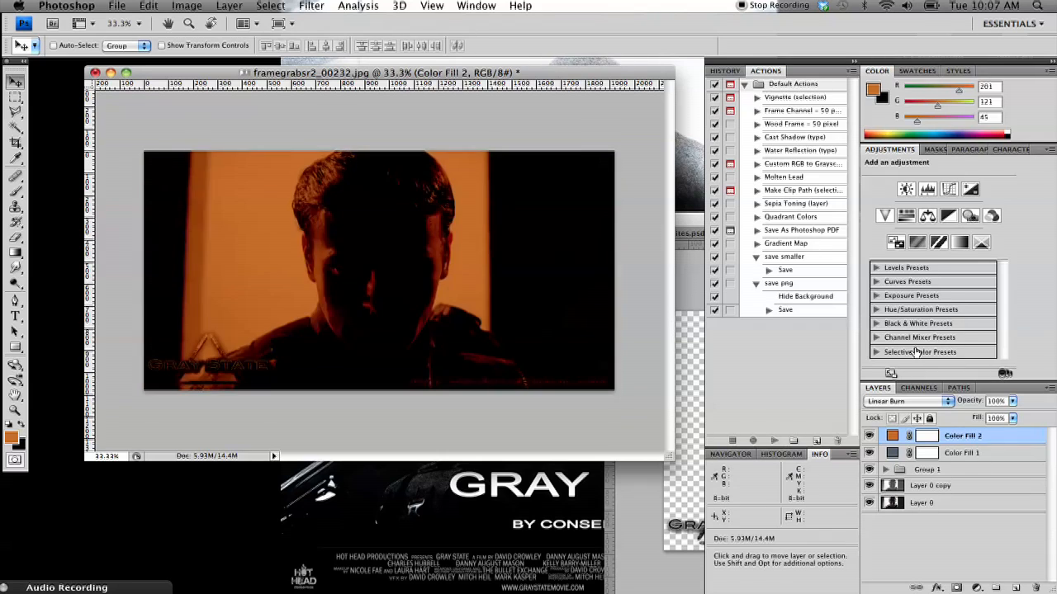
pyautogui.click(908, 401)
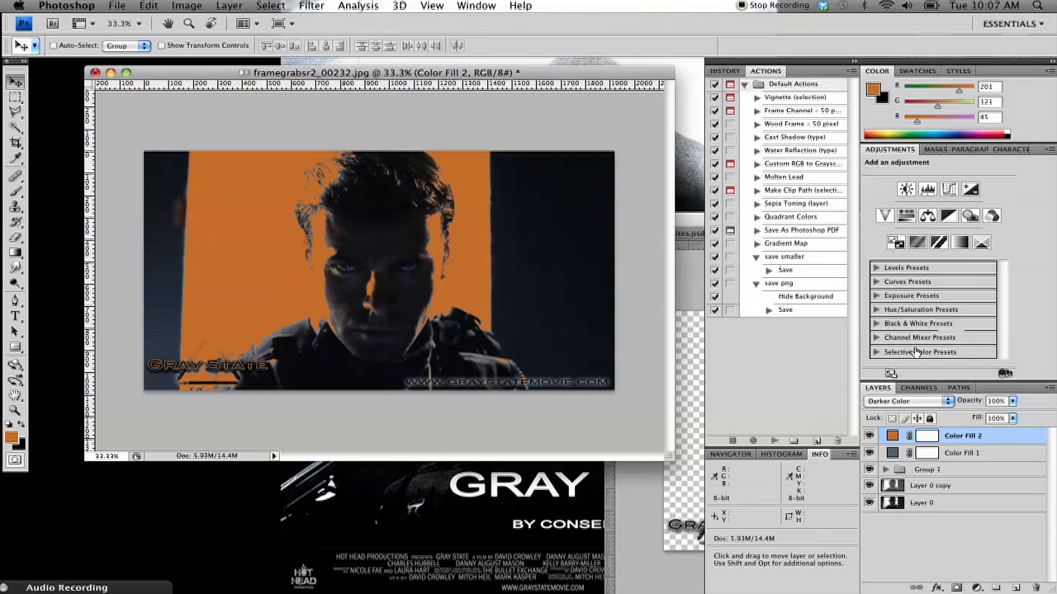
pyautogui.click(908, 401)
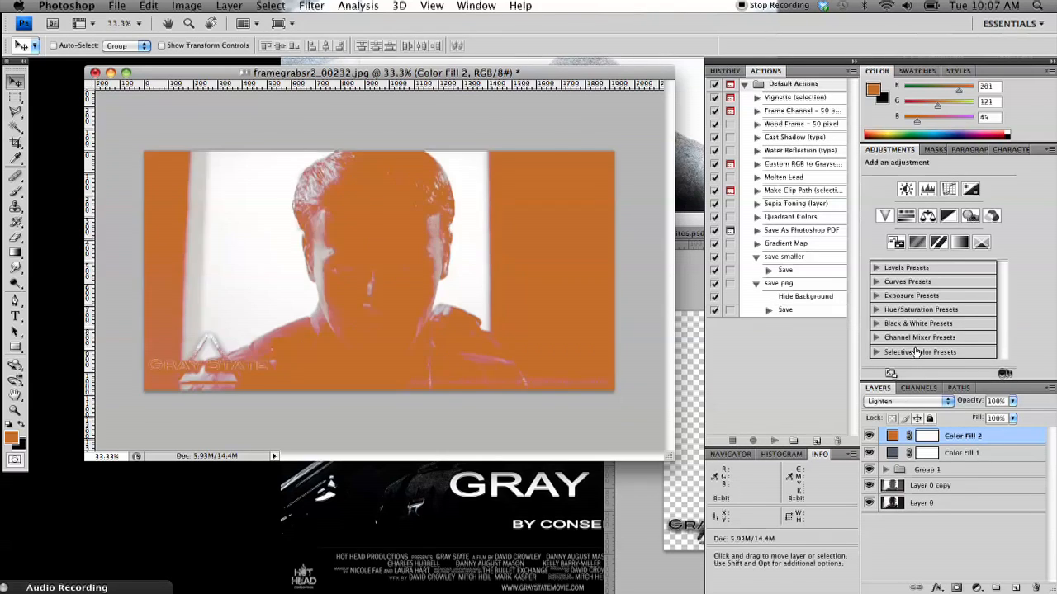
pyautogui.click(908, 401)
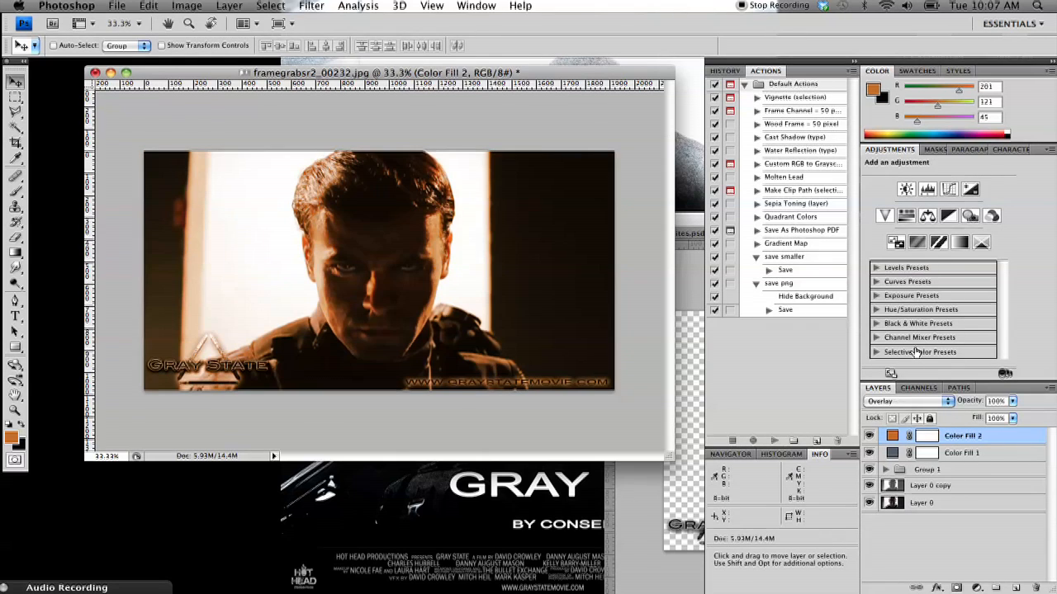
pyautogui.click(906, 401)
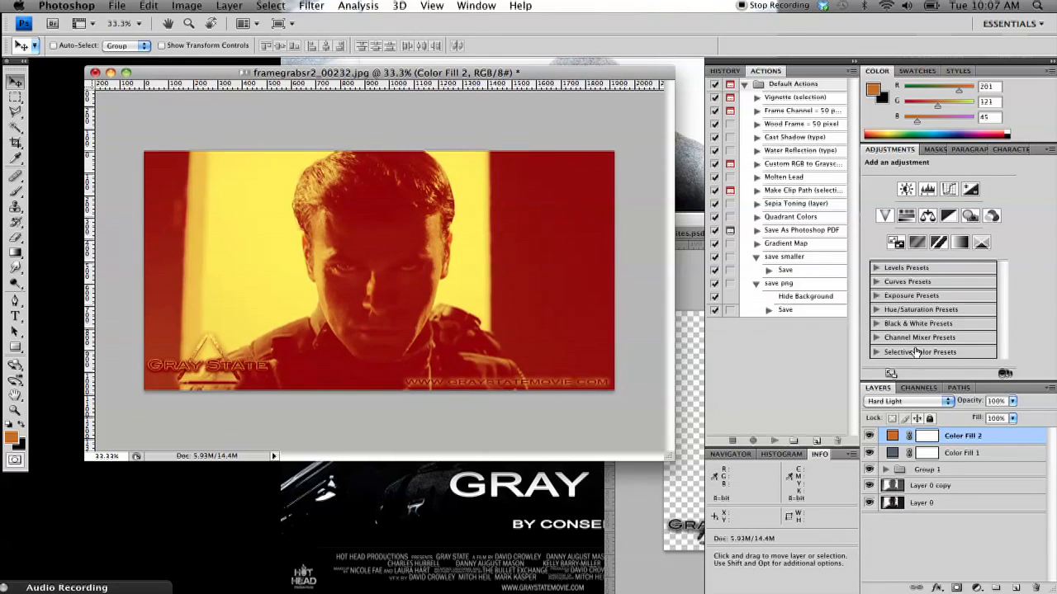
pyautogui.click(905, 402)
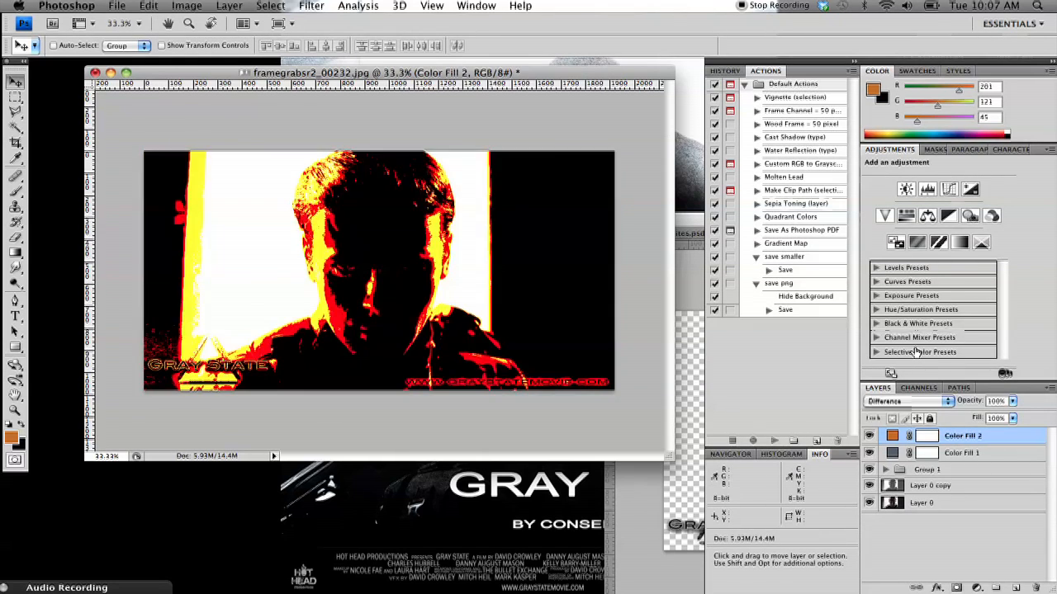
pyautogui.click(906, 401)
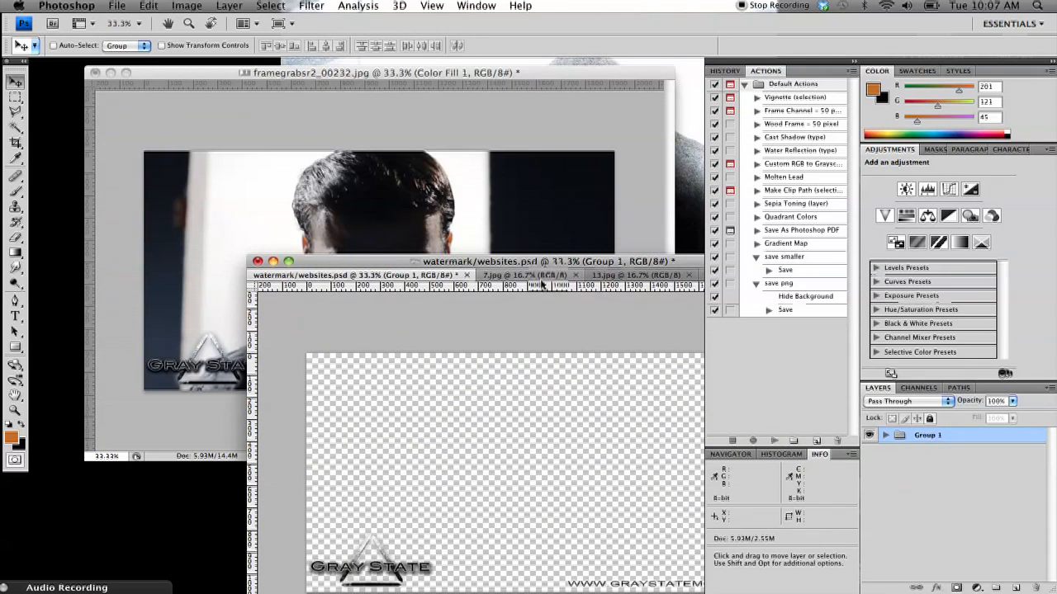
# - Paste the grey concrete texture into framegrabsr2 as Layer 2 above the fill
pyautogui.click(635, 274)
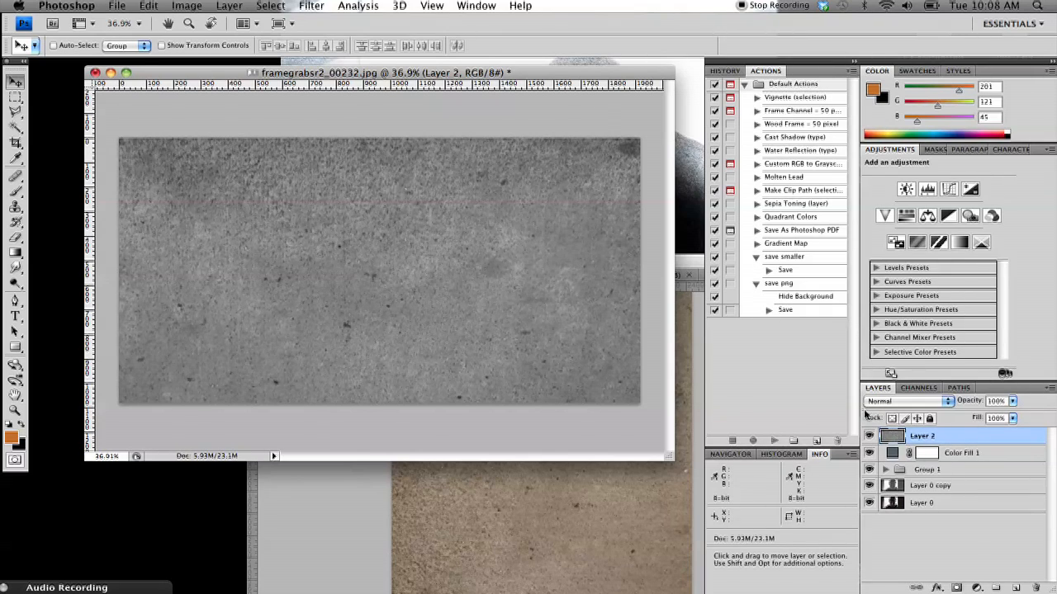
# - Preview Layer 2 in Dissolve, Lighter Color, Hard Light, Pin Light and Vivid Light, then settle on Soft Light
pyautogui.click(908, 401)
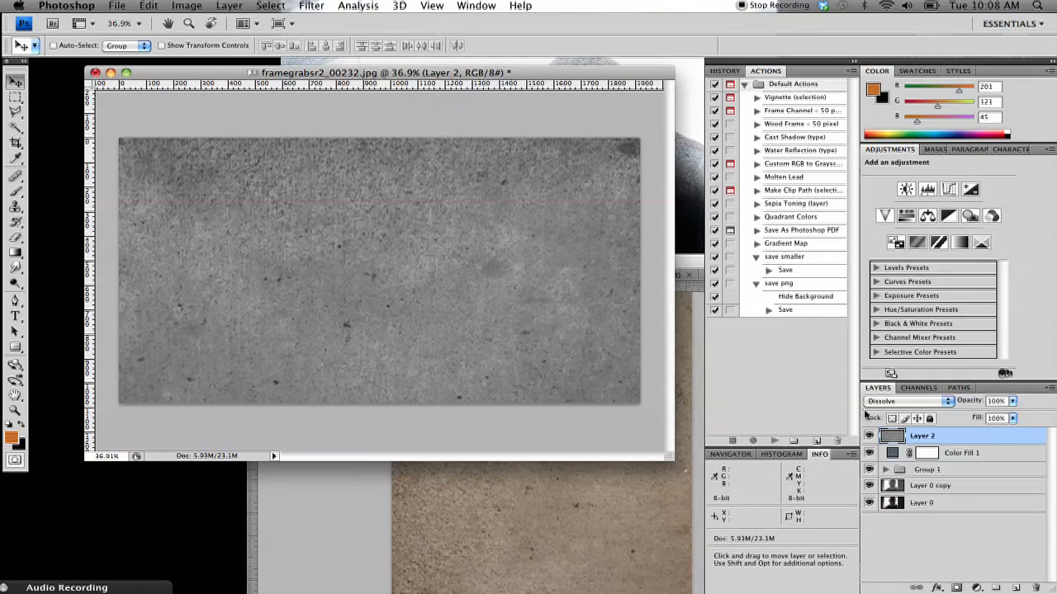
pyautogui.click(908, 402)
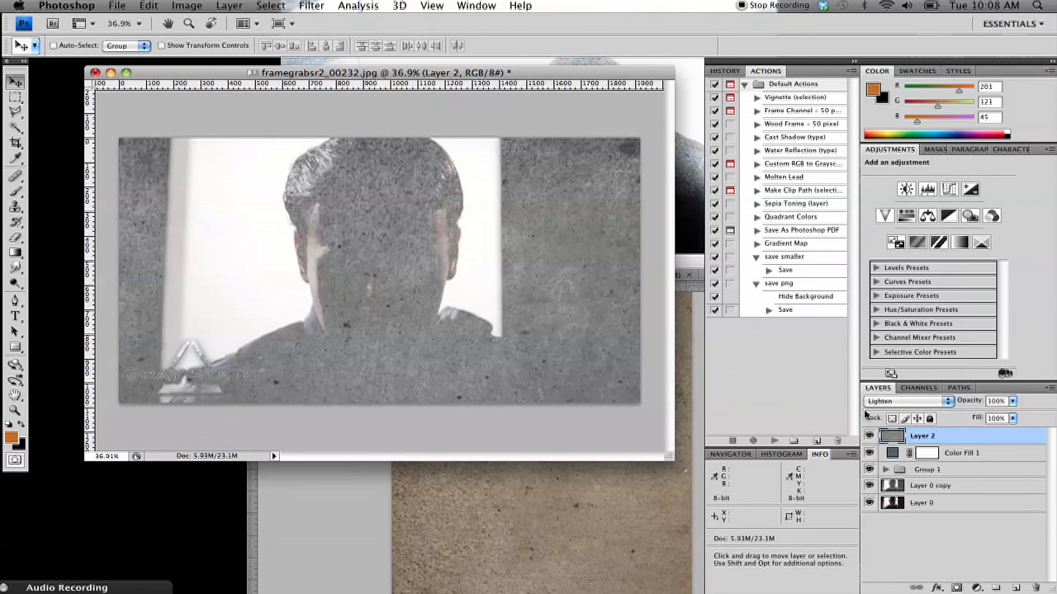
pyautogui.click(906, 401)
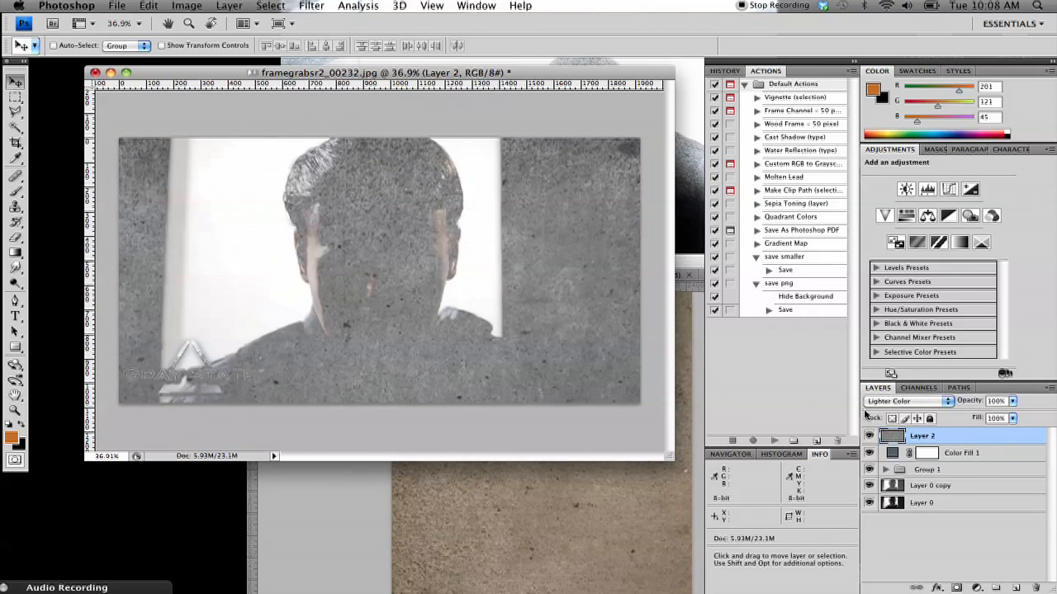
pyautogui.click(908, 401)
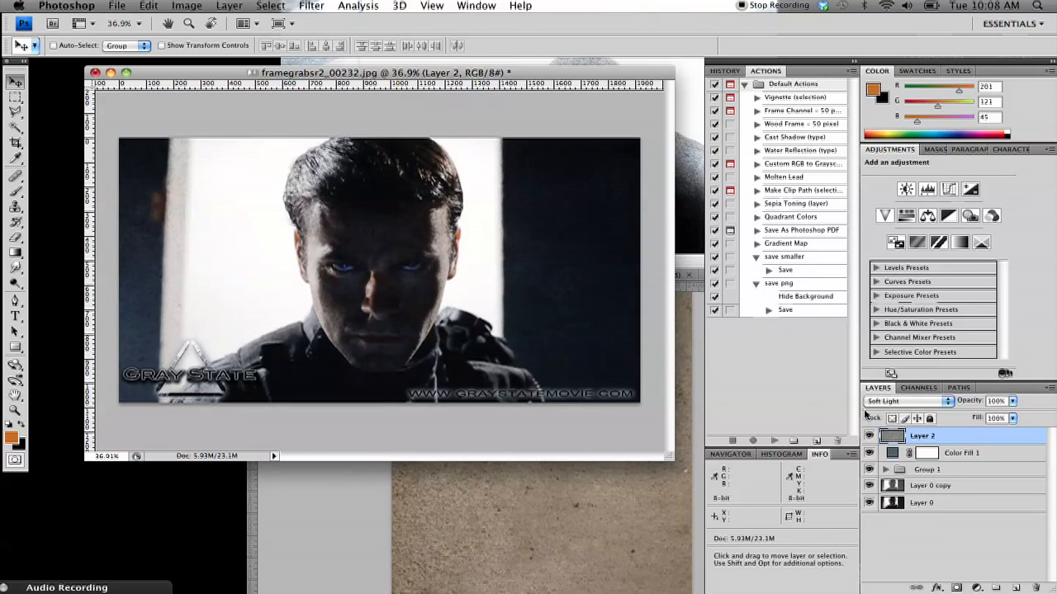
pyautogui.click(908, 402)
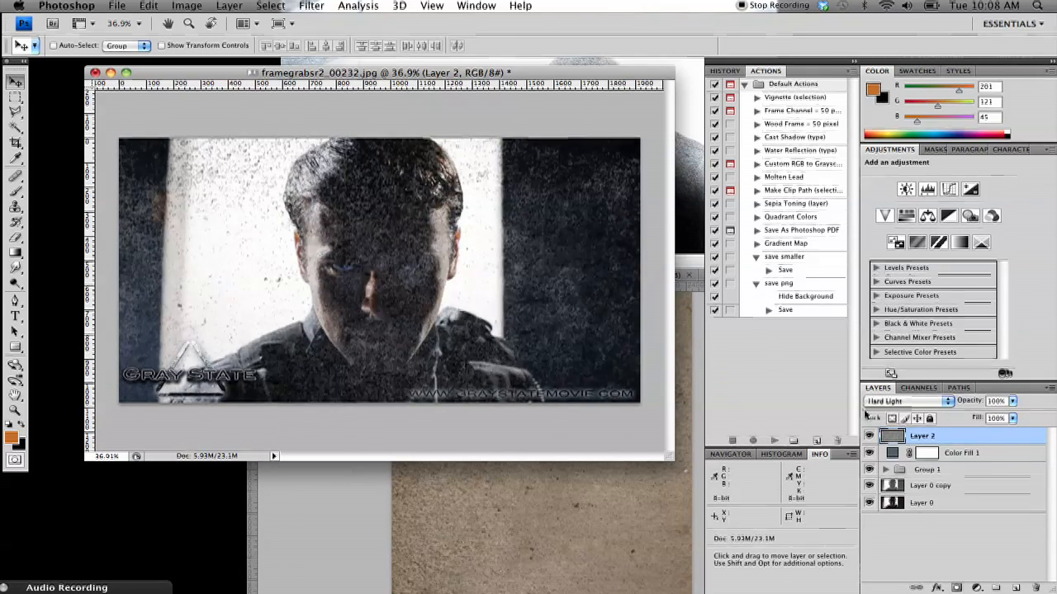
pyautogui.click(906, 401)
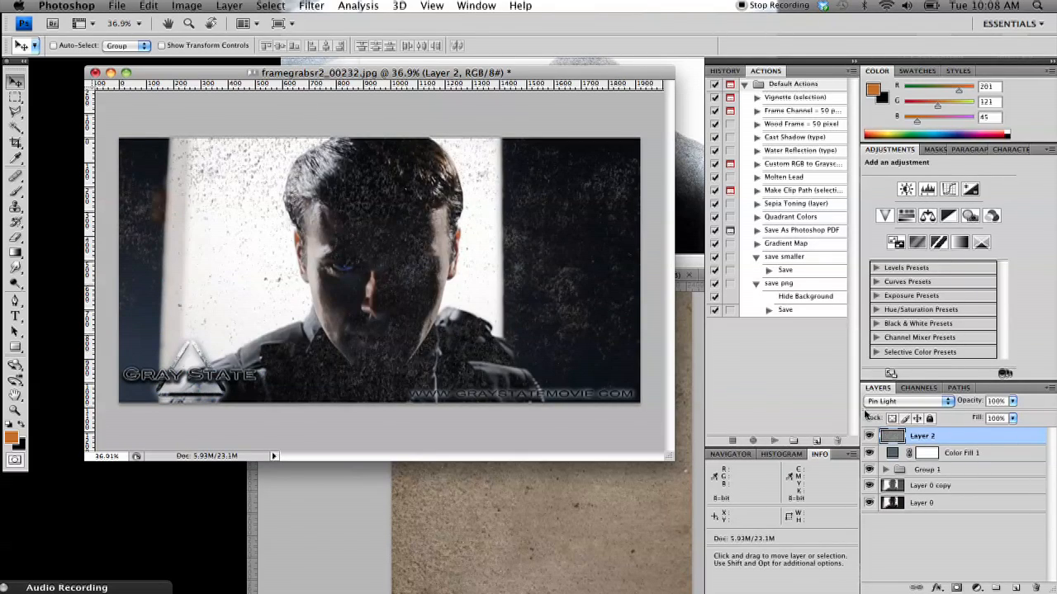
pyautogui.click(908, 402)
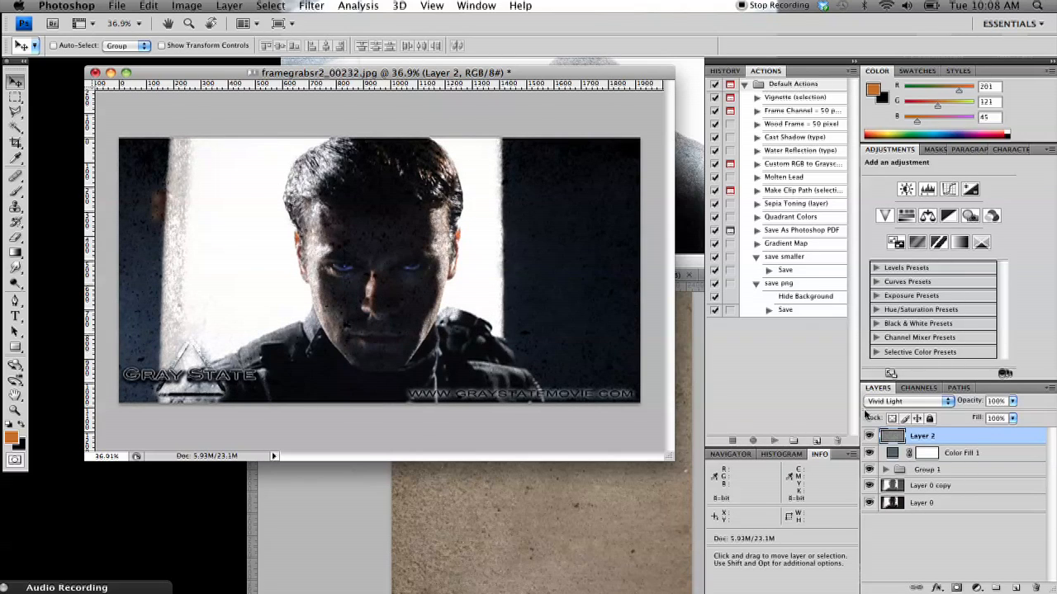
pyautogui.click(908, 402)
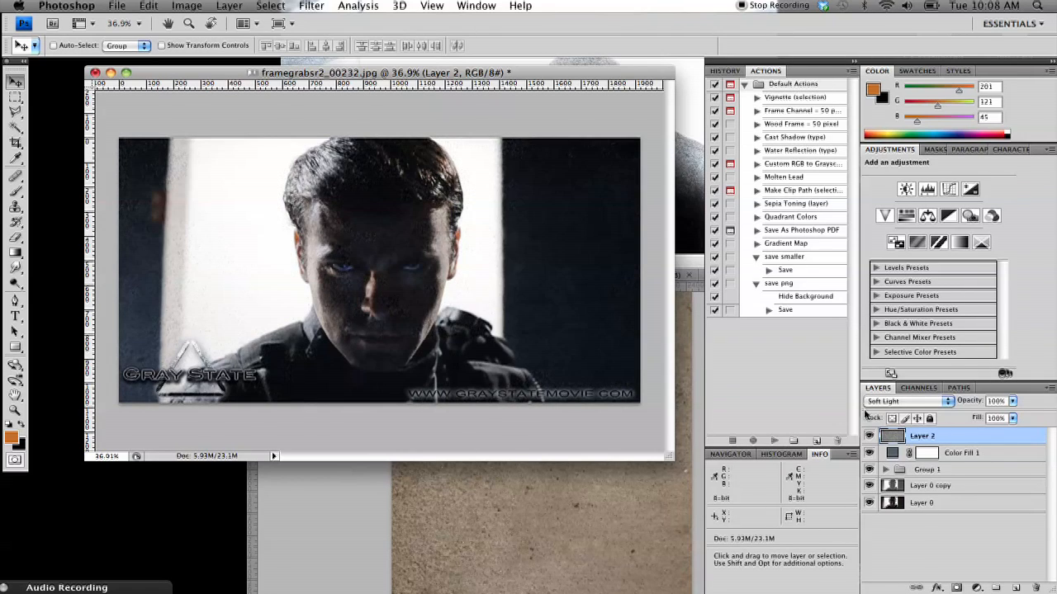
pyautogui.click(908, 402)
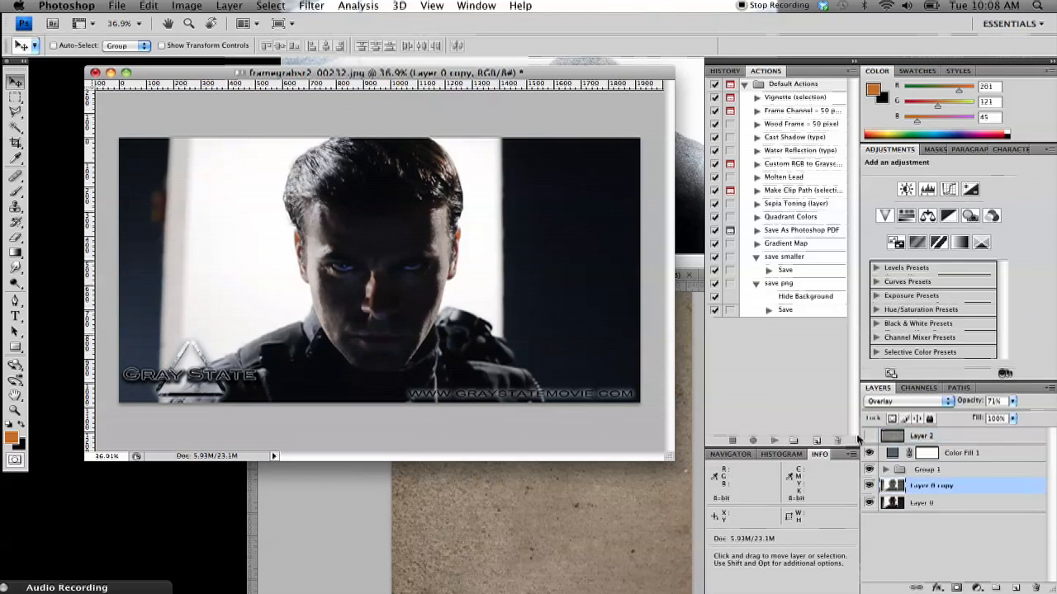
# - Apply Add Noise at about 26% to the Layer 0 copy after previewing heavier and subtler grain
pyautogui.click(310, 7)
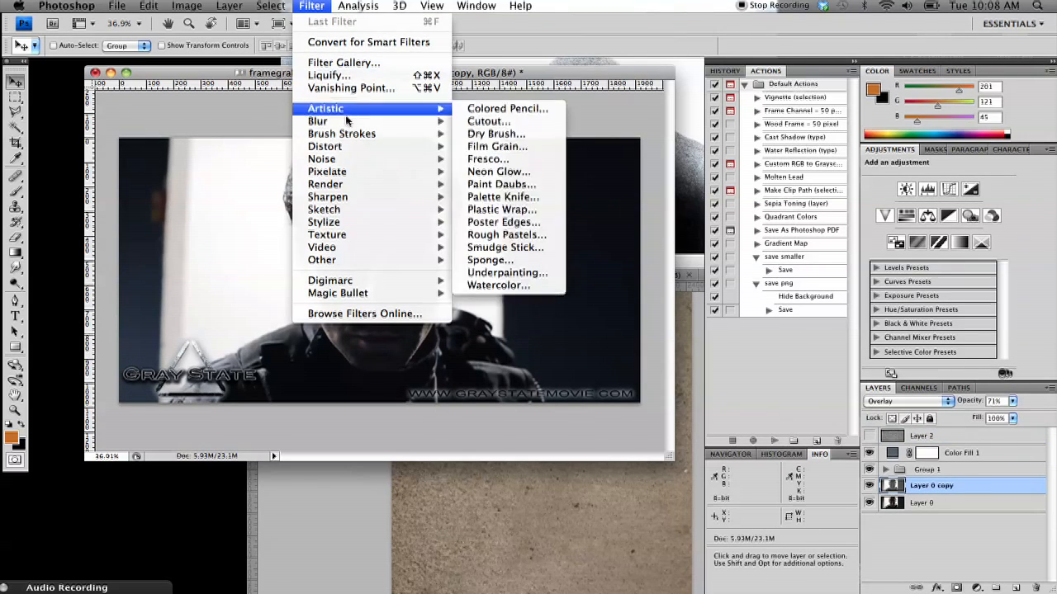
pyautogui.moveTo(320, 158)
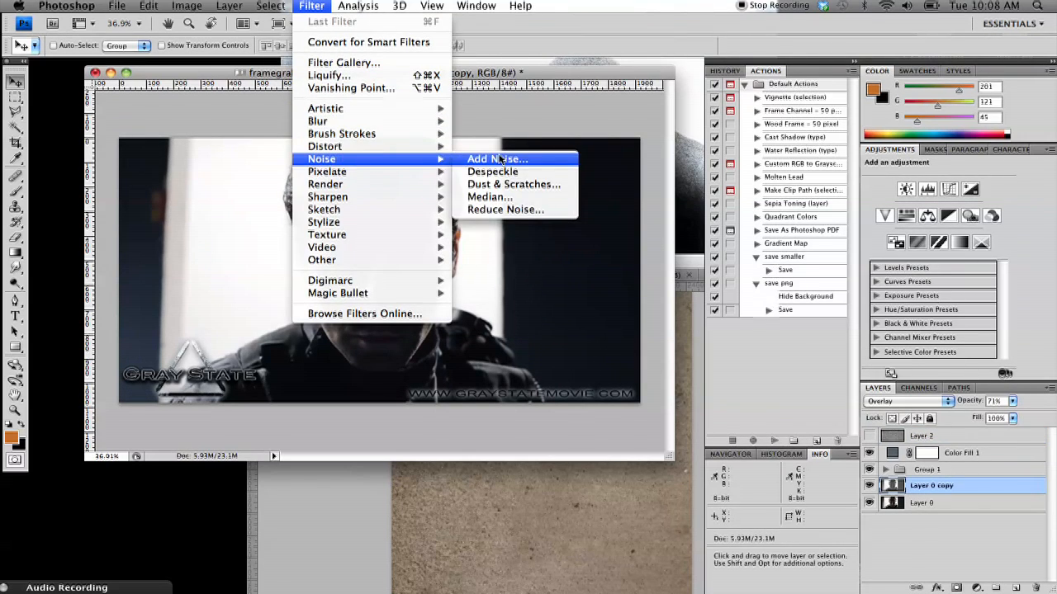
pyautogui.click(495, 159)
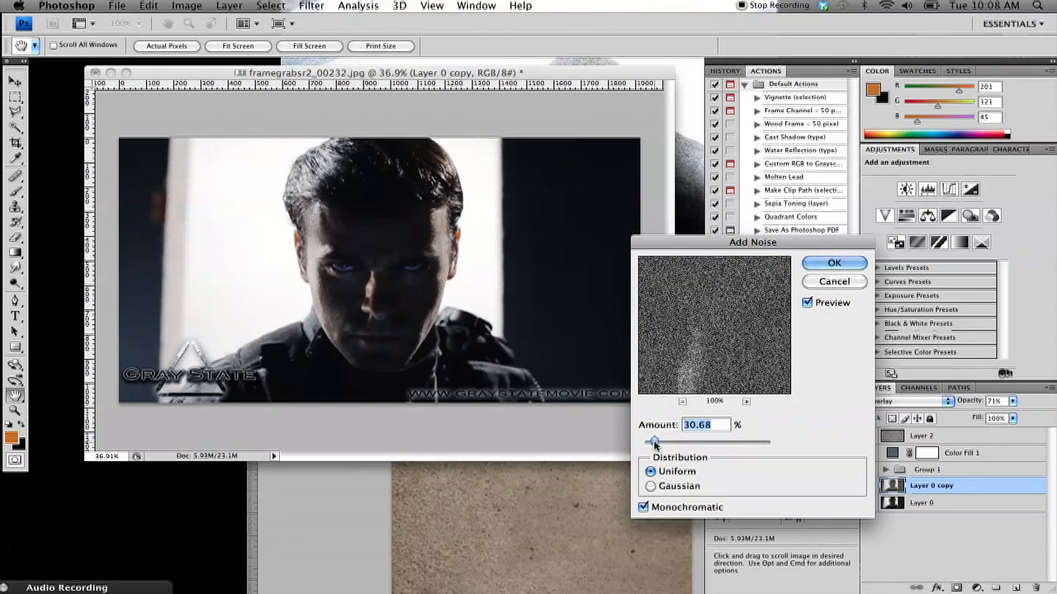
pyautogui.moveTo(654, 443); pyautogui.dragTo(685, 442)
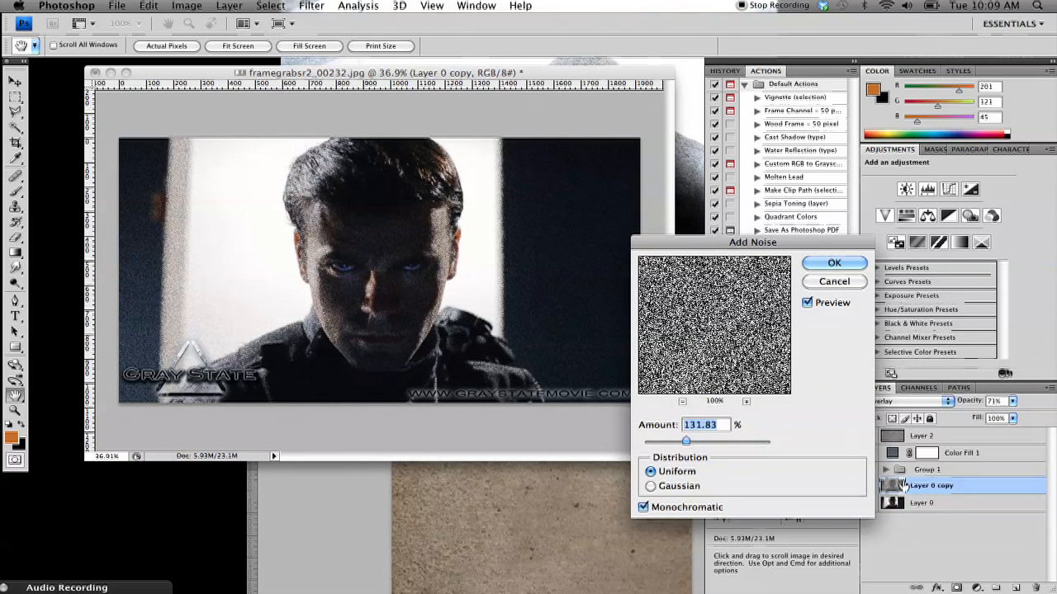
pyautogui.moveTo(685, 443); pyautogui.dragTo(652, 442)
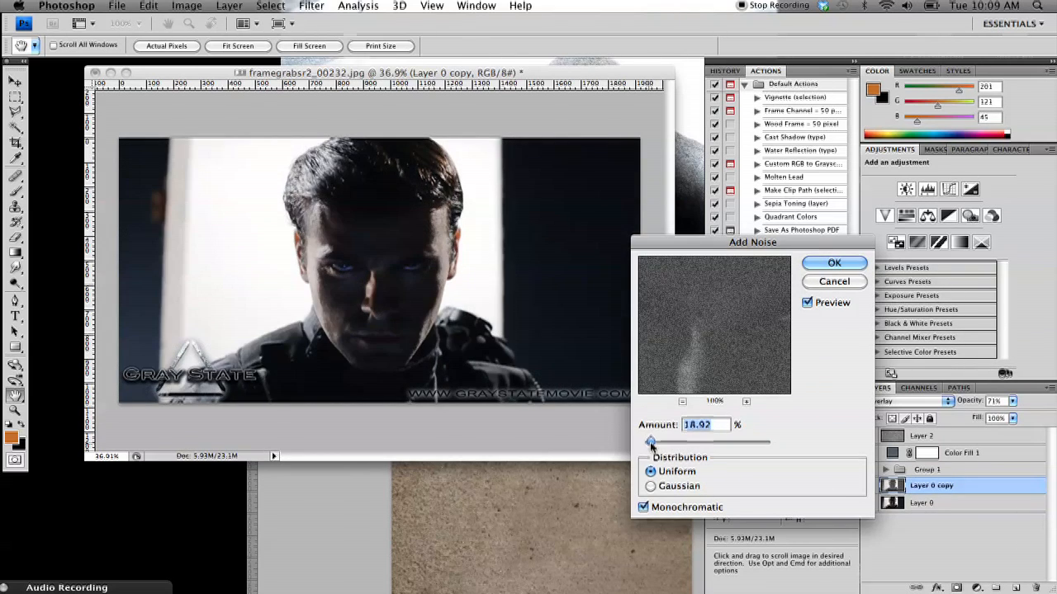
pyautogui.moveTo(652, 443); pyautogui.dragTo(661, 443)
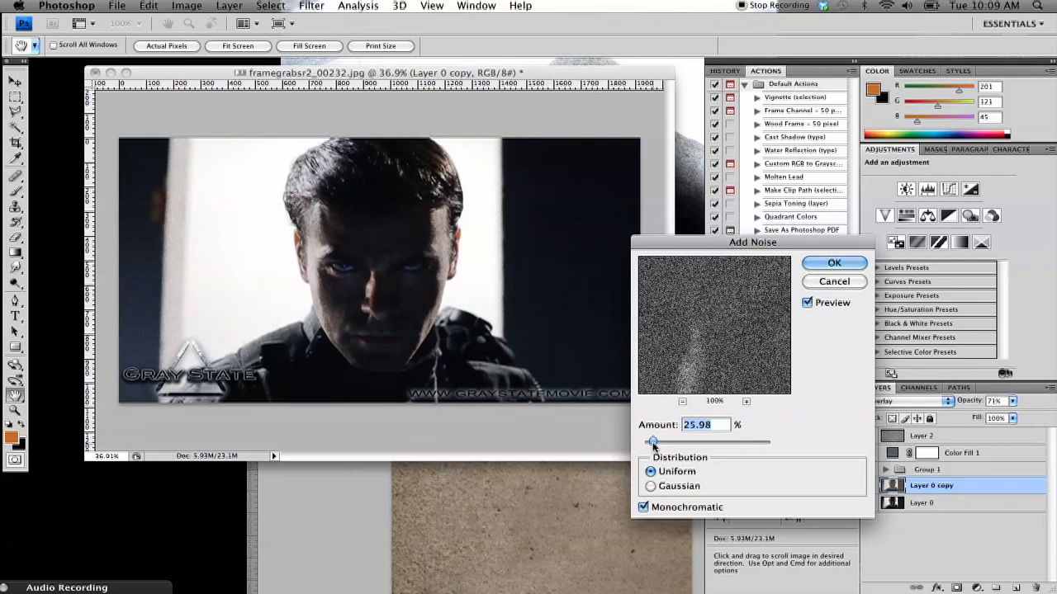
pyautogui.click(834, 262)
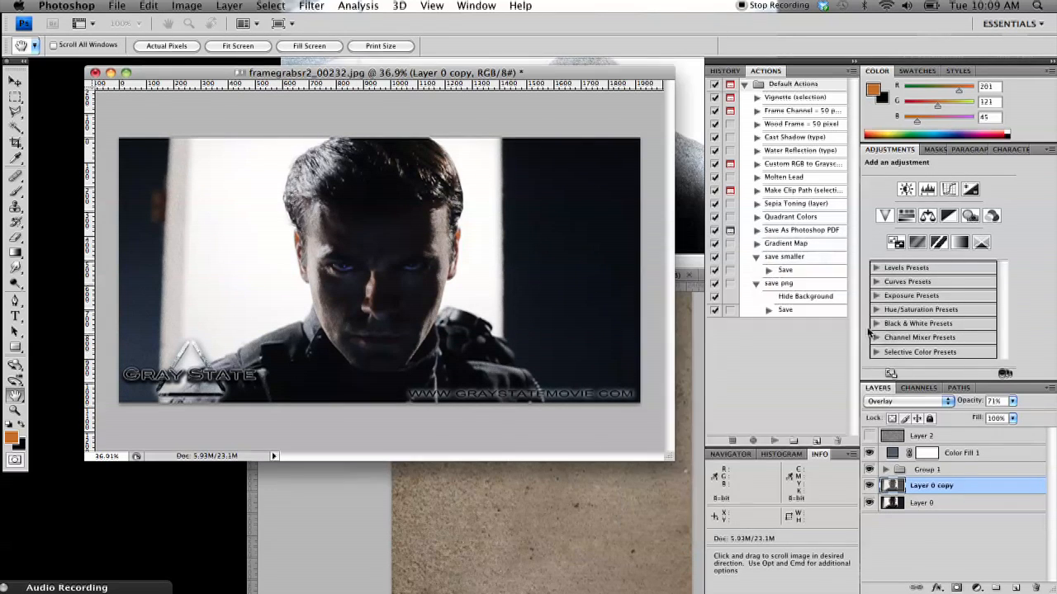
pyautogui.click(15, 65)
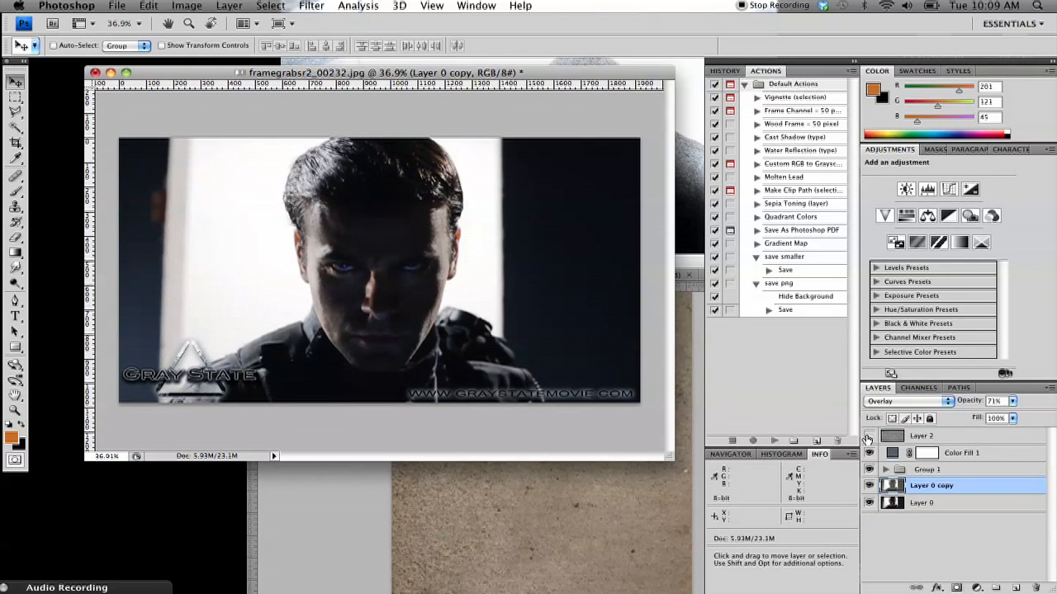
pyautogui.click(922, 436)
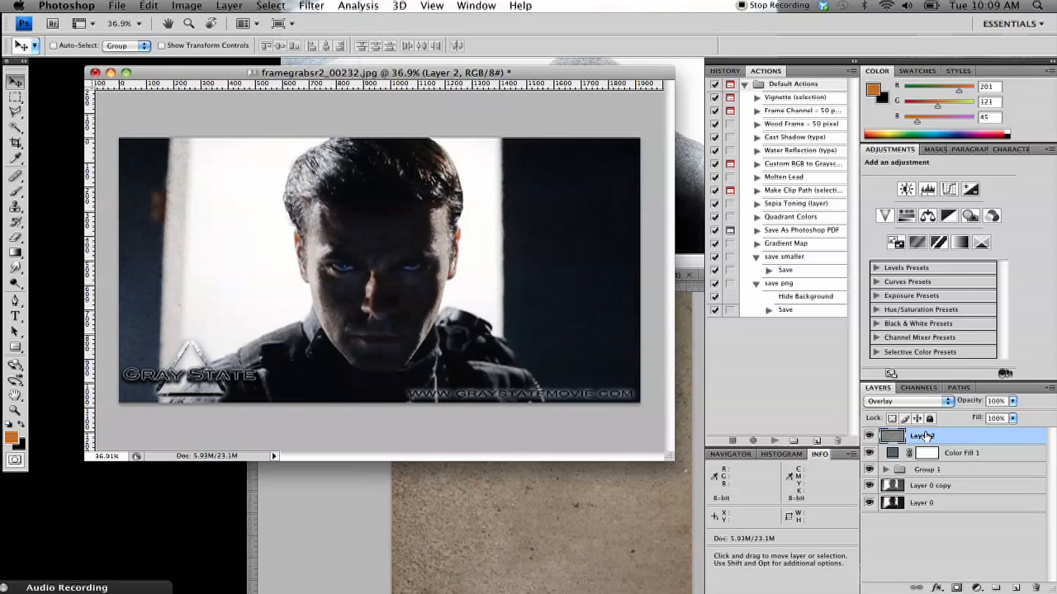
pyautogui.click(869, 436)
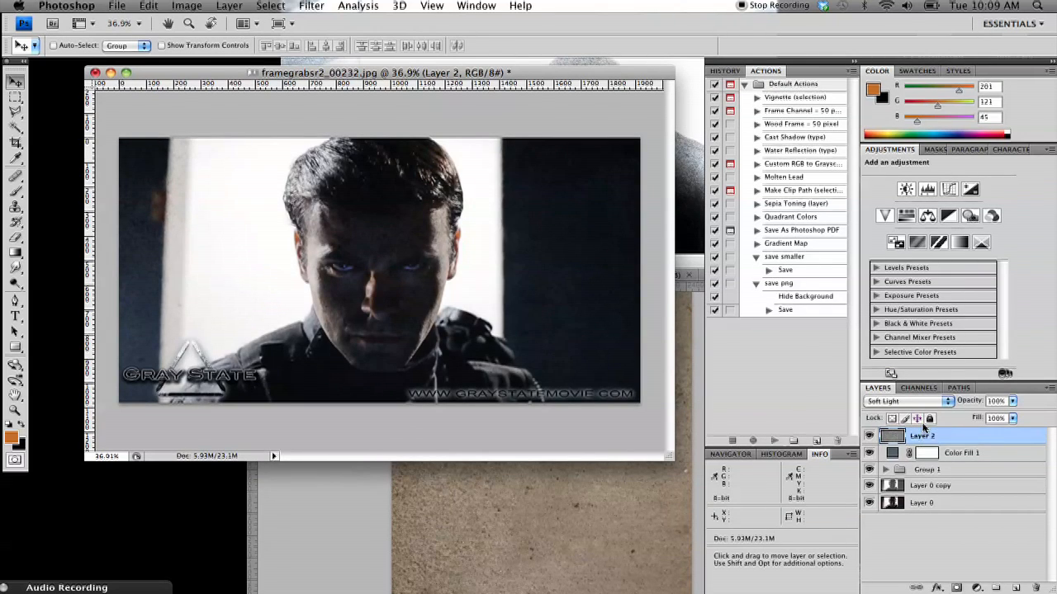
pyautogui.click(906, 401)
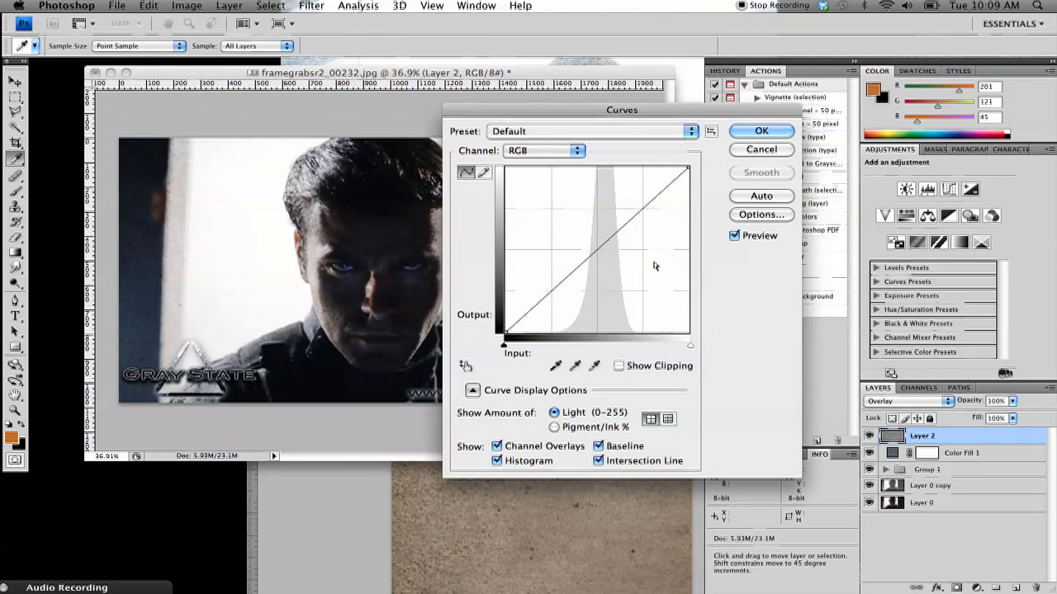
# - Apply a steep S-shaped Curves contrast adjustment to the concrete texture Layer 2
pyautogui.moveTo(586, 239); pyautogui.dragTo(586, 221)
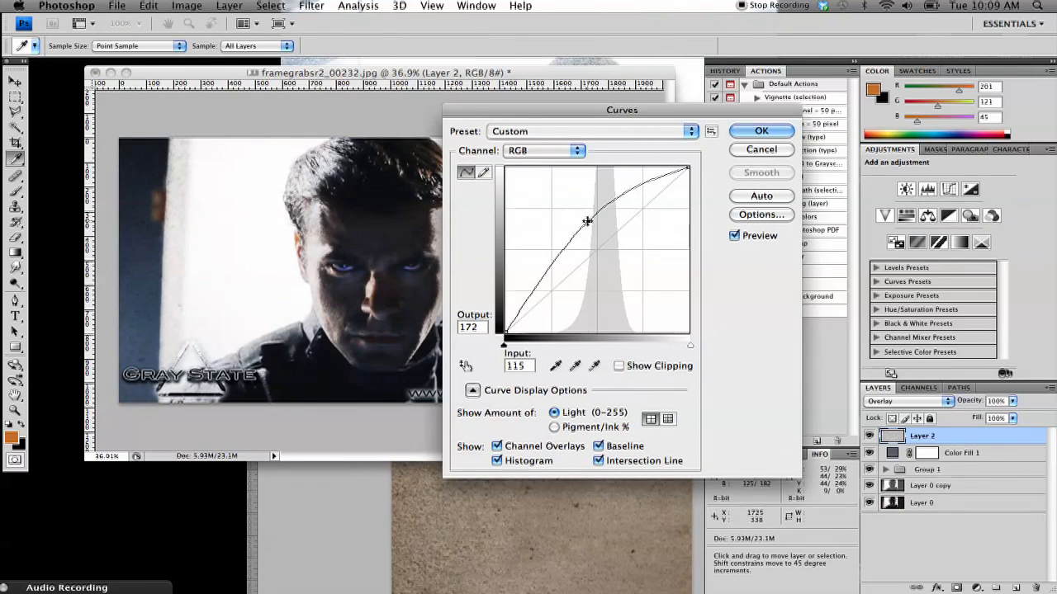
pyautogui.moveTo(586, 221); pyautogui.dragTo(631, 224)
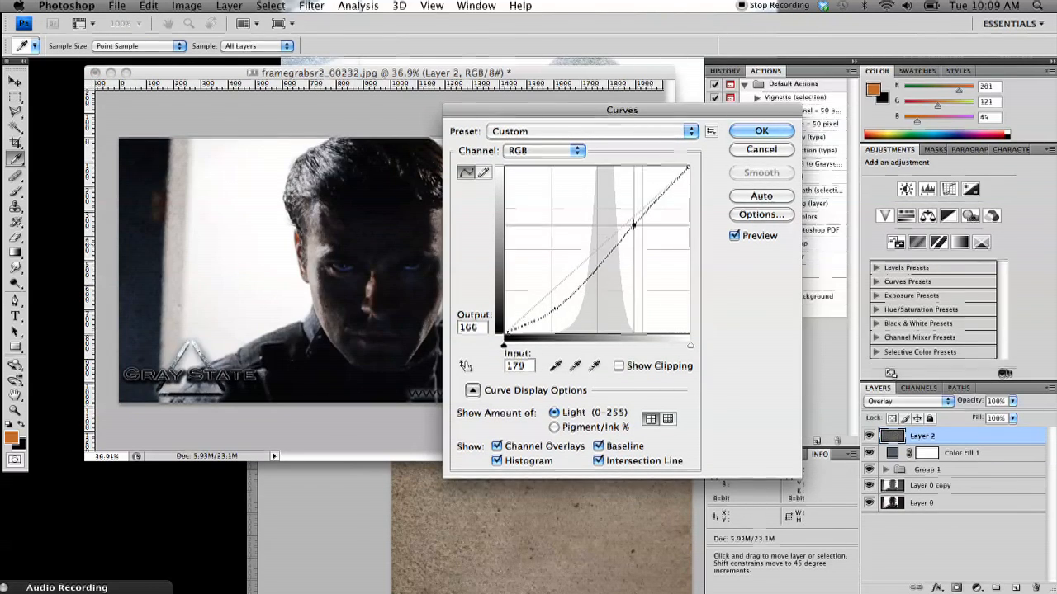
pyautogui.moveTo(631, 225); pyautogui.dragTo(630, 192)
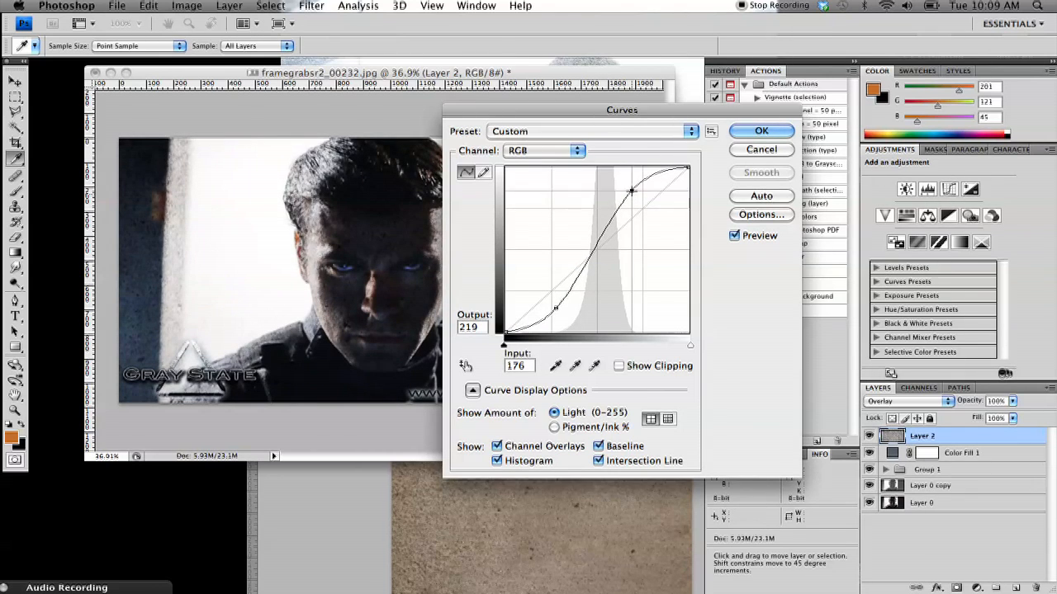
pyautogui.click(759, 131)
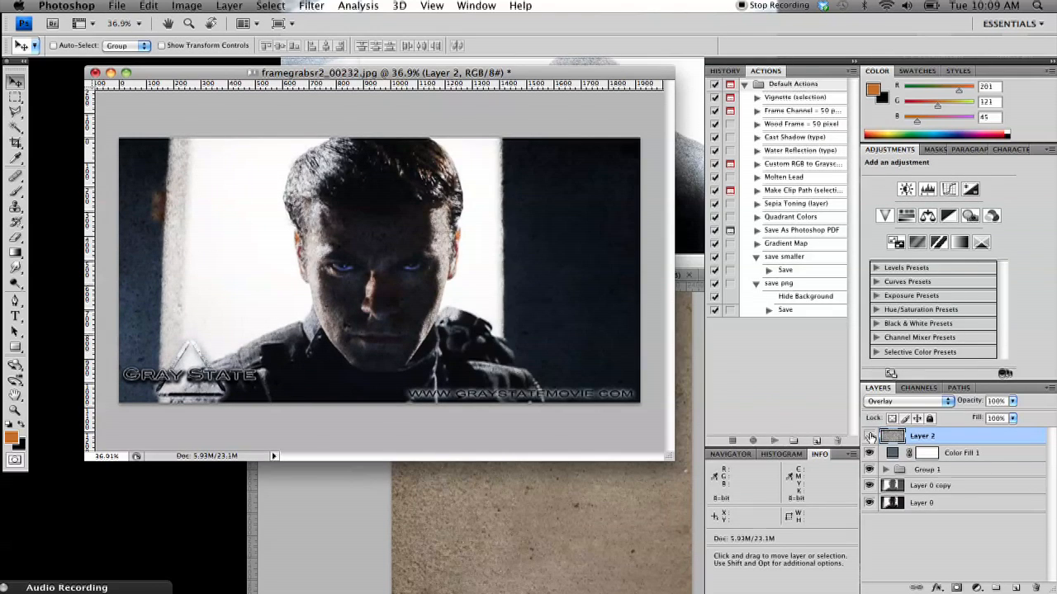
pyautogui.click(869, 436)
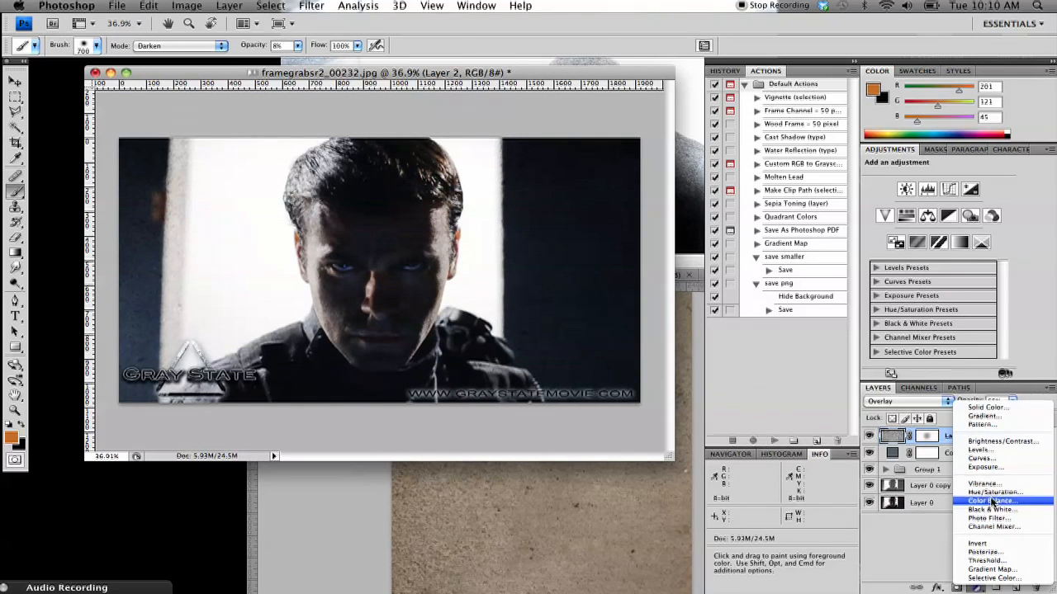
# - Add a Curves adjustment layer and raise its Blue channel curve to tint the image blue
pyautogui.click(981, 459)
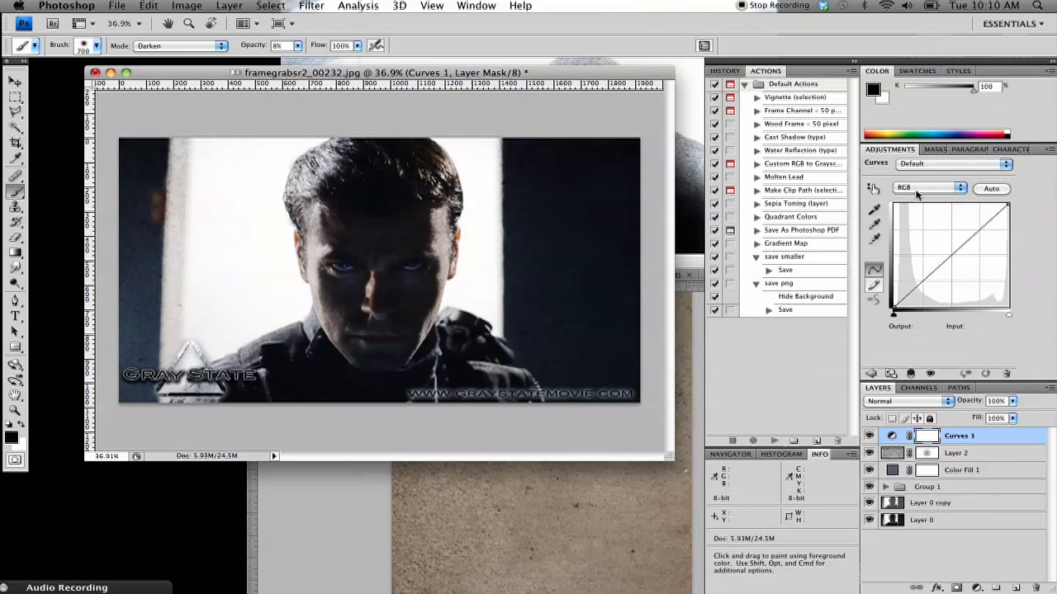
pyautogui.click(928, 188)
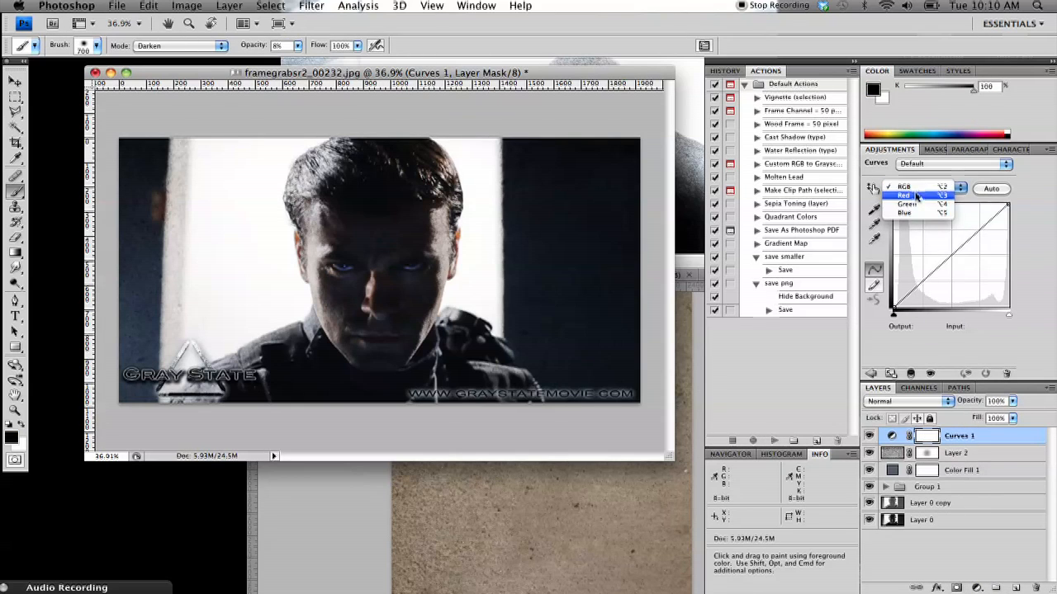
pyautogui.click(904, 211)
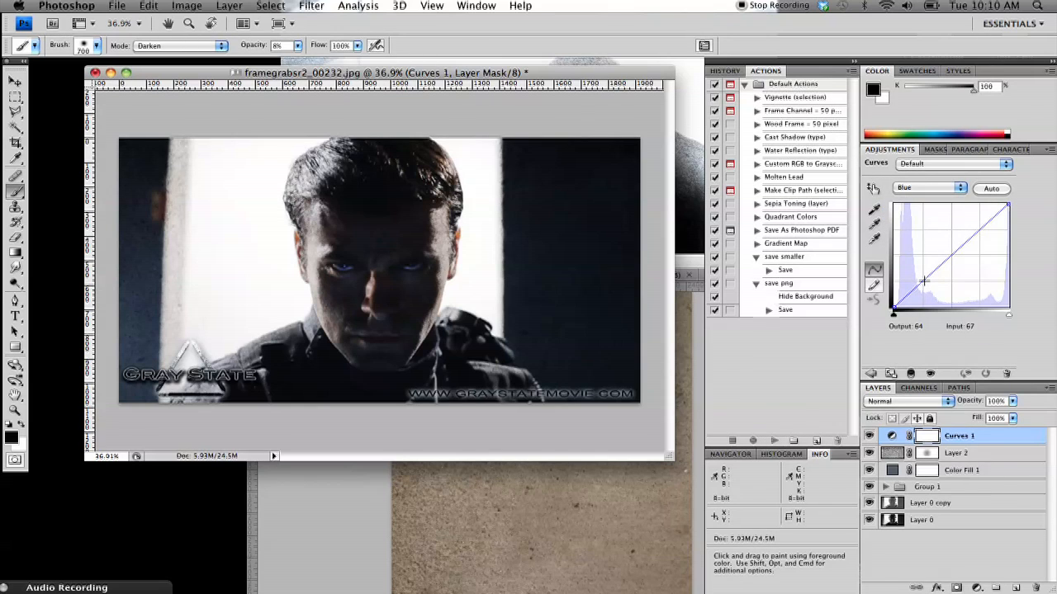
pyautogui.moveTo(924, 282); pyautogui.dragTo(905, 294)
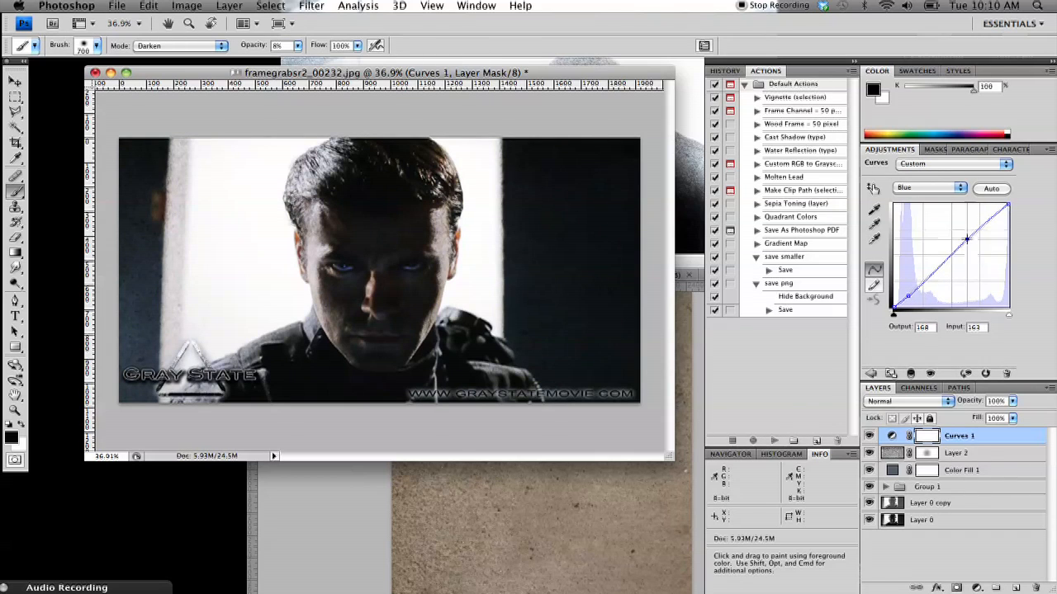
pyautogui.moveTo(966, 239); pyautogui.dragTo(965, 245)
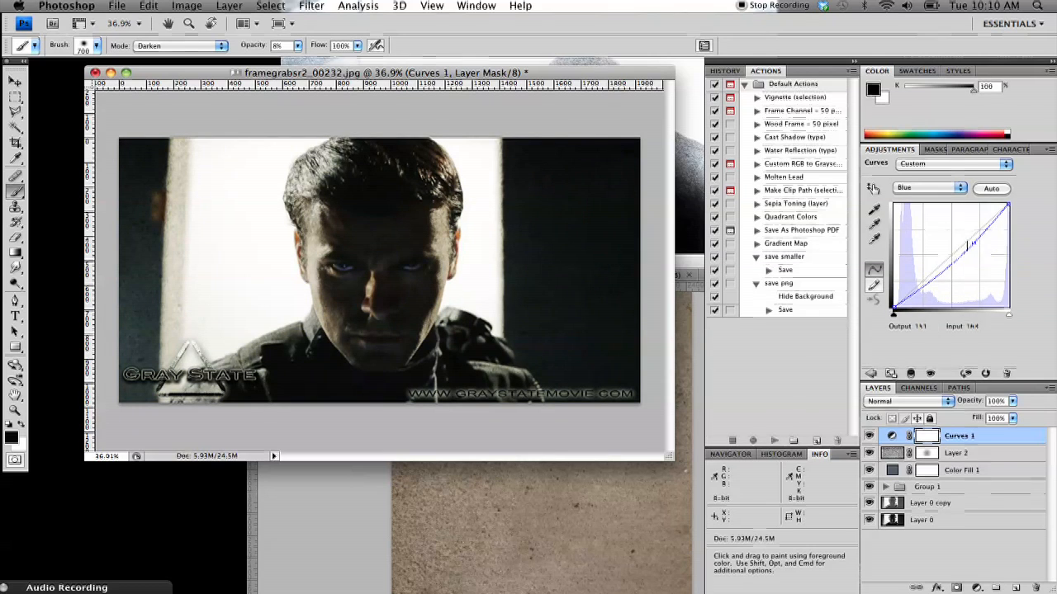
# - Refine the shadow tones on the combined RGB curve
pyautogui.click(928, 188)
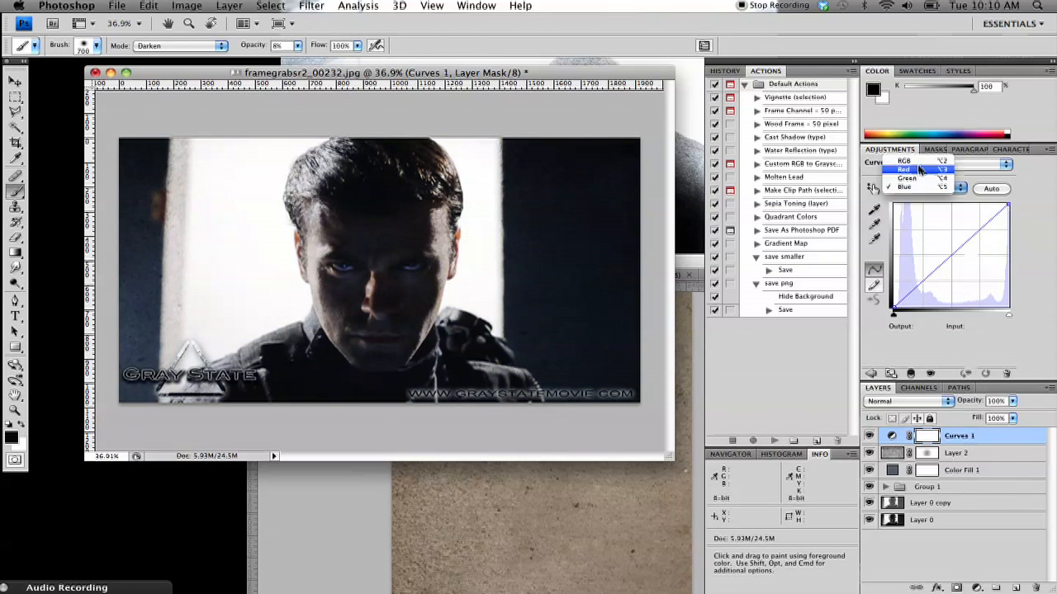
pyautogui.click(905, 160)
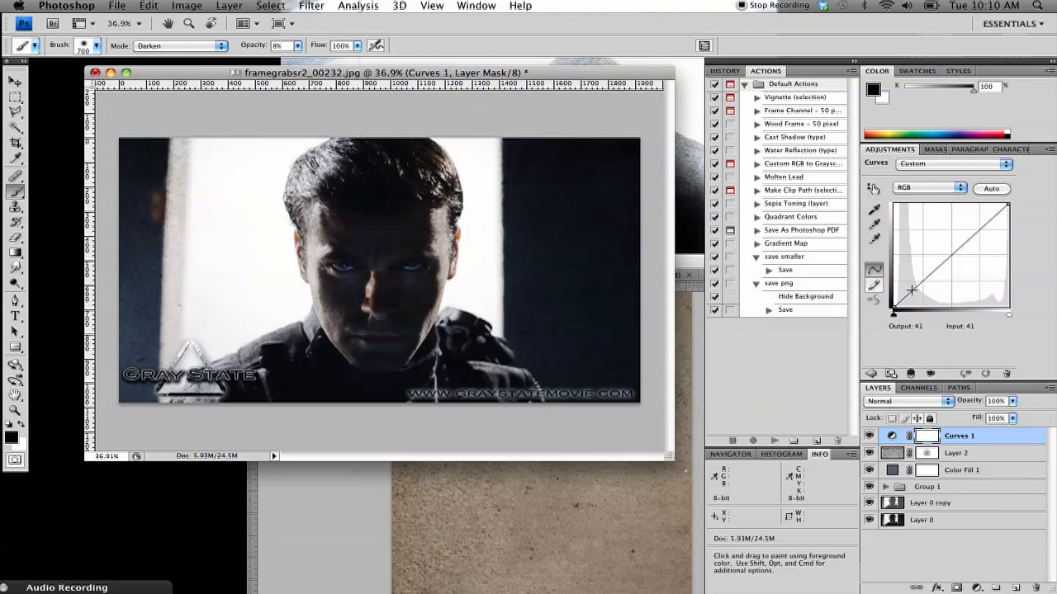
pyautogui.moveTo(911, 289); pyautogui.dragTo(921, 293)
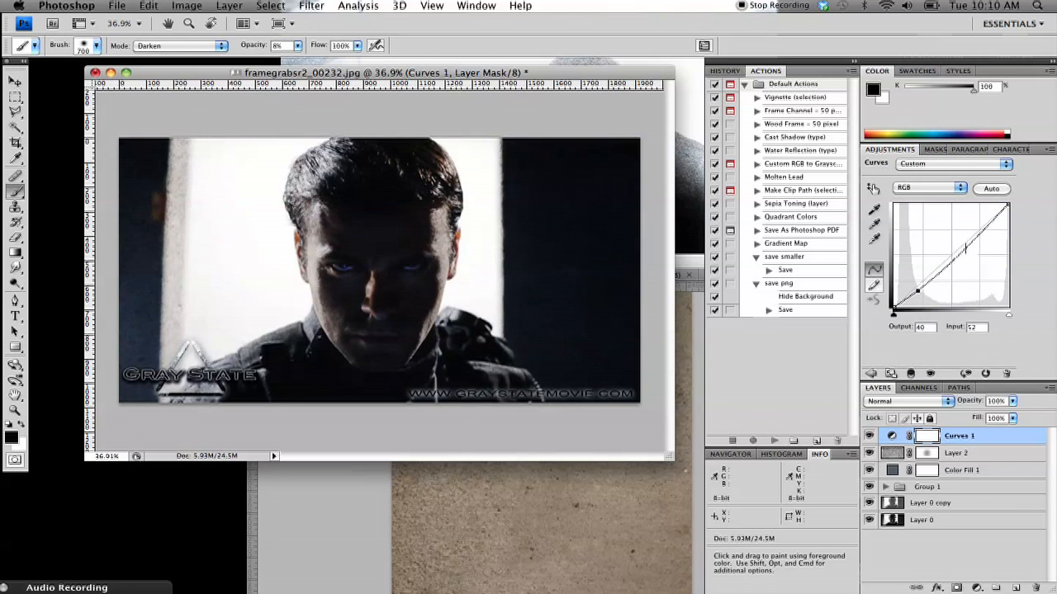
pyautogui.moveTo(917, 291); pyautogui.dragTo(914, 278)
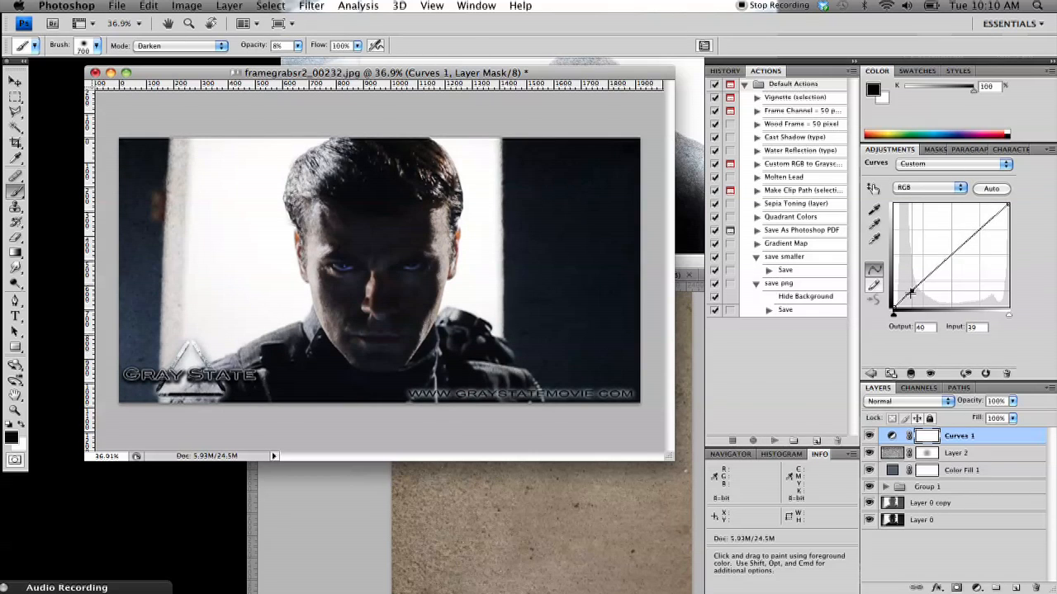
pyautogui.moveTo(908, 291); pyautogui.dragTo(906, 295)
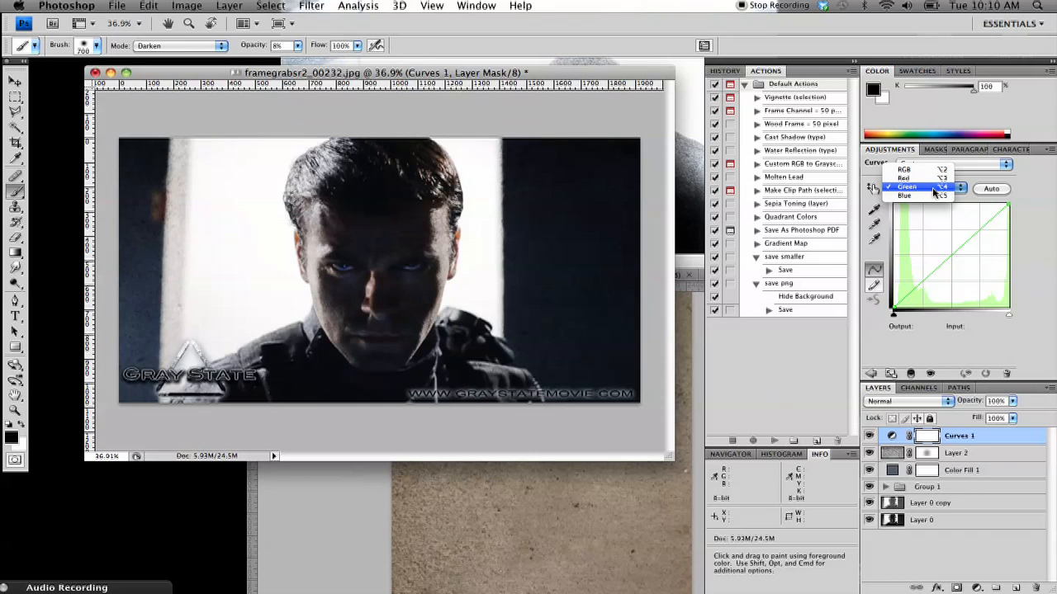
pyautogui.moveTo(931, 189)
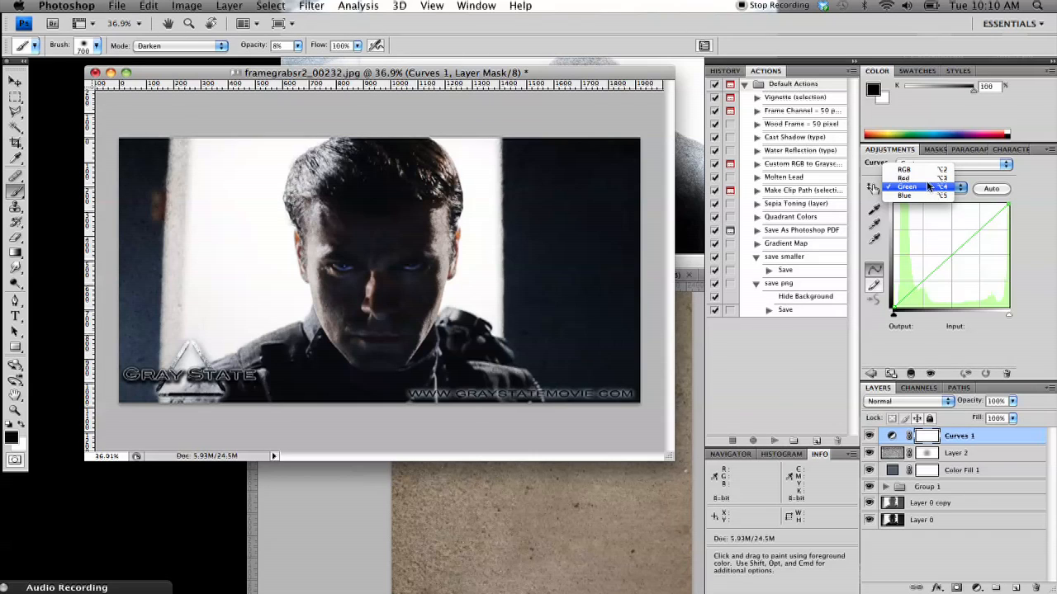
# - Lower the Red channel curve in shadows and highlights to cool the image further
pyautogui.click(905, 176)
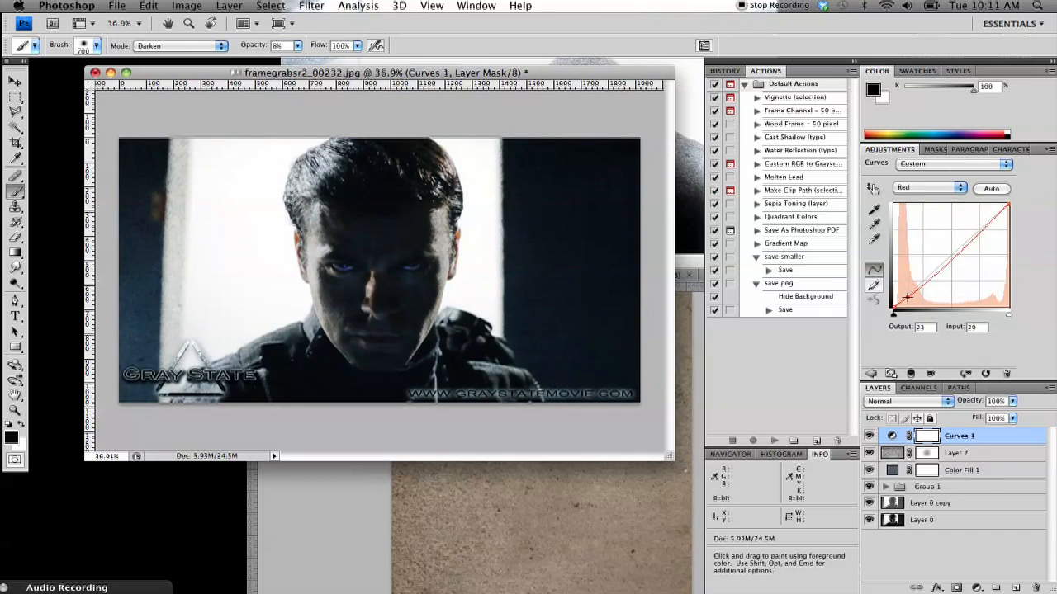
pyautogui.moveTo(908, 297); pyautogui.dragTo(966, 246)
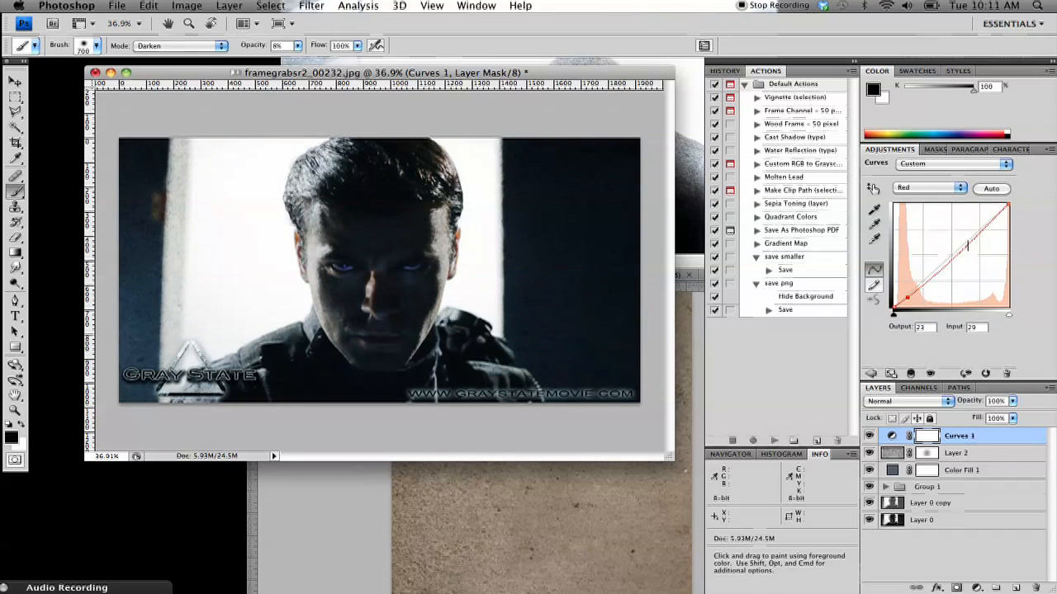
pyautogui.moveTo(965, 246); pyautogui.dragTo(964, 241)
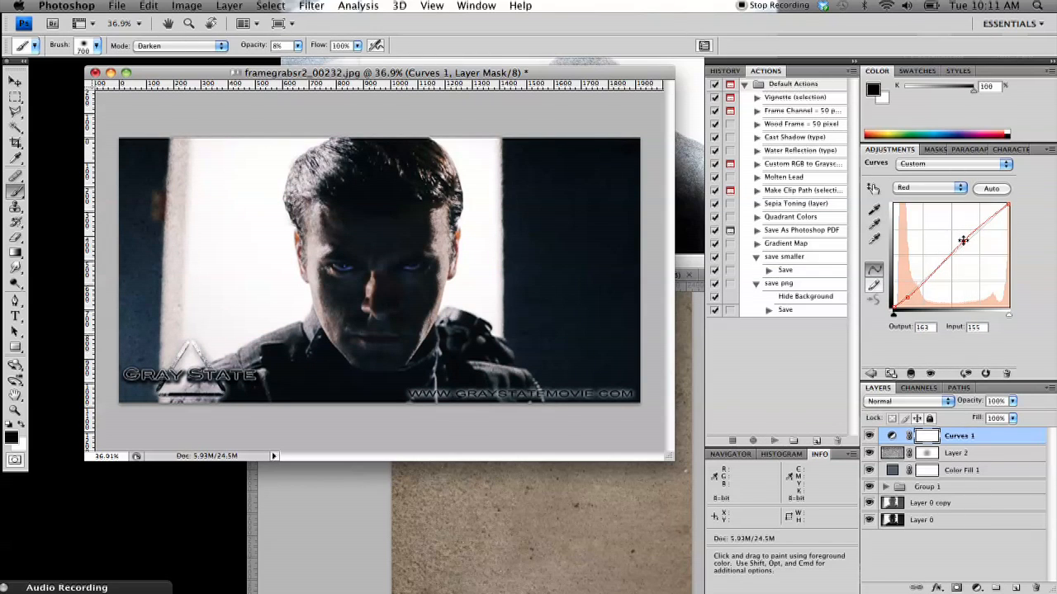
pyautogui.moveTo(964, 241); pyautogui.dragTo(933, 296)
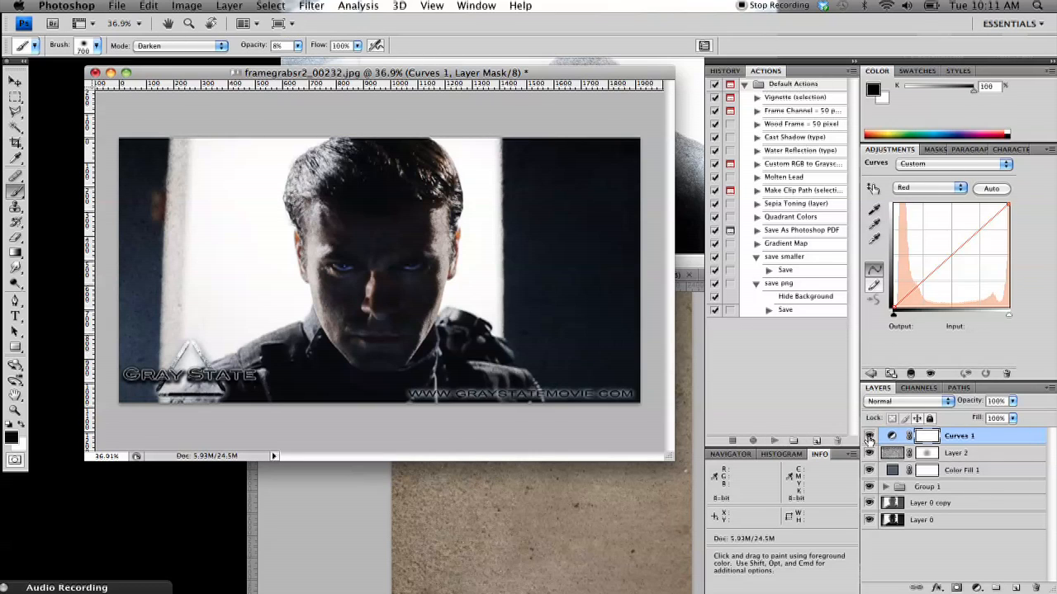
# - Set texture Layer 2 to 61% opacity and try Overlay and Hard Light on the logo Group 1
pyautogui.click(908, 436)
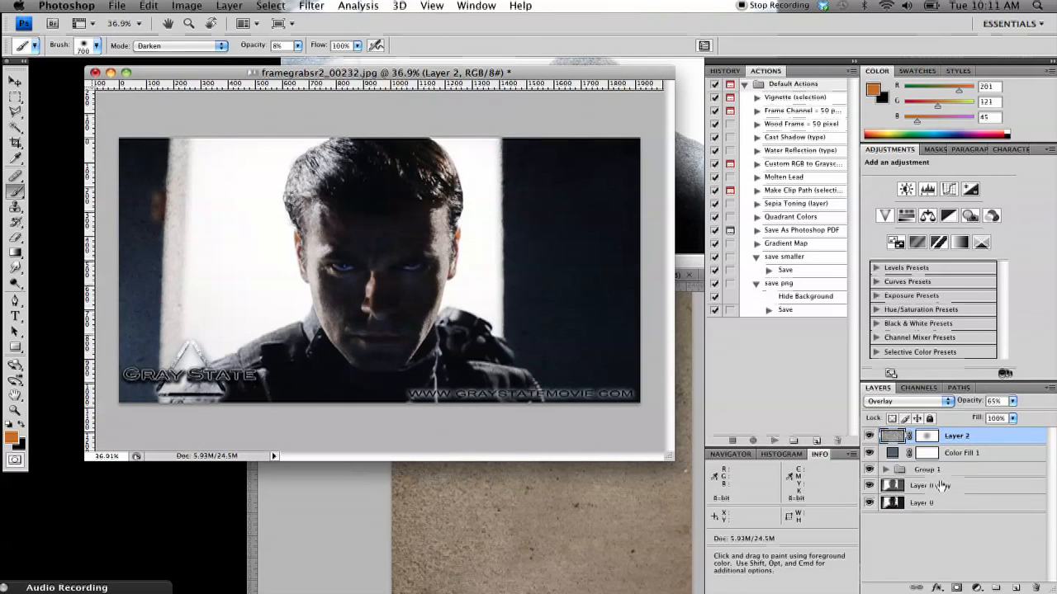
pyautogui.click(926, 469)
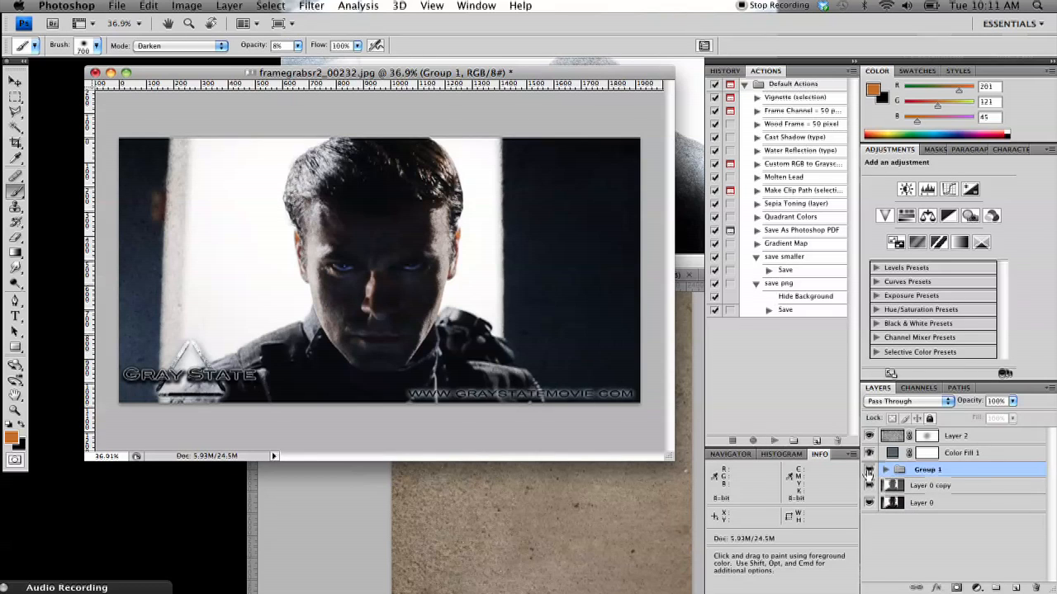
pyautogui.moveTo(296, 393)
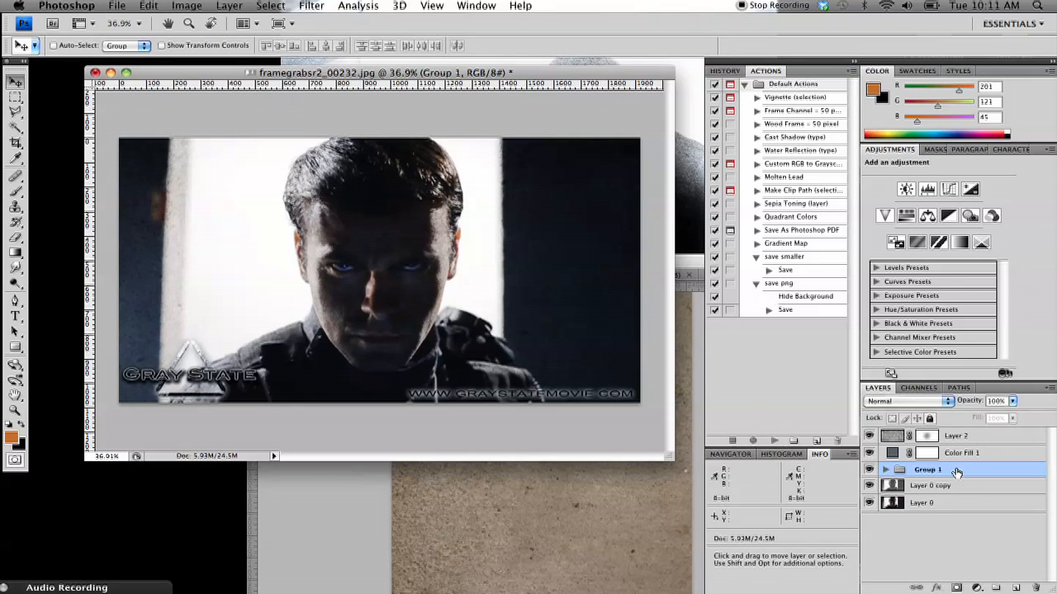
pyautogui.click(908, 401)
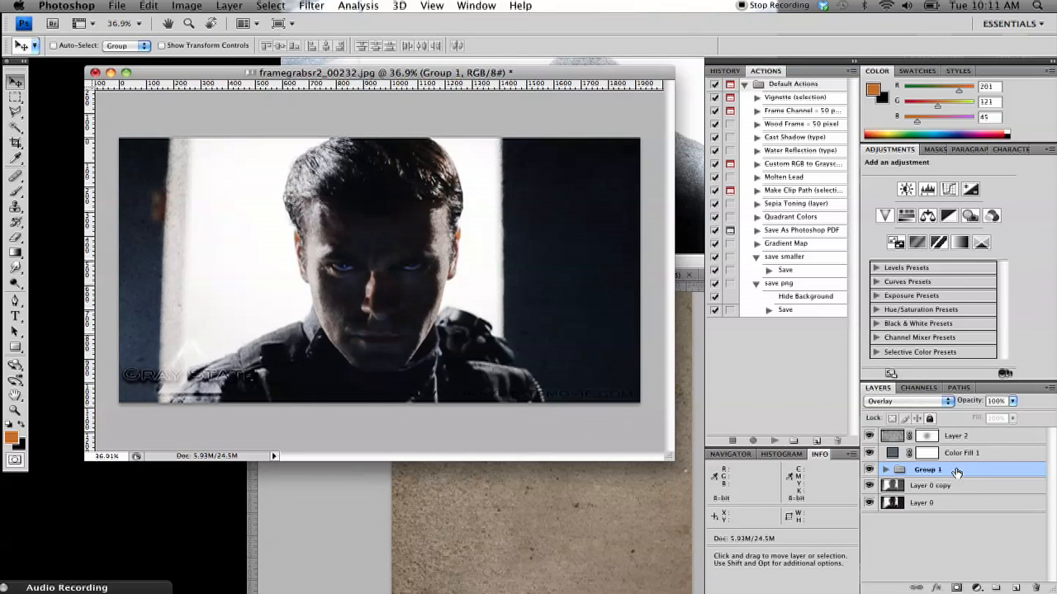
pyautogui.click(908, 401)
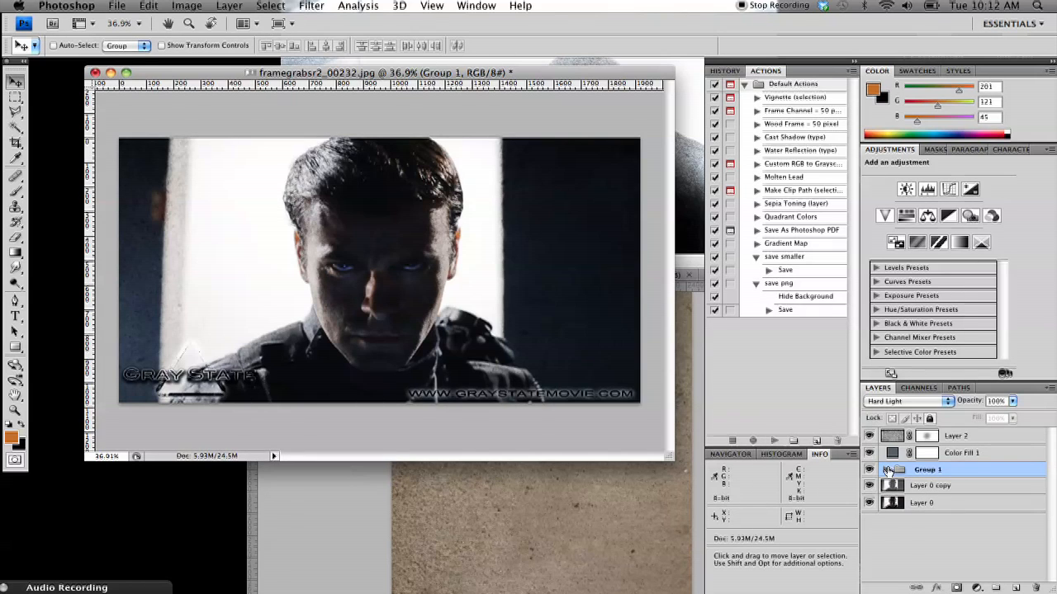
pyautogui.click(906, 401)
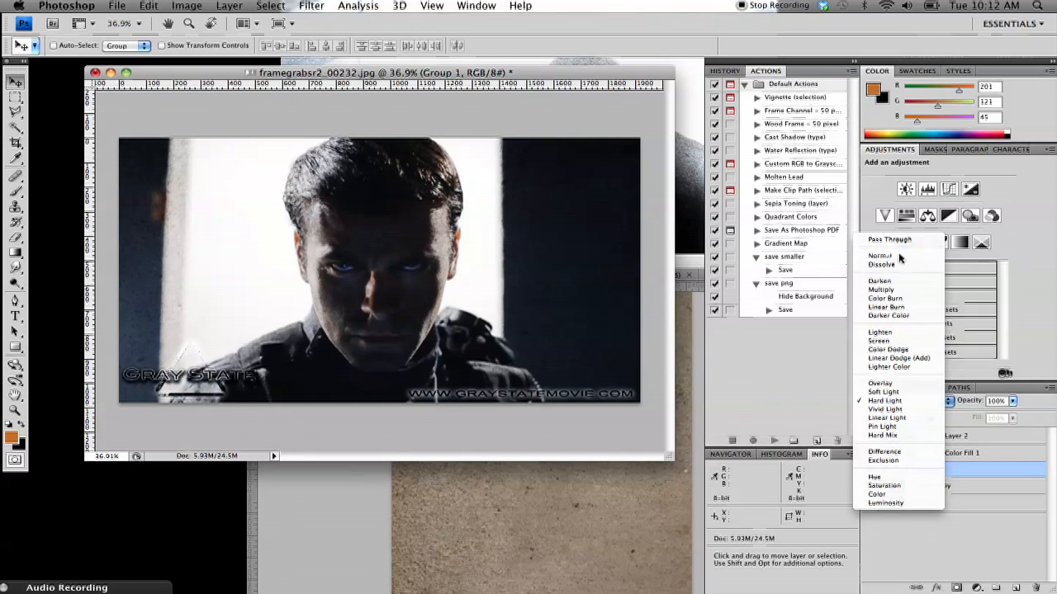